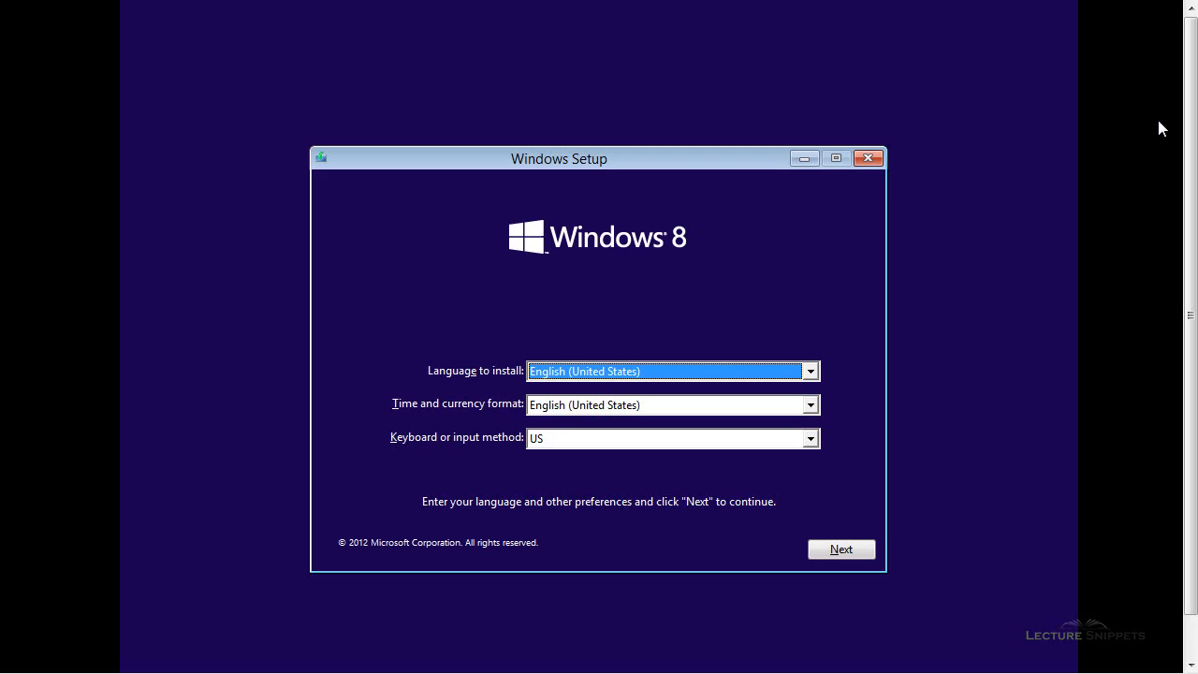
mouse_move(1120, 184)
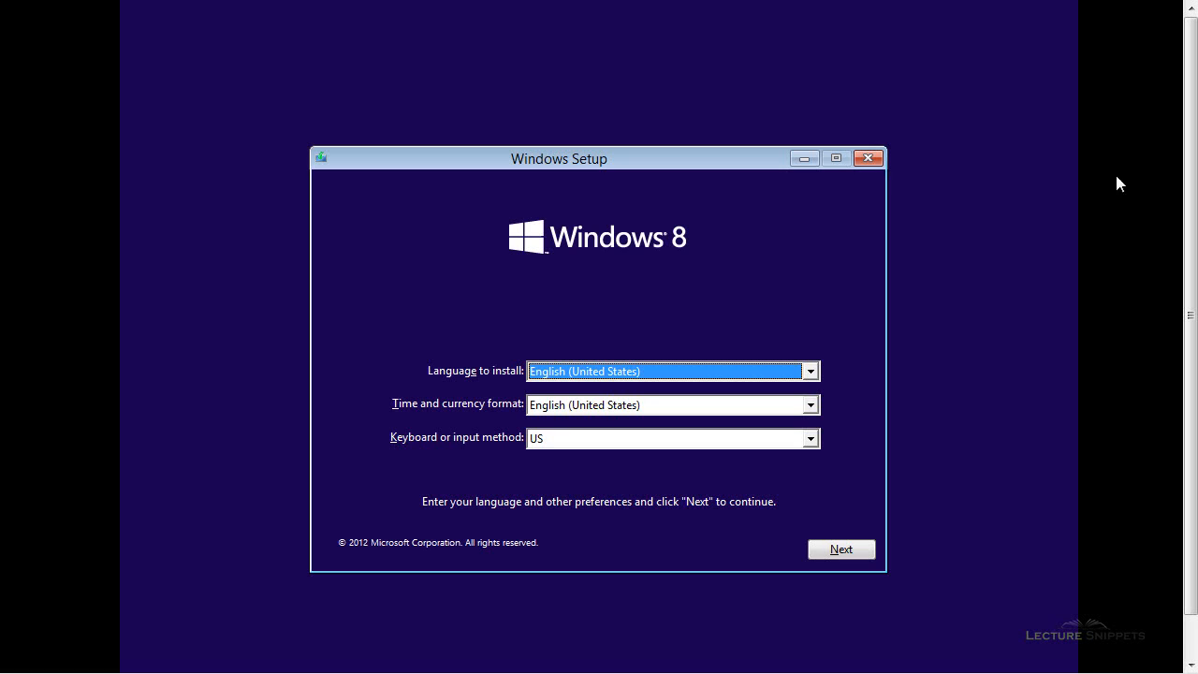
mouse_move(967, 306)
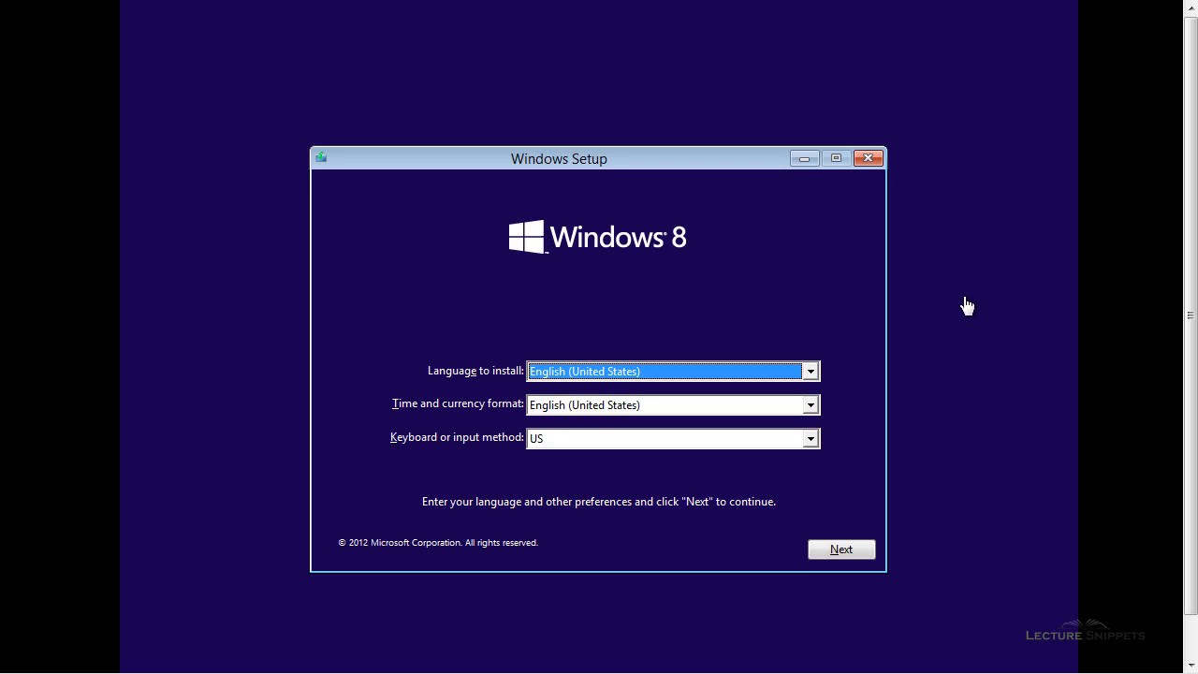
mouse_move(579, 395)
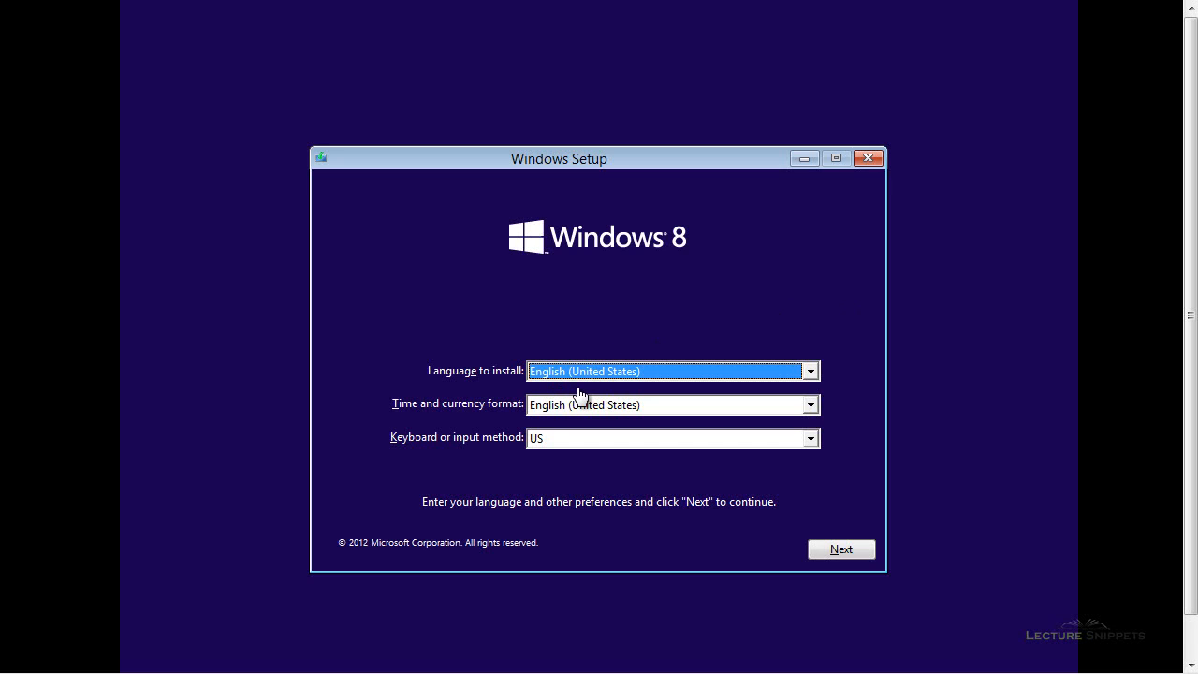
mouse_move(508, 431)
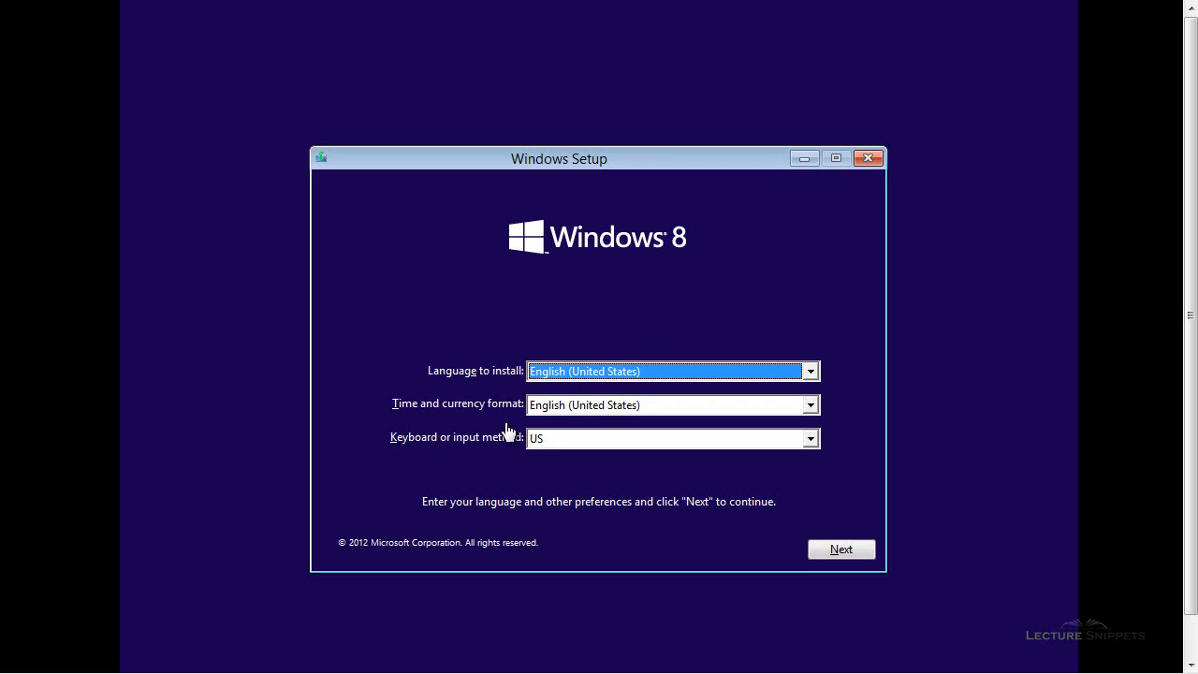
mouse_move(676, 462)
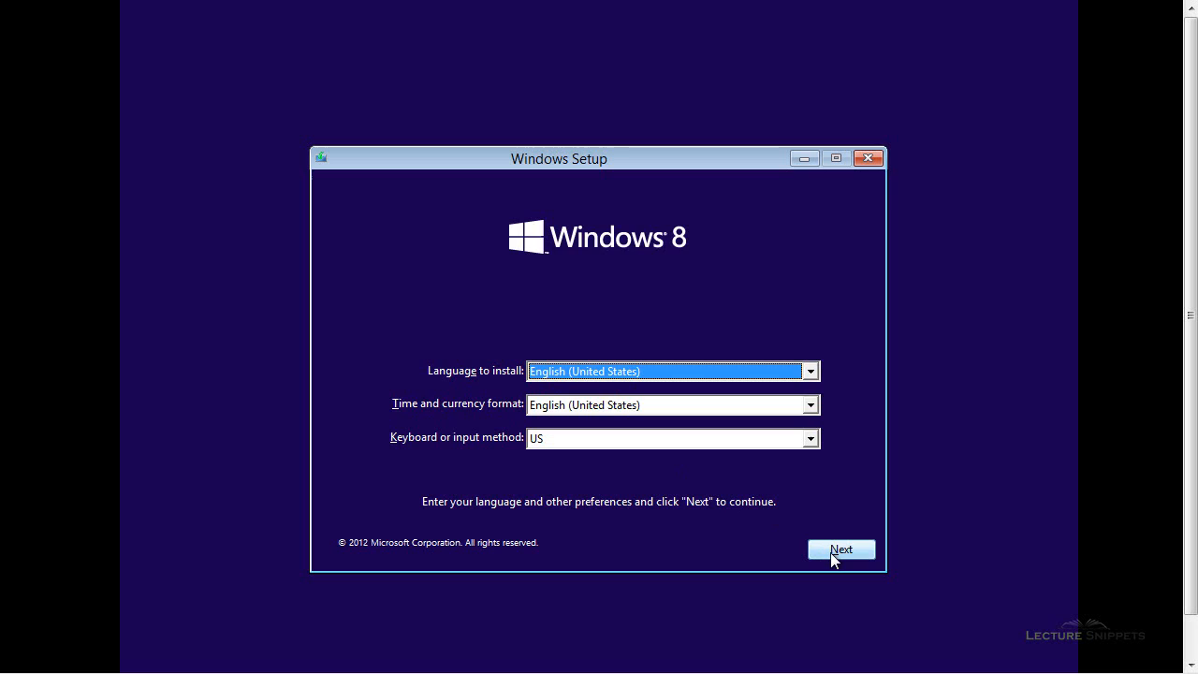
Keep the English (United States) language and keyboard settings and begin installing Windows 8
click(841, 549)
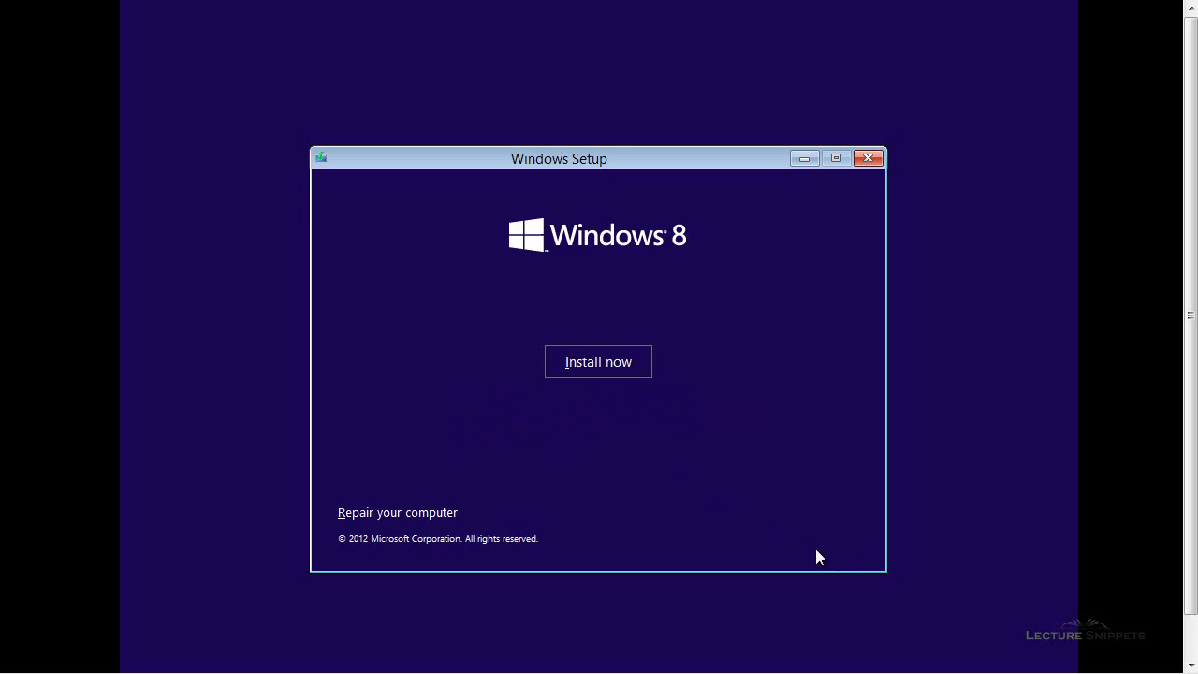
mouse_move(449, 514)
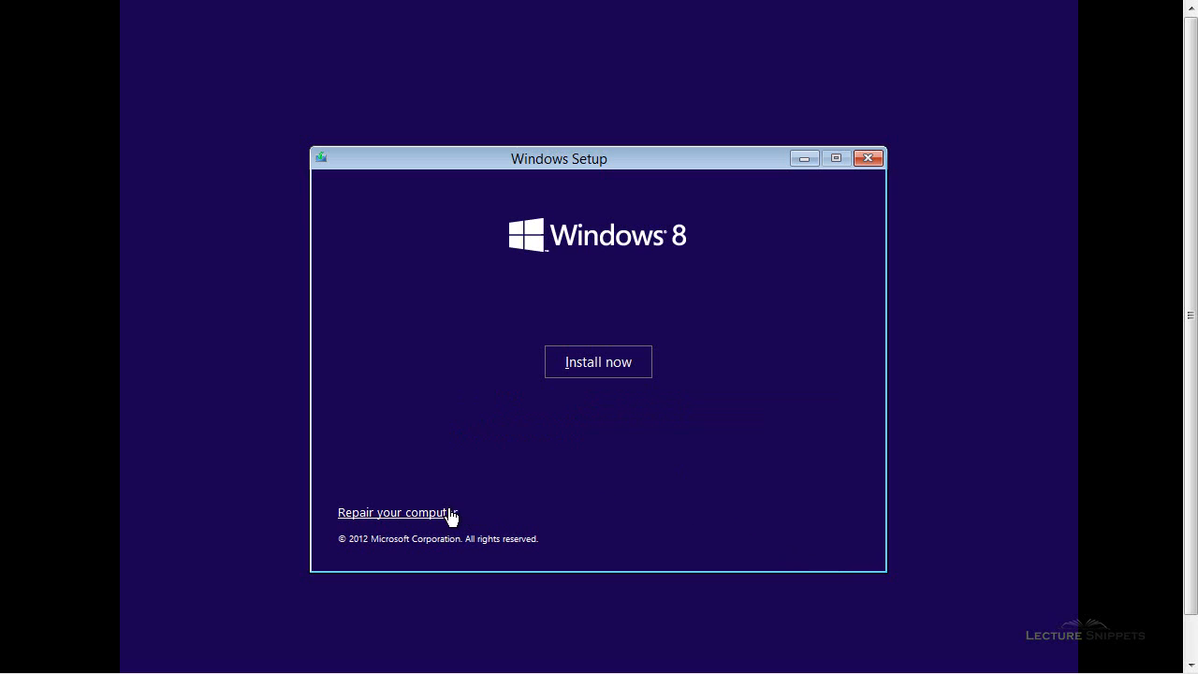
mouse_move(408, 524)
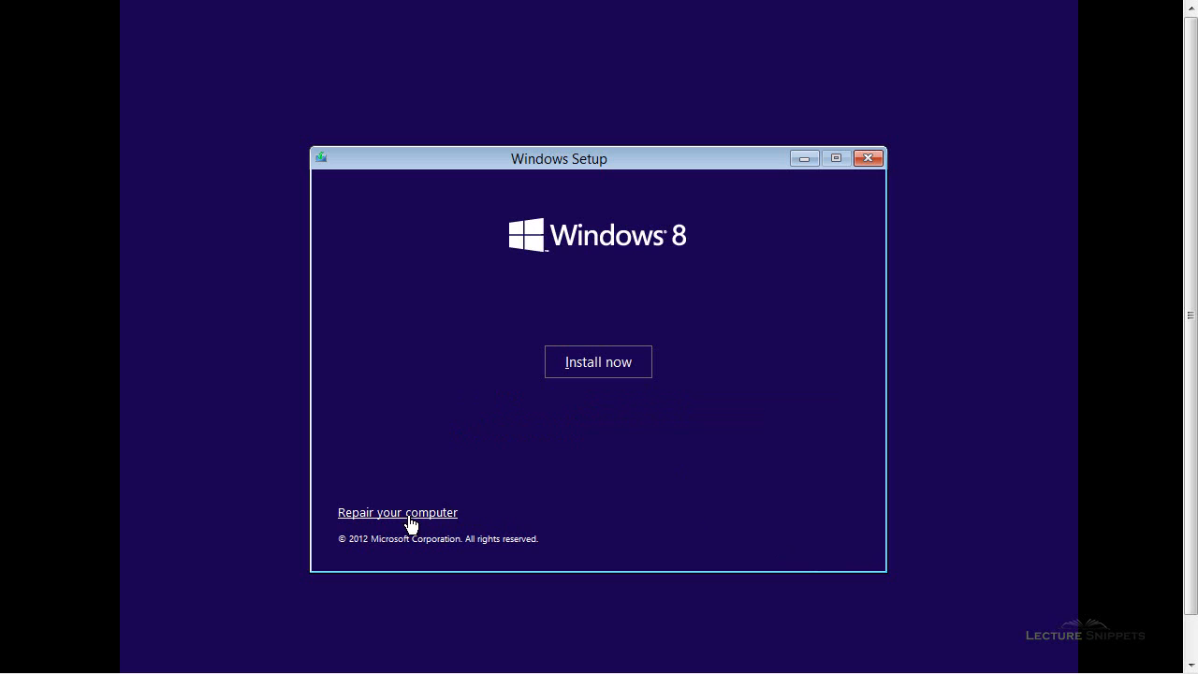
mouse_move(486, 504)
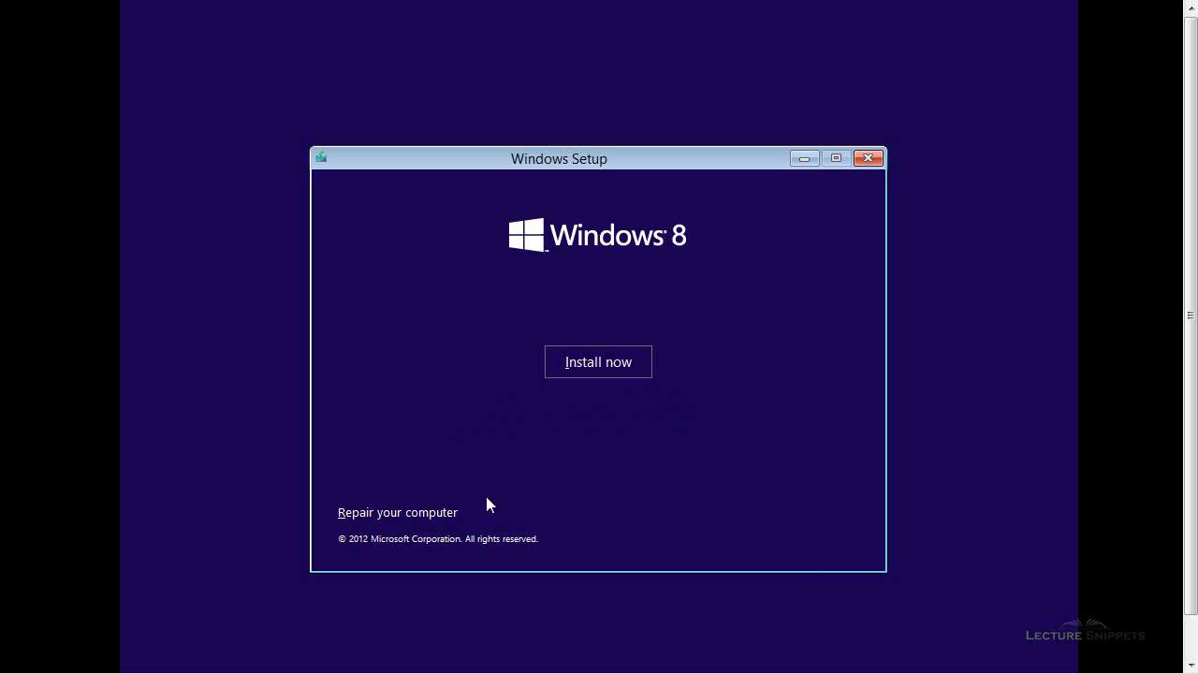
mouse_move(598, 367)
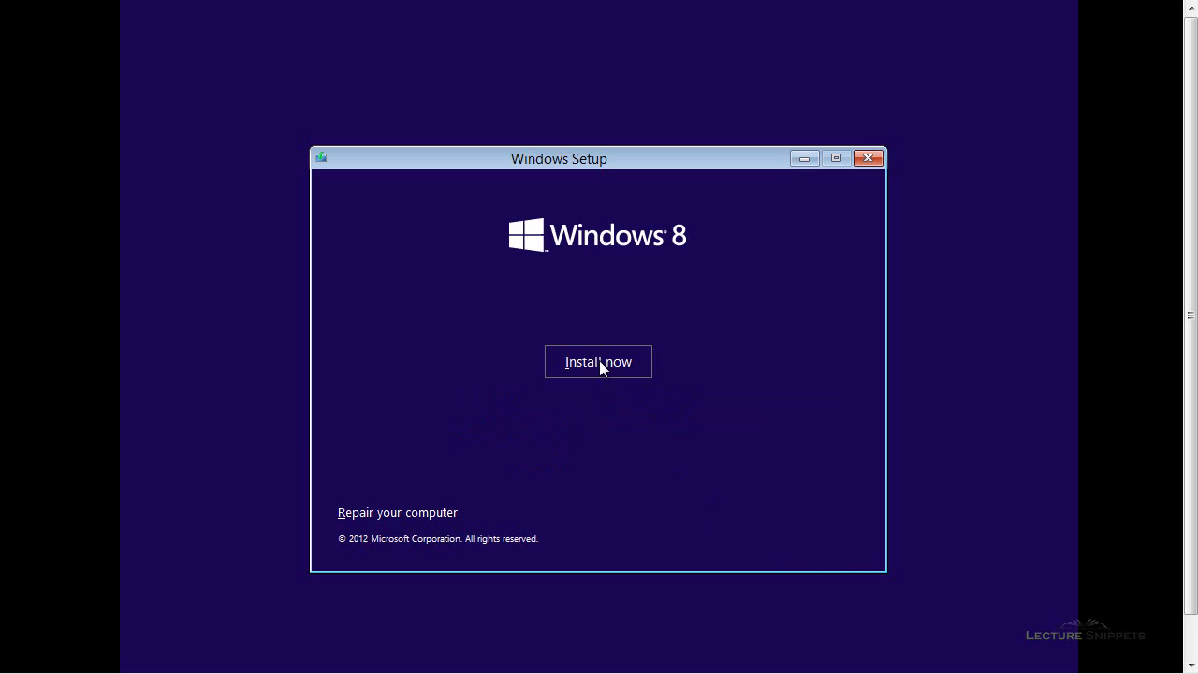
click(597, 362)
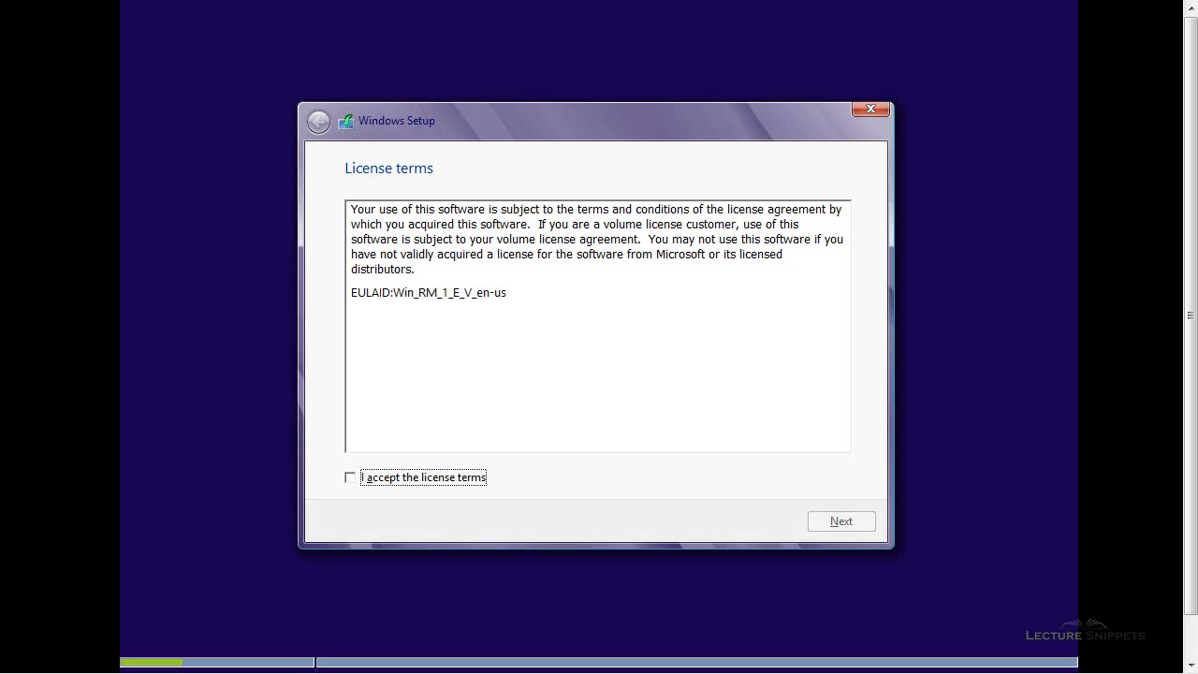
mouse_move(735, 516)
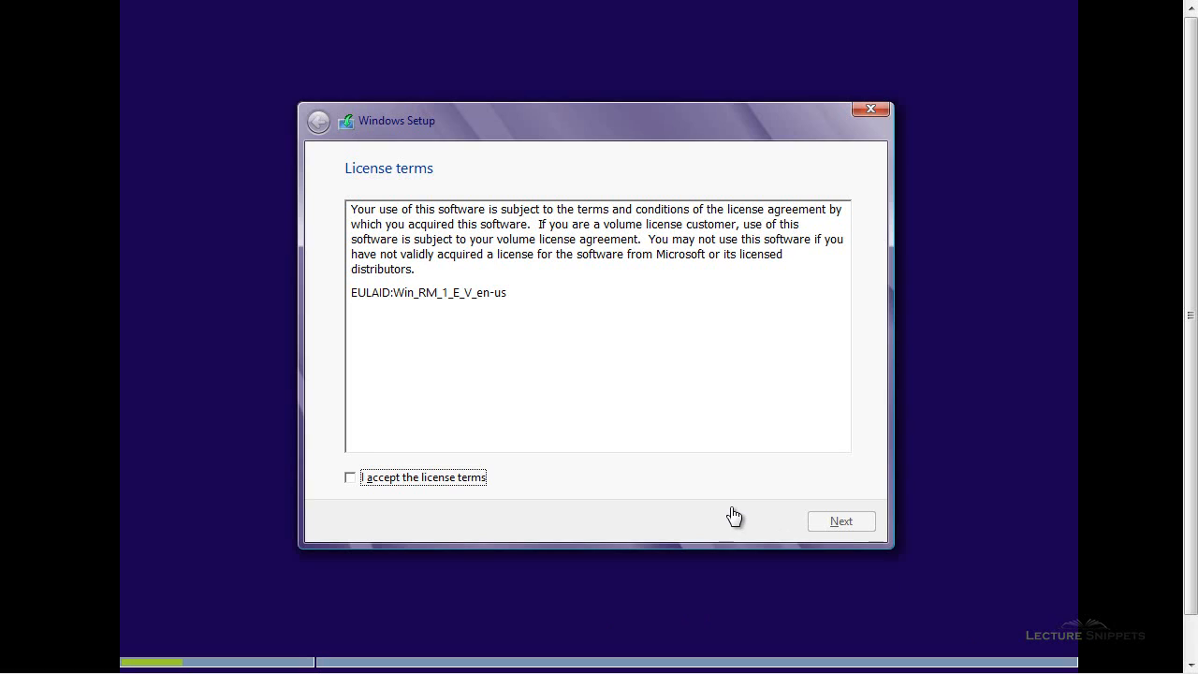
mouse_move(358, 487)
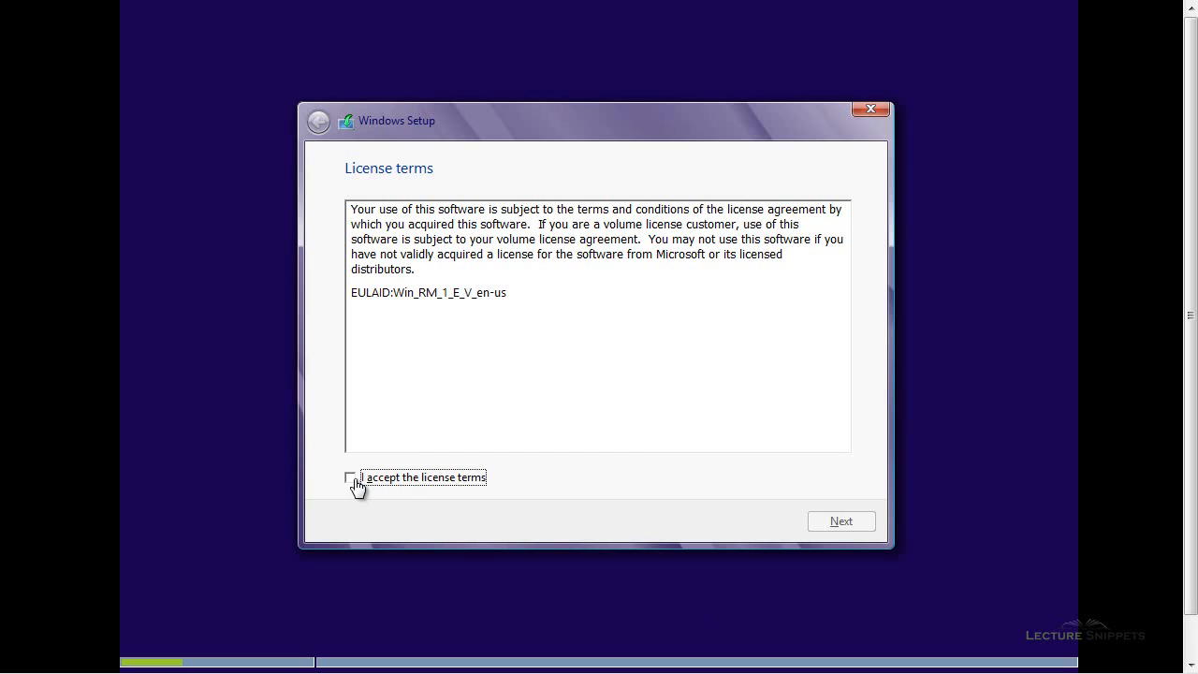
Accept the Windows 8 license terms and continue to the installation type choice
click(350, 477)
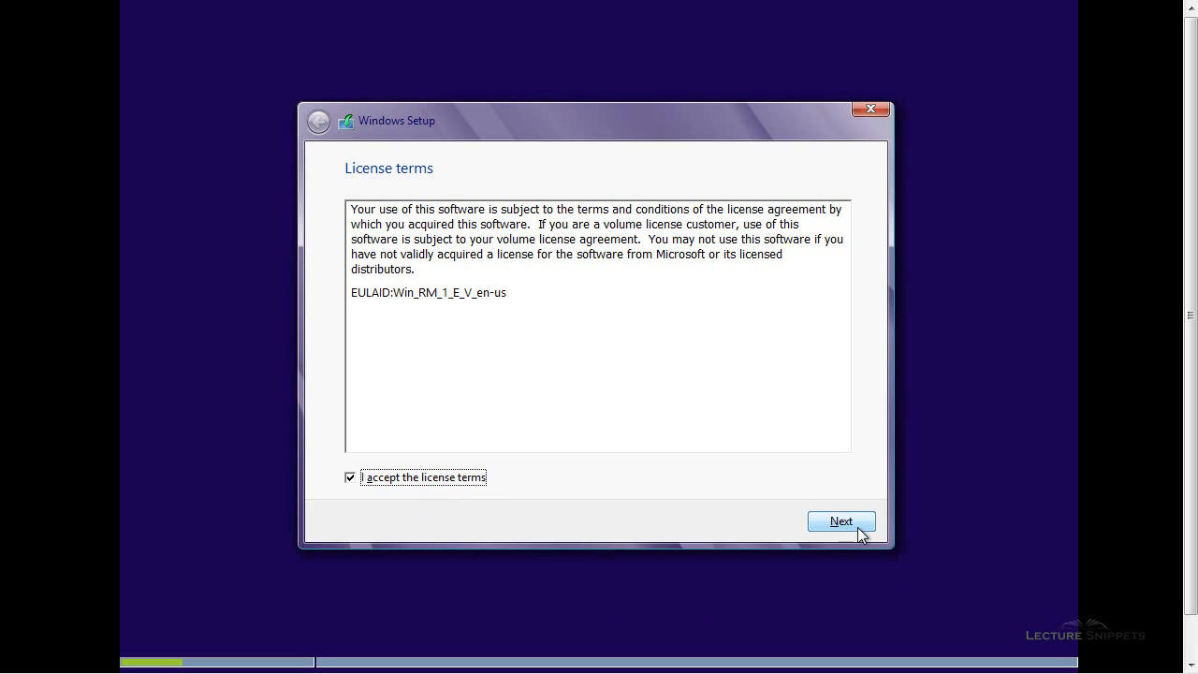
click(840, 521)
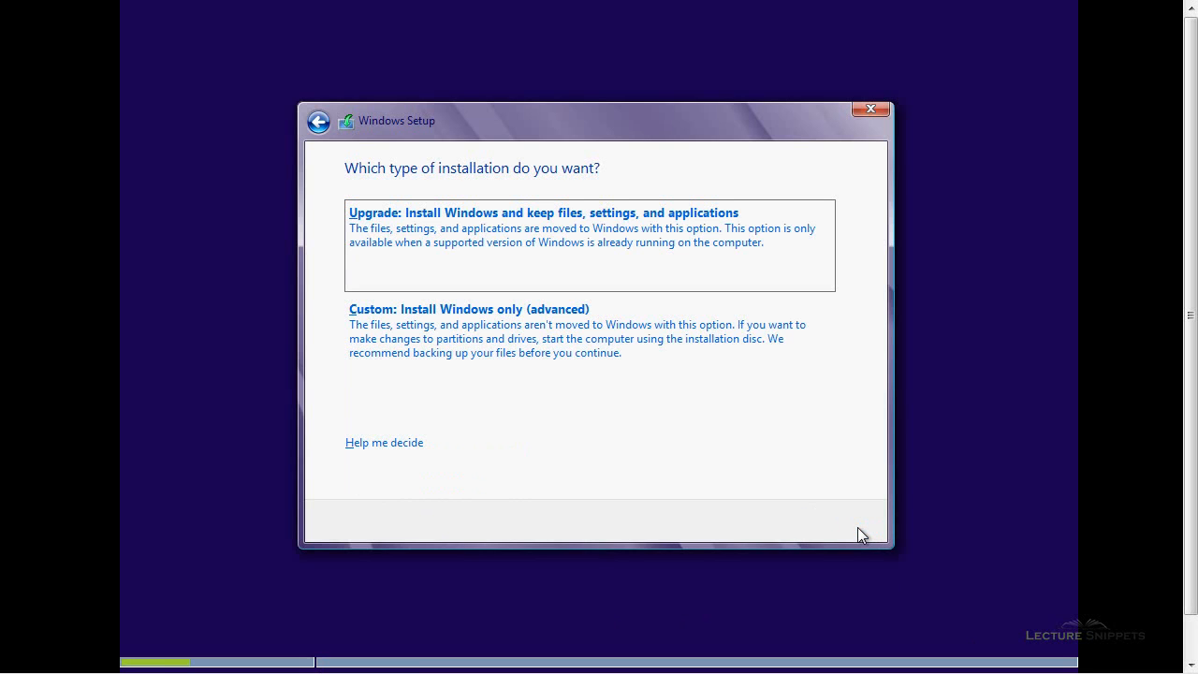
mouse_move(738, 438)
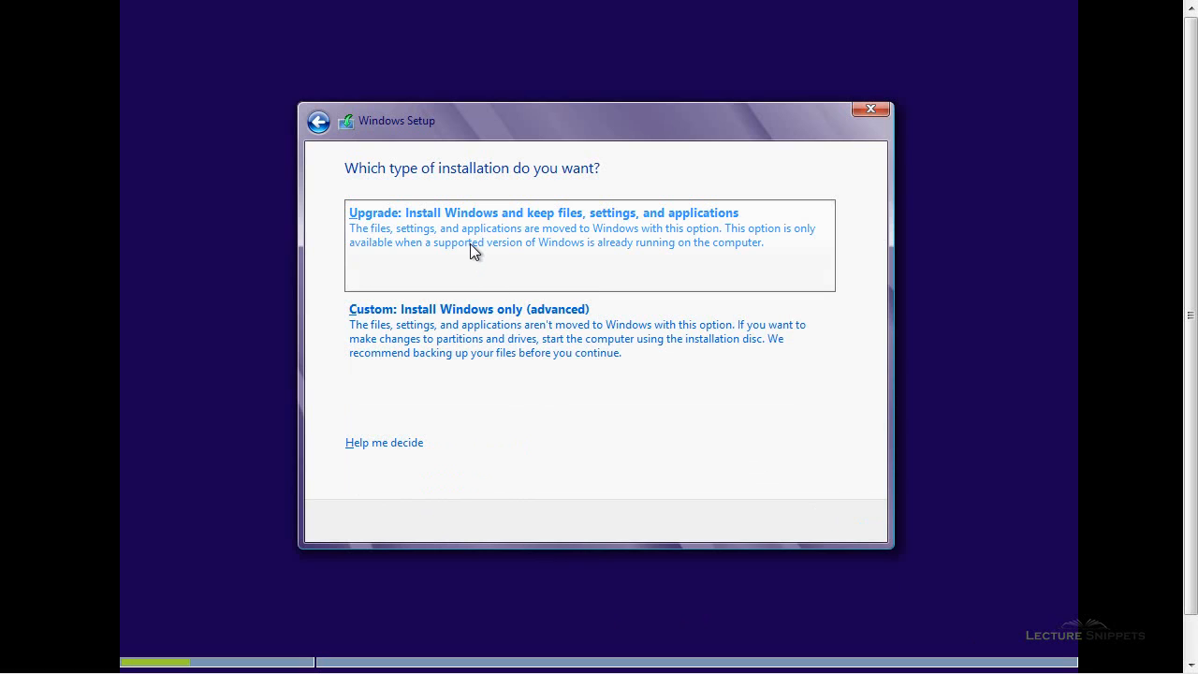
mouse_move(457, 251)
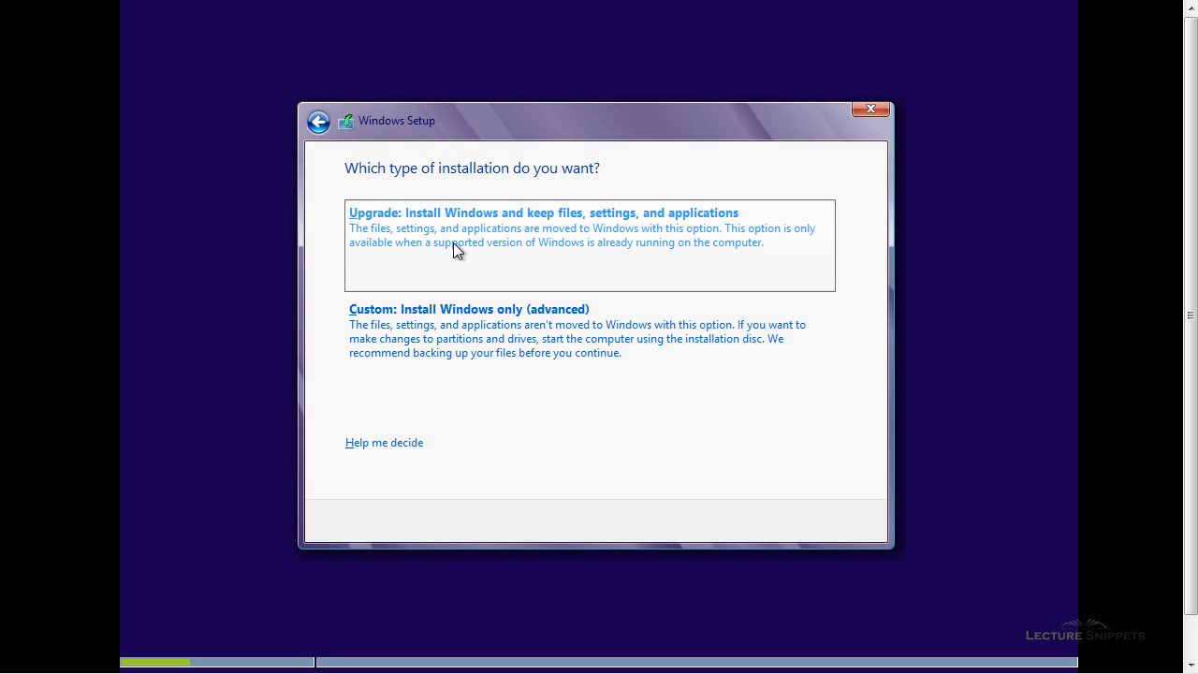
mouse_move(480, 259)
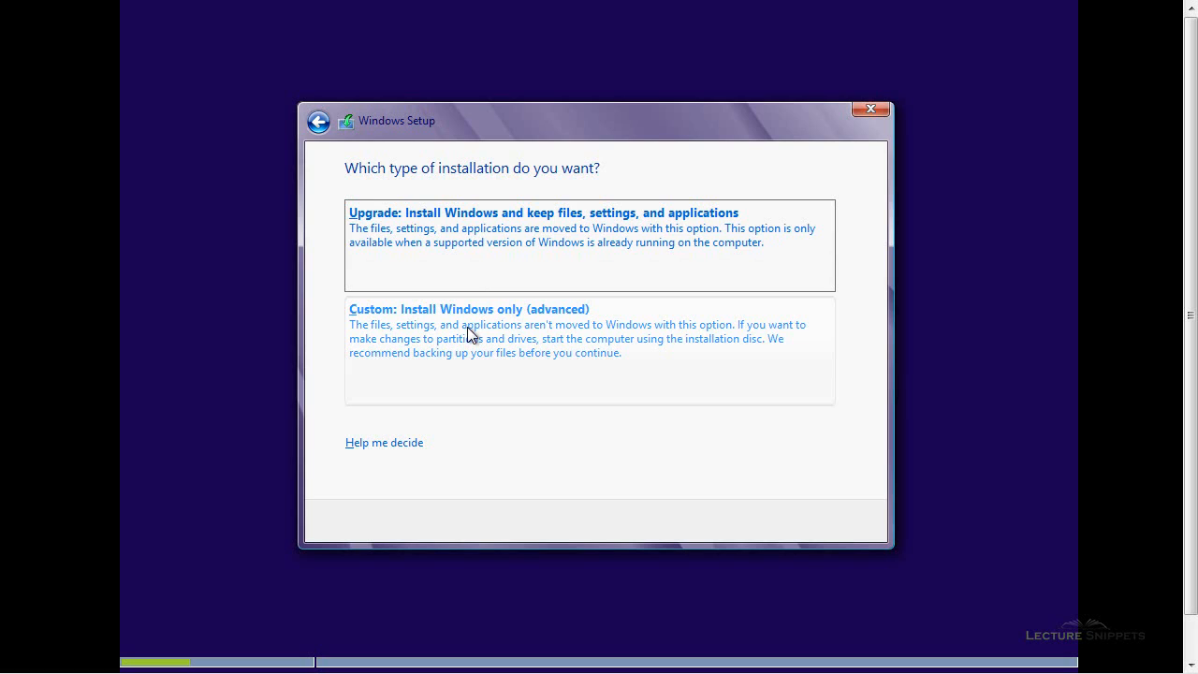
mouse_move(428, 334)
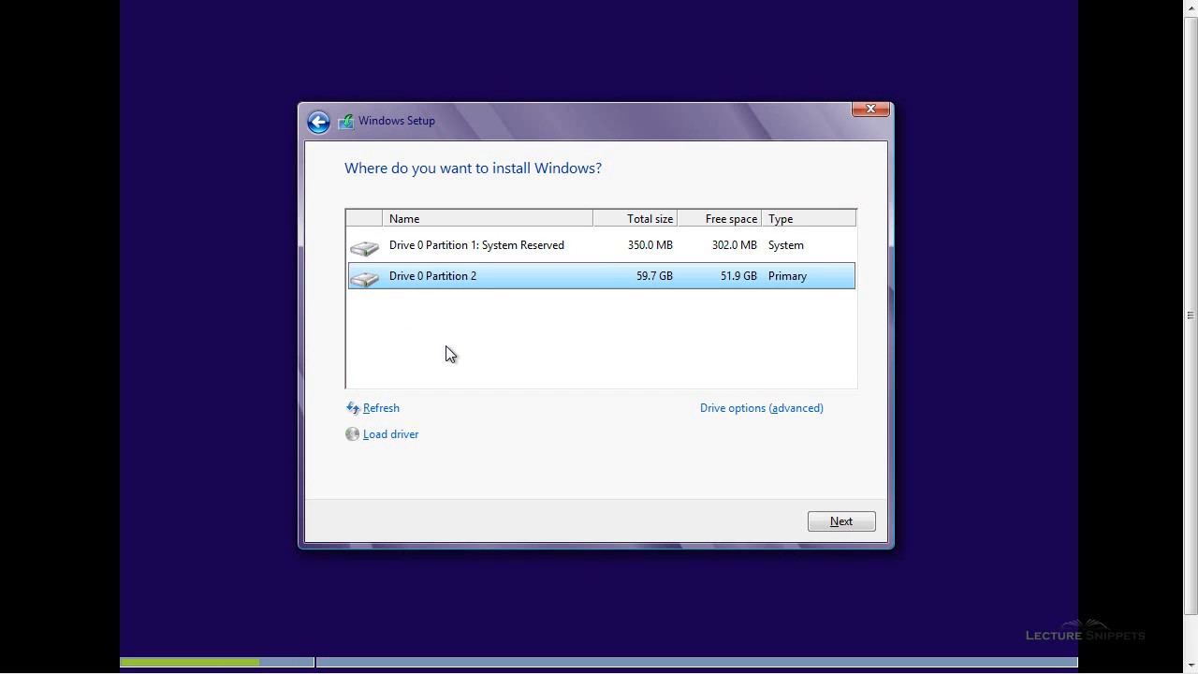
mouse_move(412, 328)
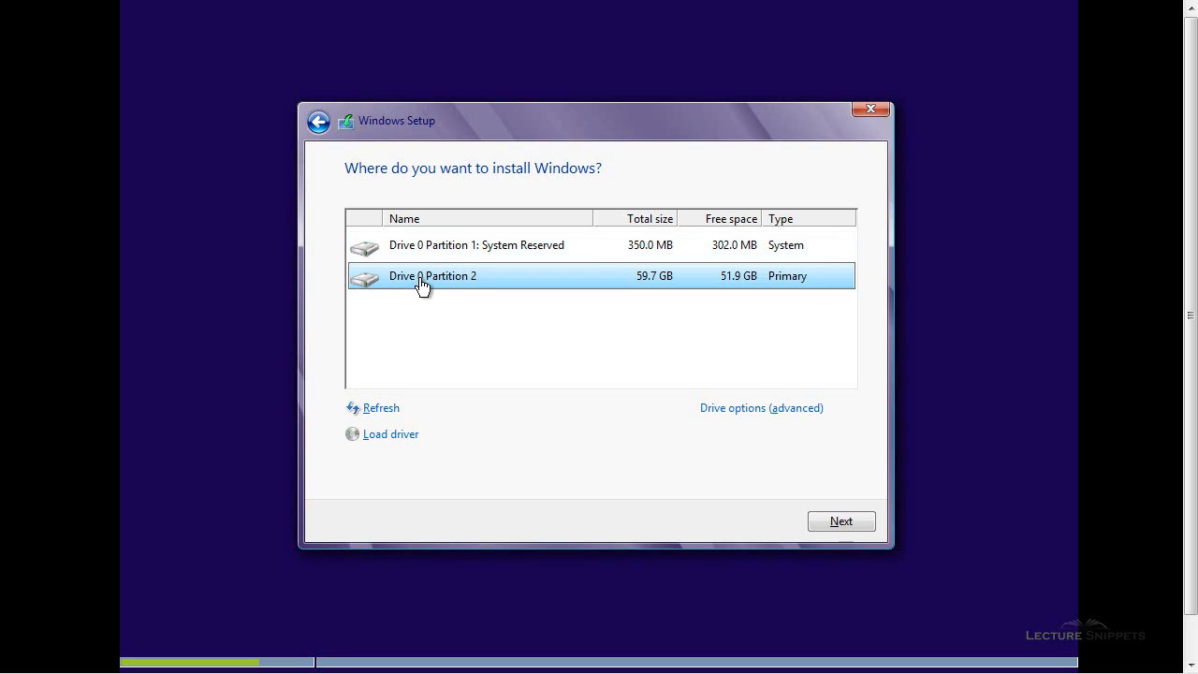
mouse_move(430, 290)
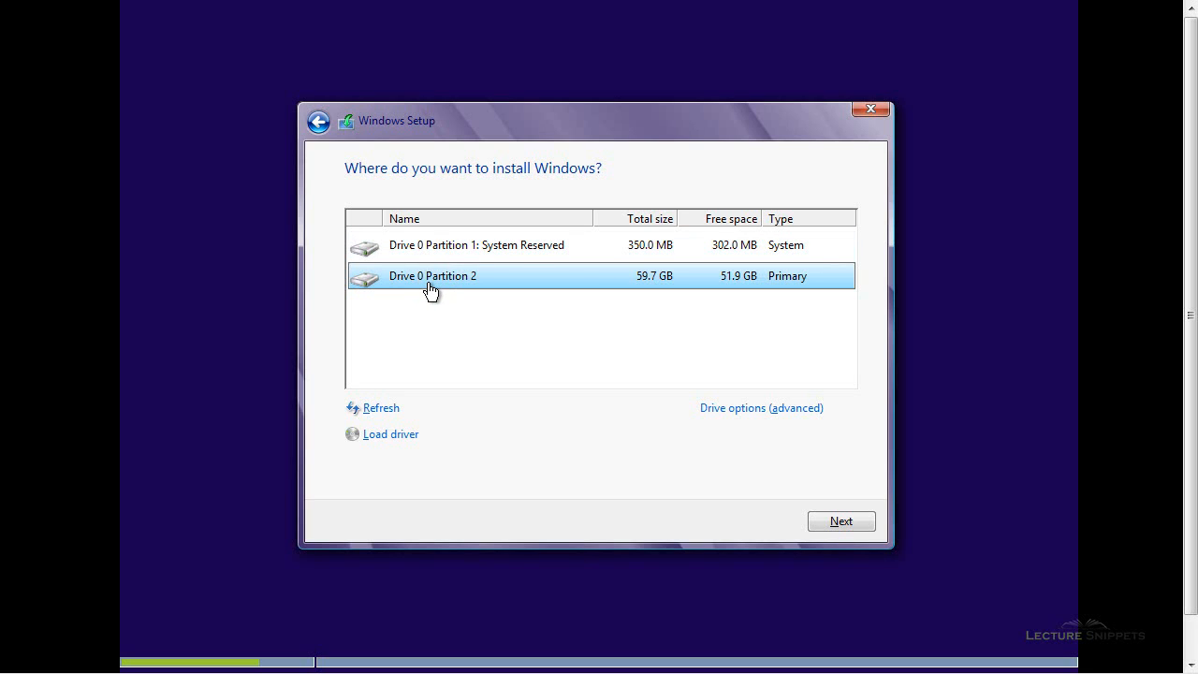
mouse_move(432, 300)
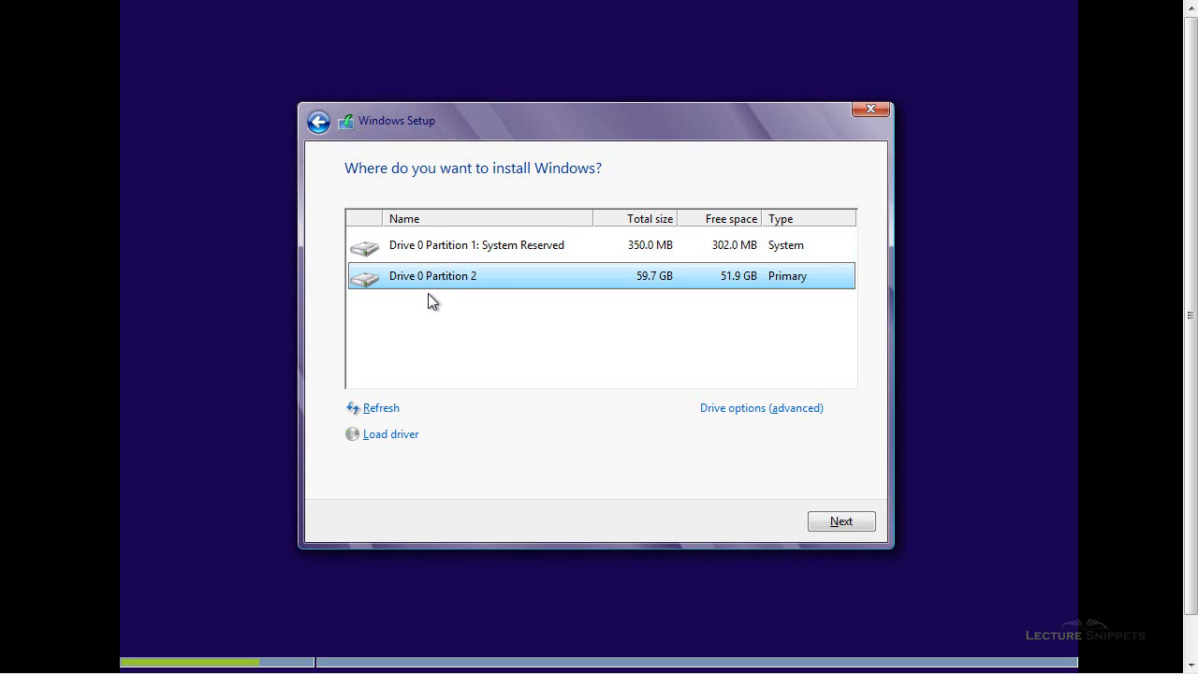
mouse_move(432, 337)
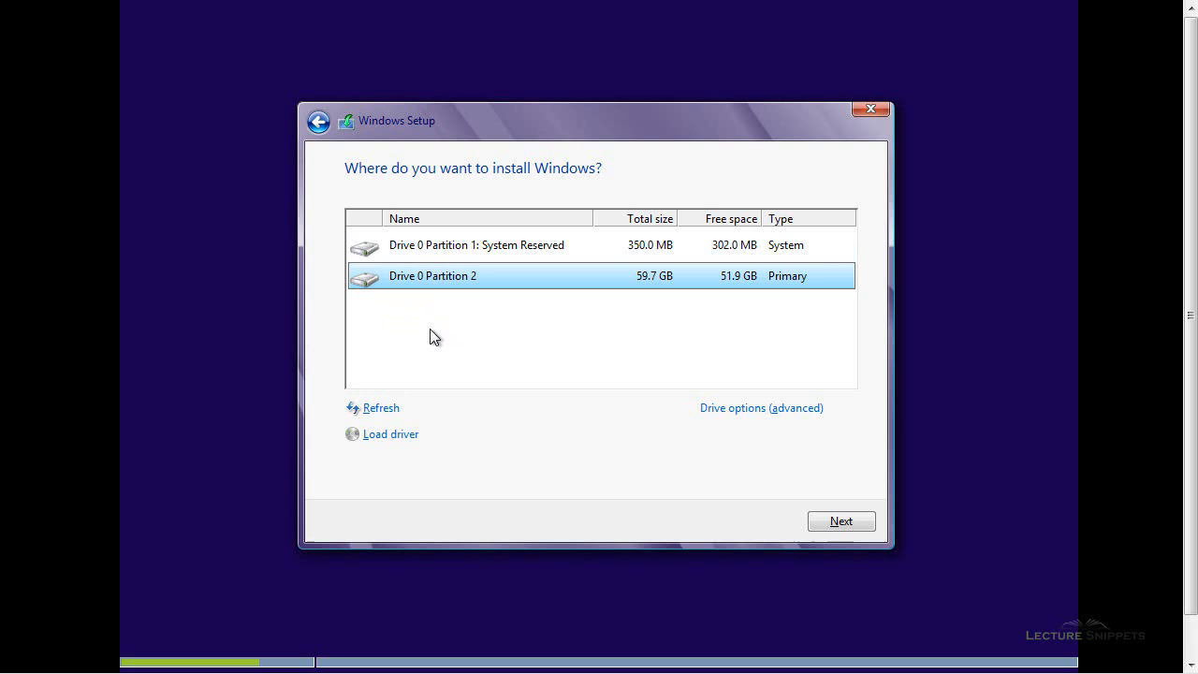
mouse_move(442, 287)
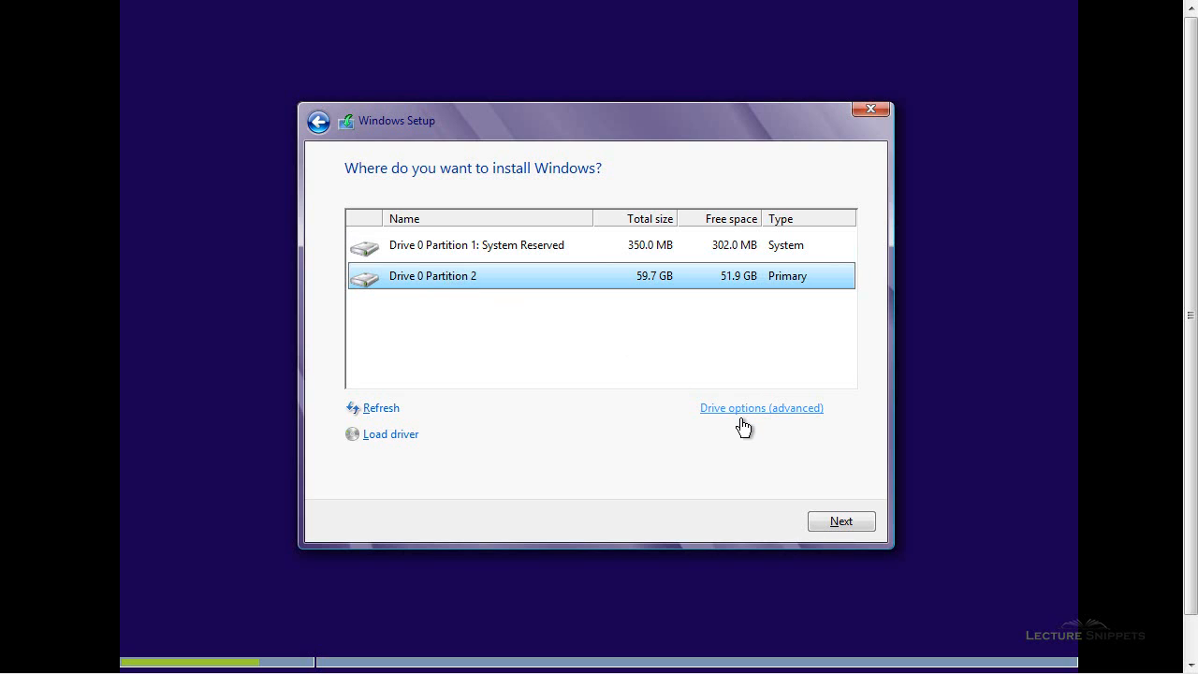
Delete Drive 0 Partition 2 and the System Reserved partition, leaving 60.0 GB unallocated
click(761, 407)
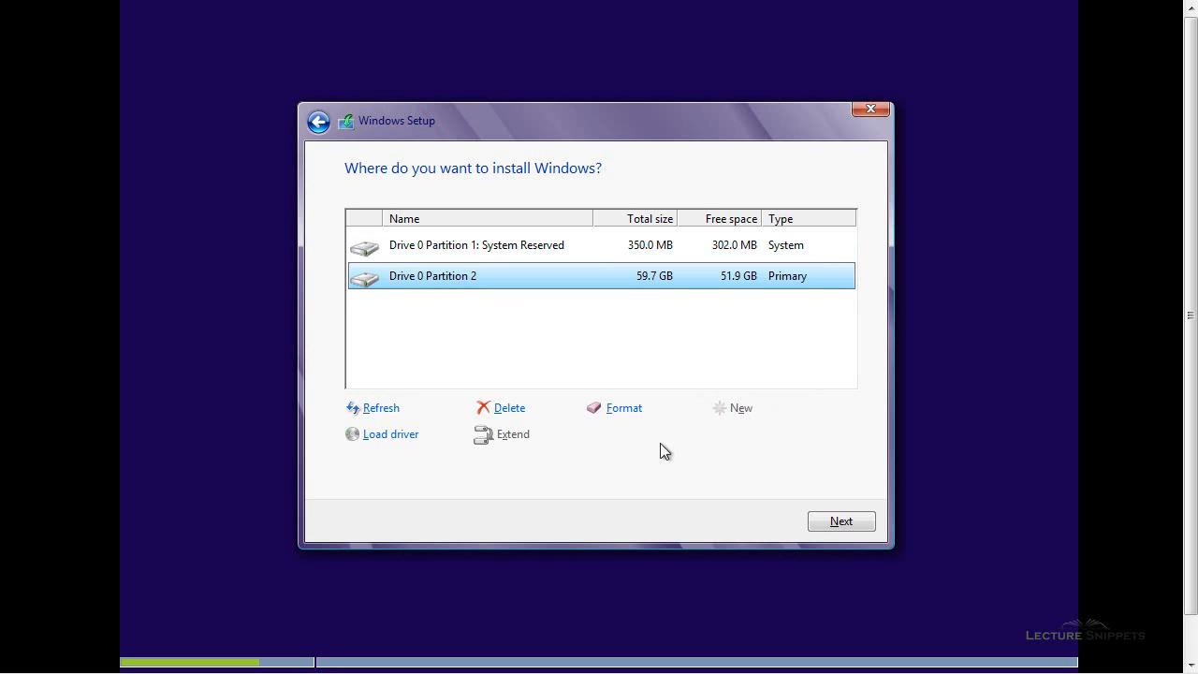
click(508, 407)
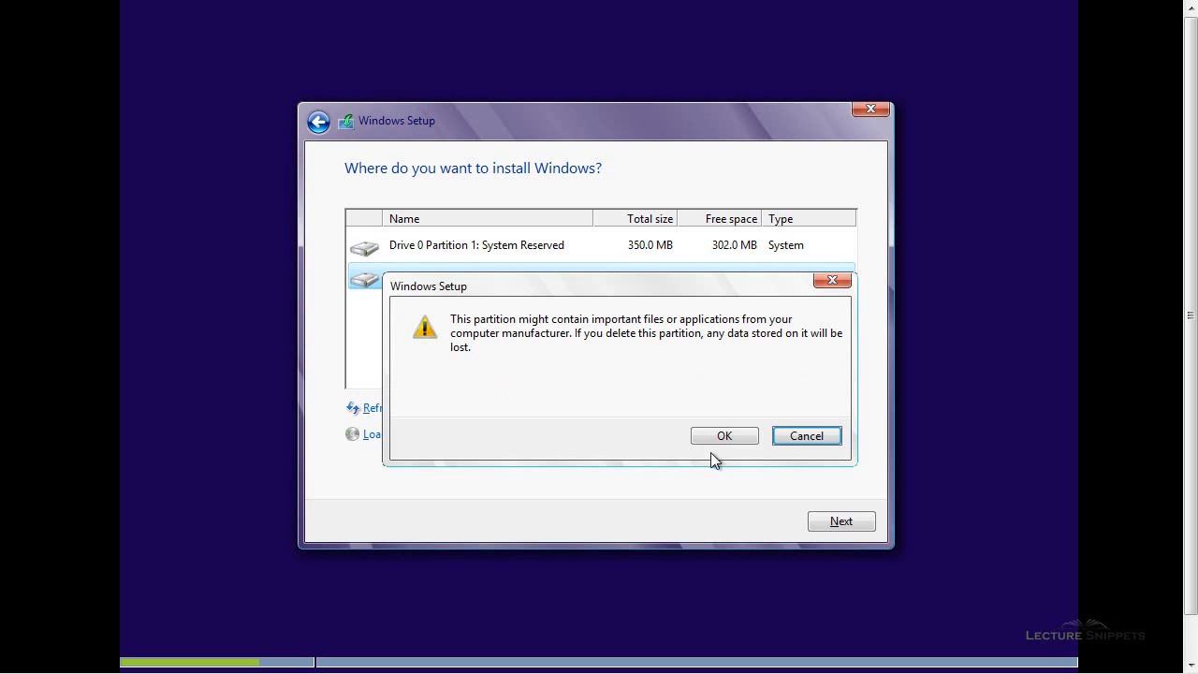
click(724, 435)
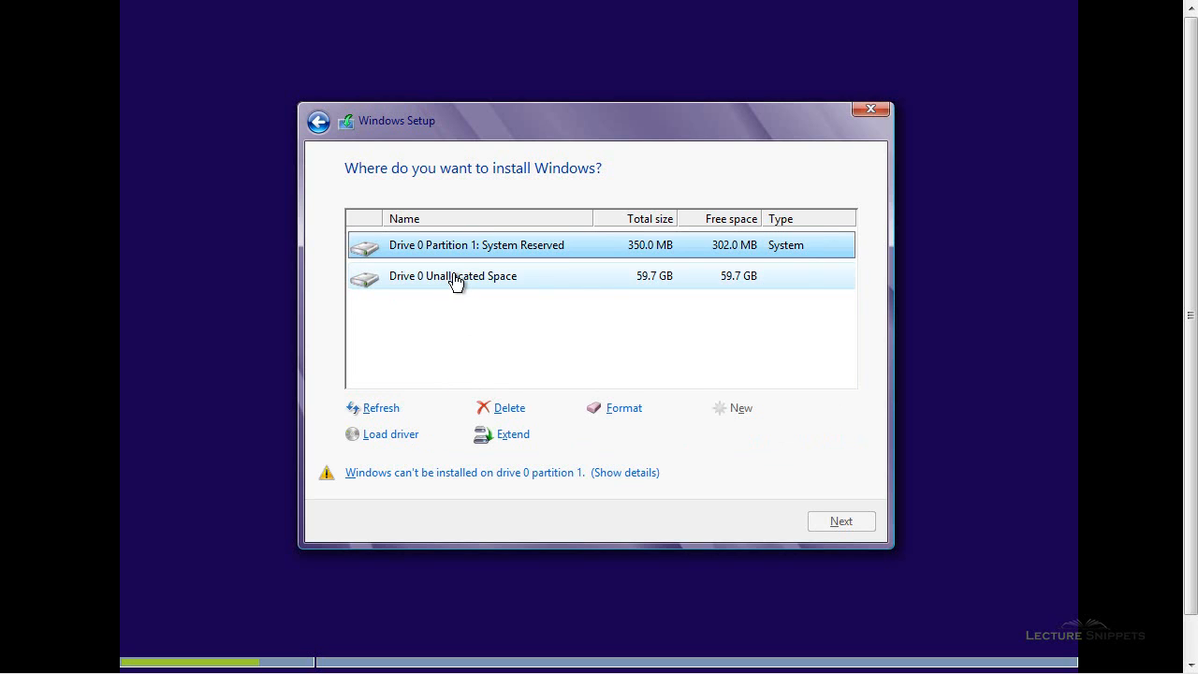
click(508, 407)
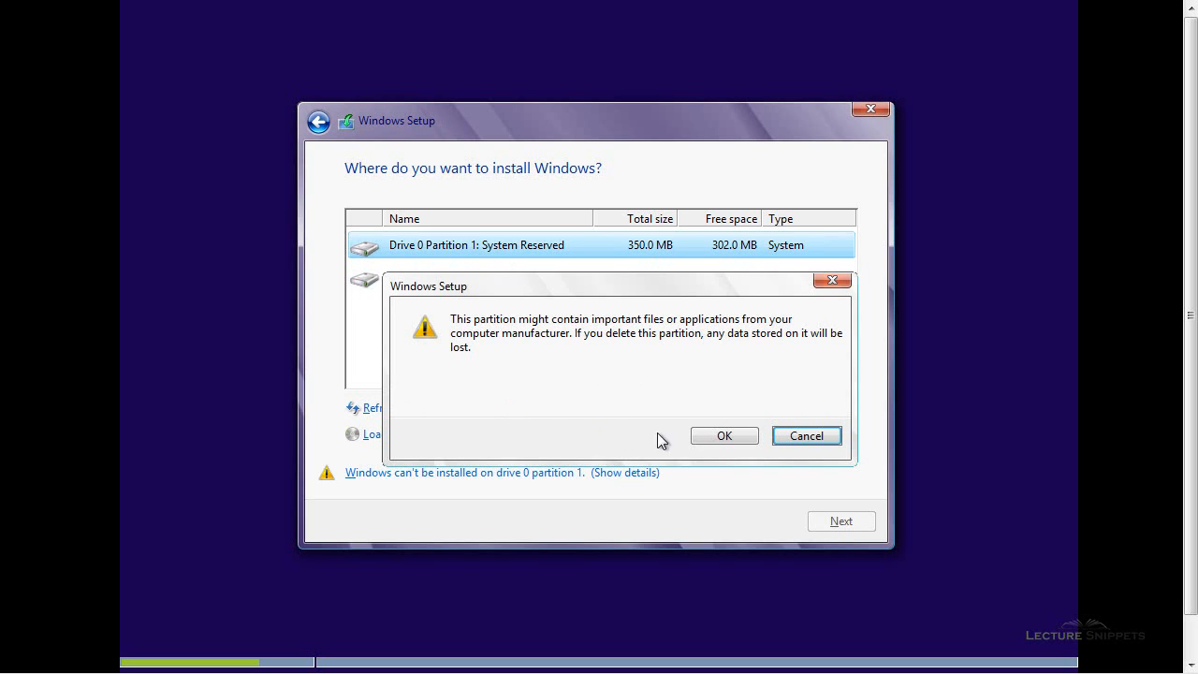
click(724, 435)
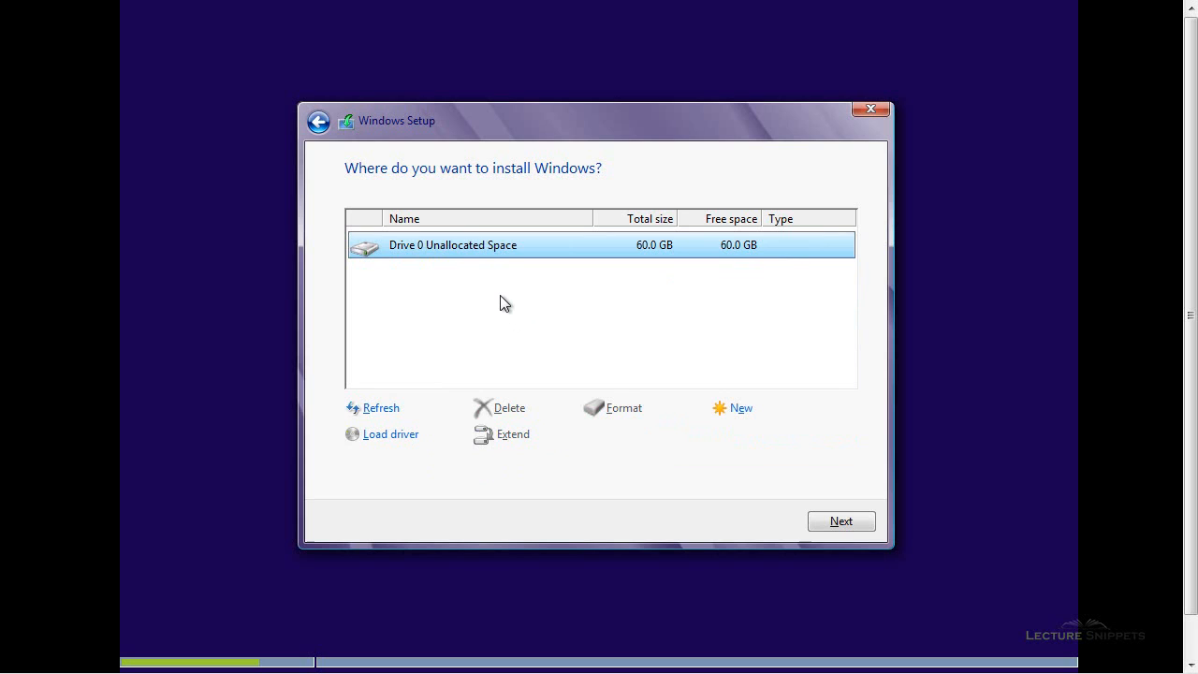
mouse_move(384, 275)
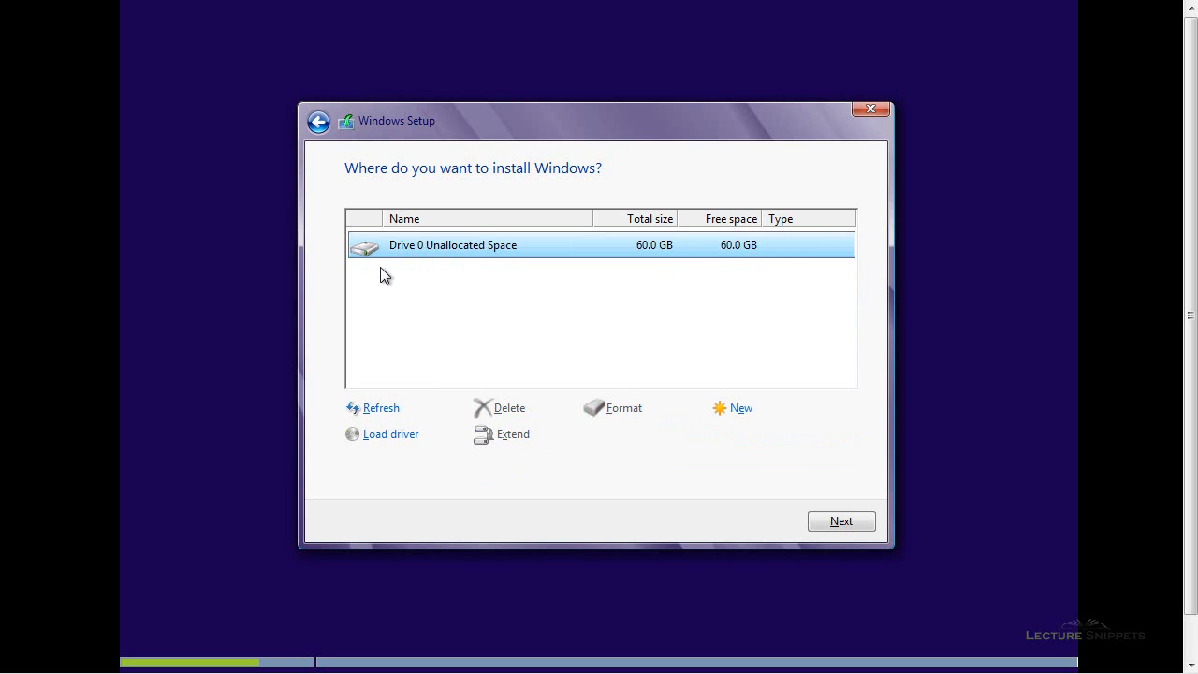
mouse_move(413, 259)
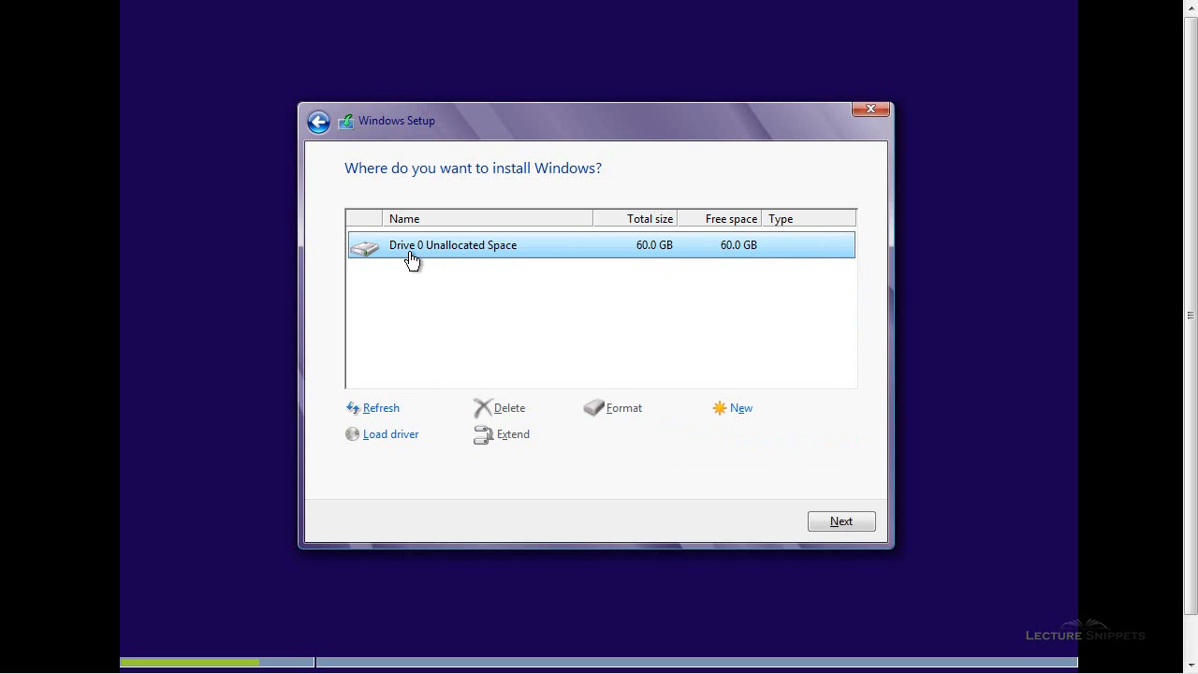
mouse_move(463, 253)
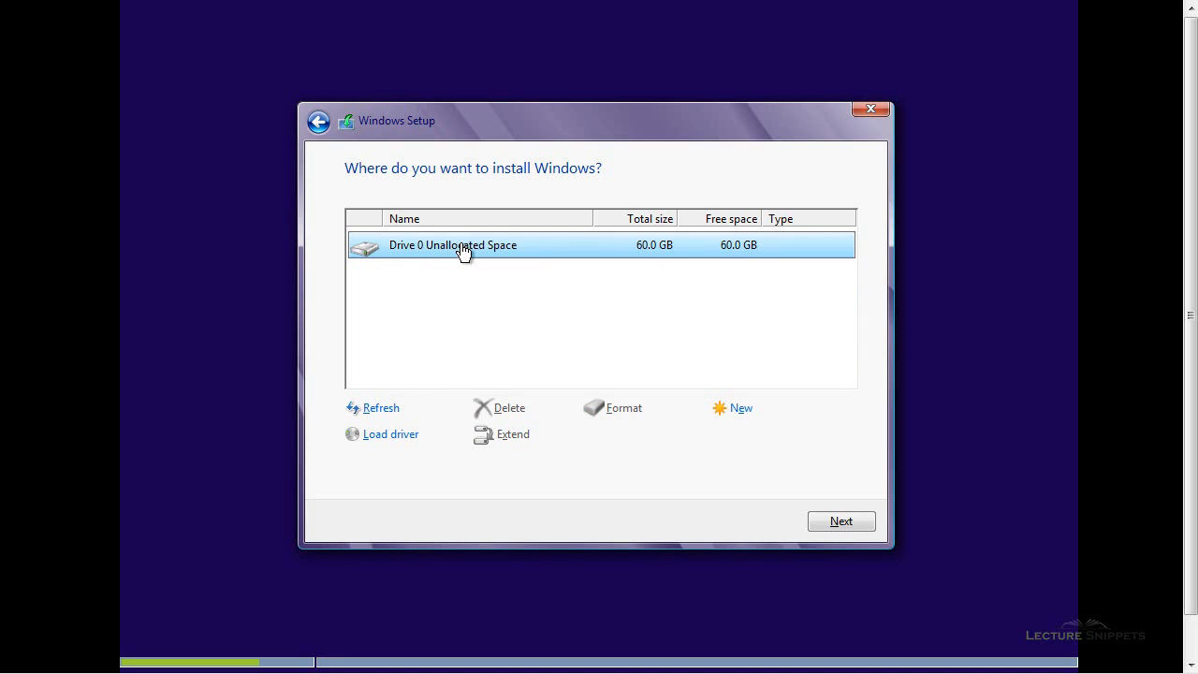
mouse_move(484, 258)
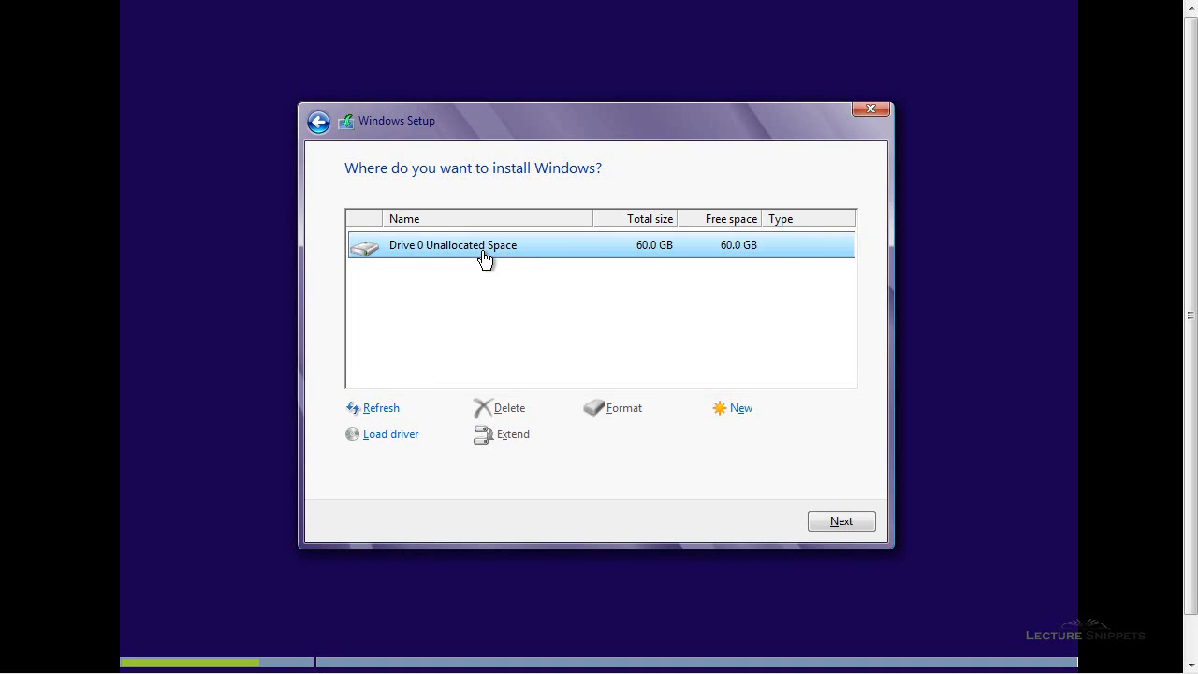
mouse_move(468, 255)
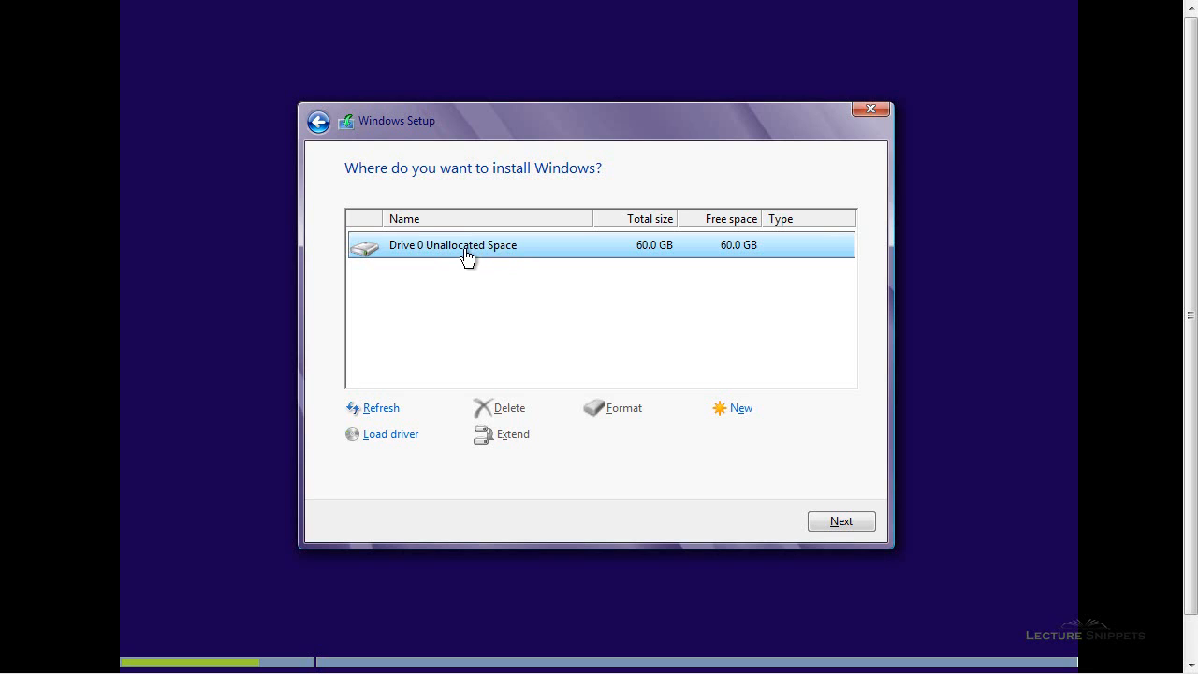
mouse_move(577, 360)
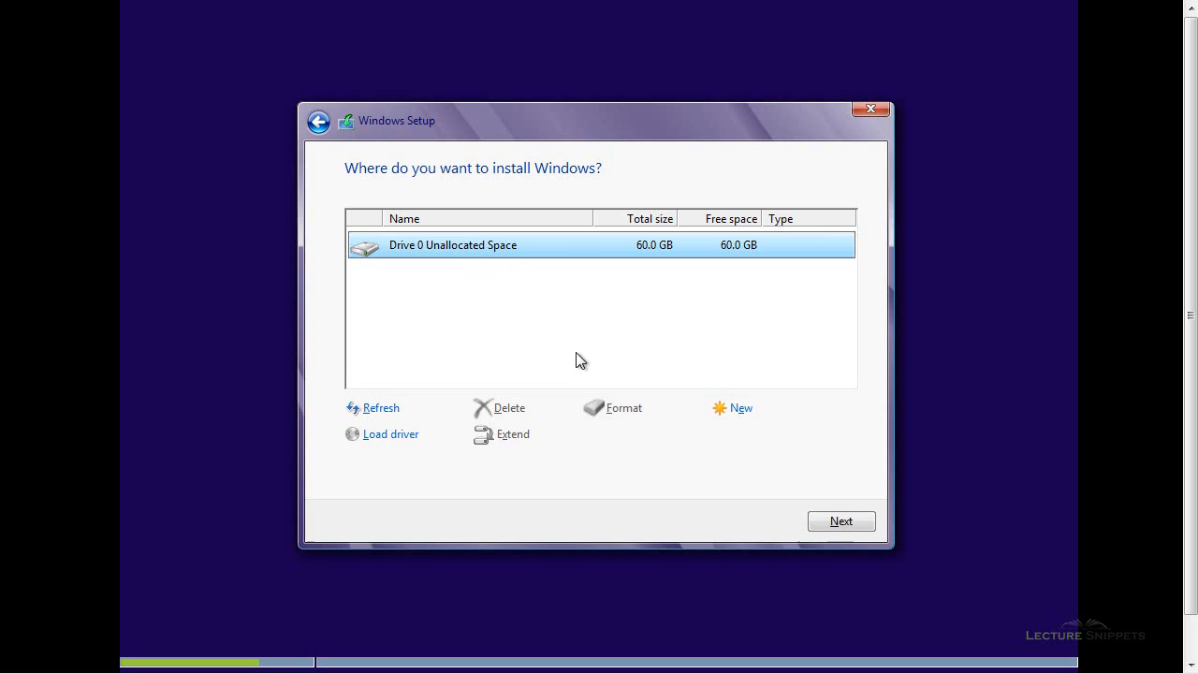
mouse_move(641, 381)
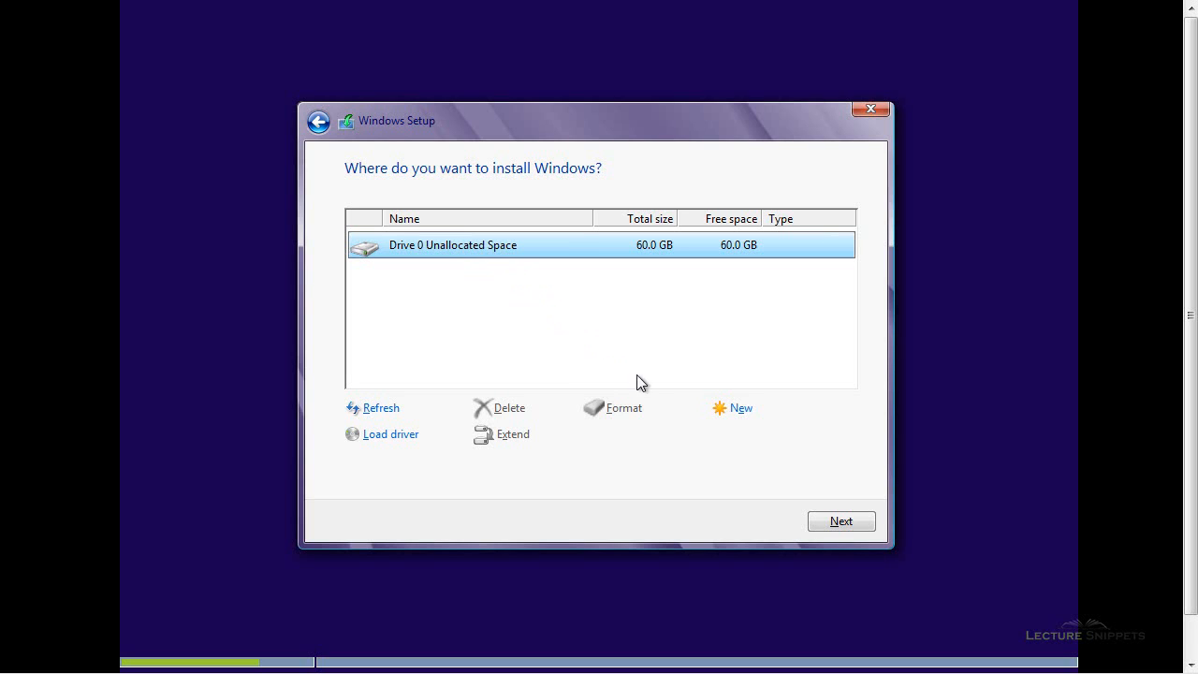
mouse_move(740, 408)
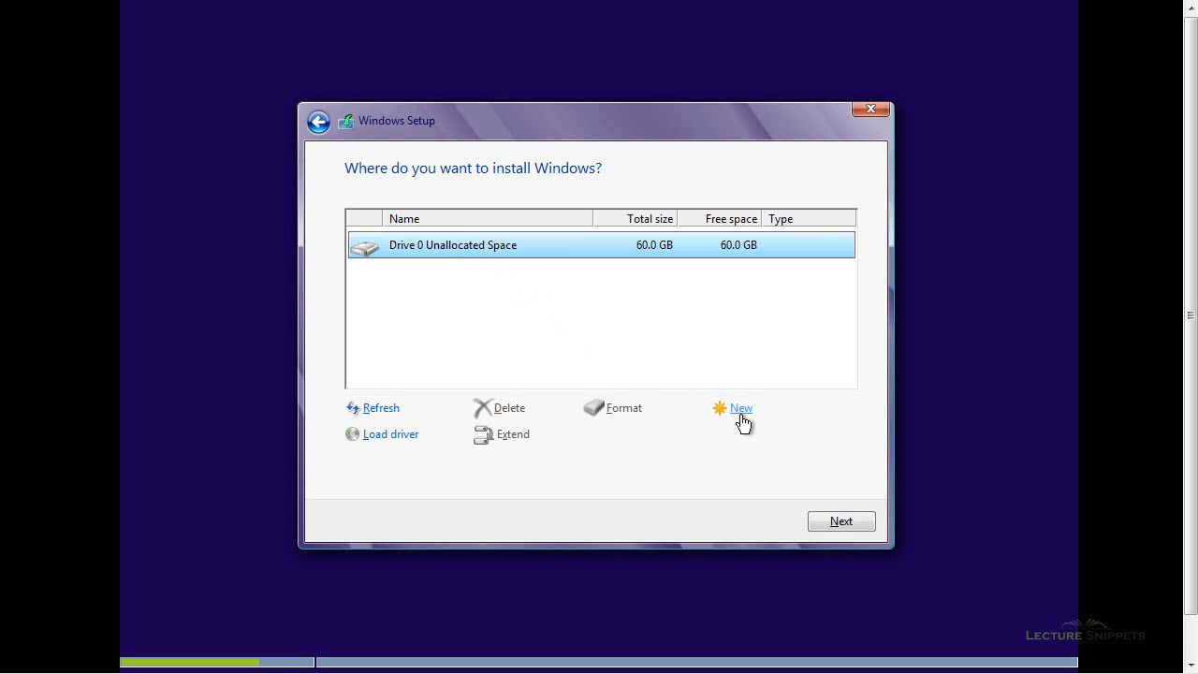
mouse_move(679, 443)
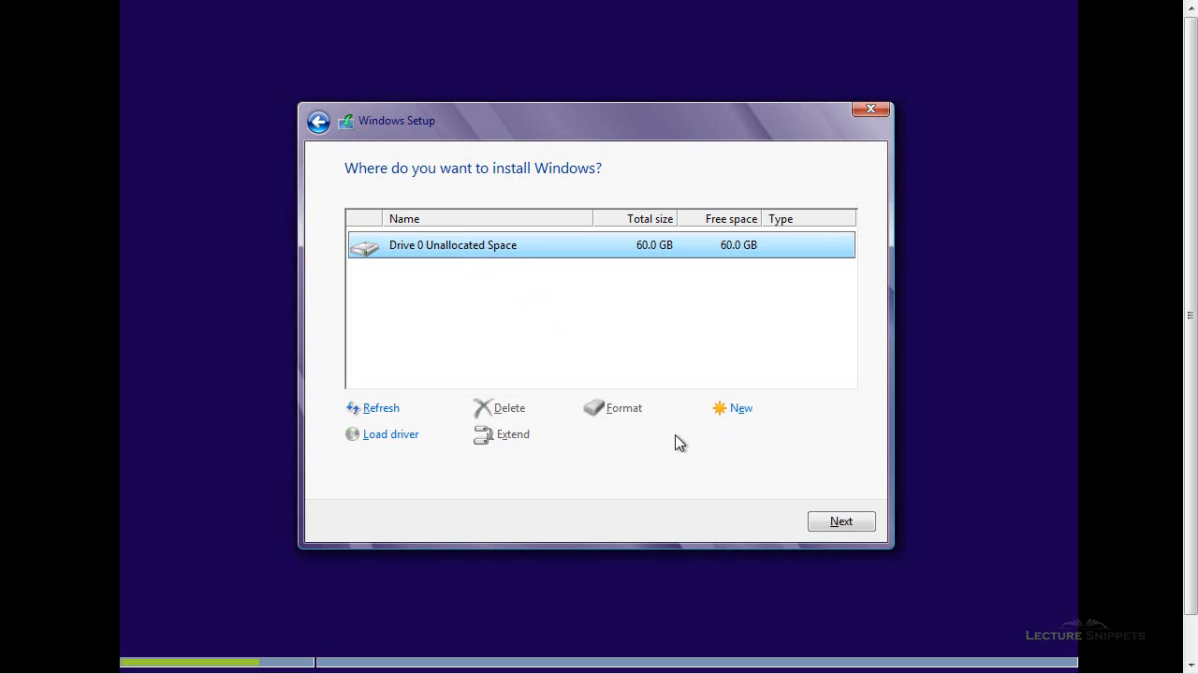
mouse_move(445, 258)
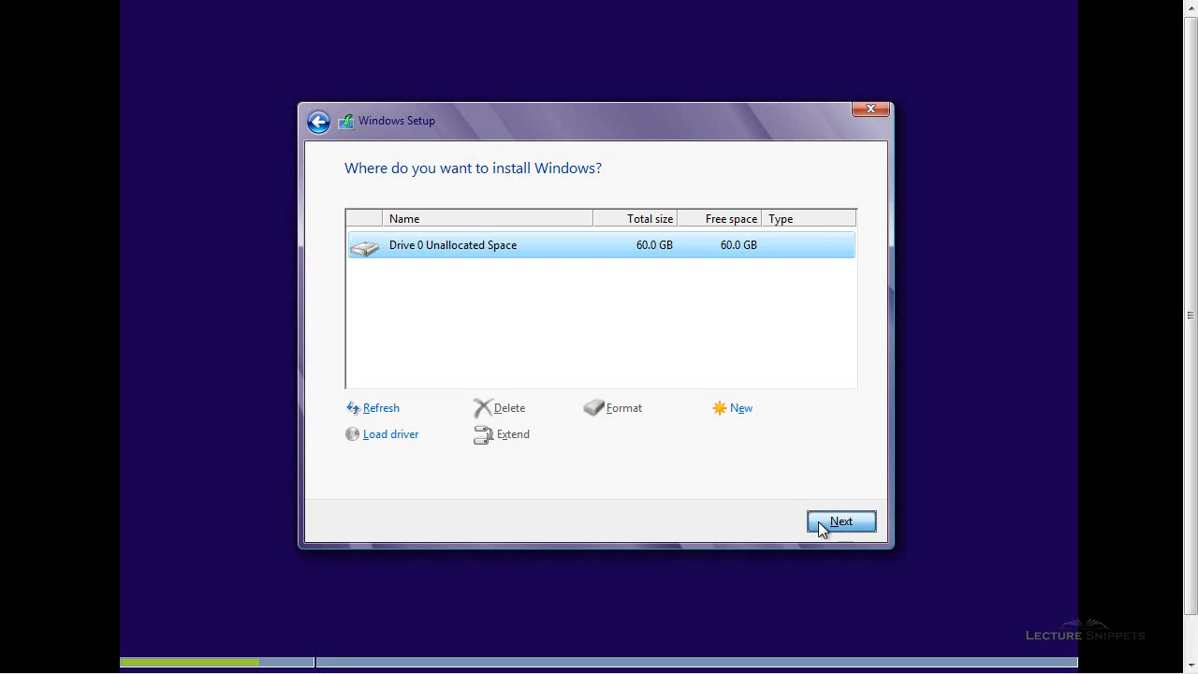
Install Windows onto Drive 0's 60.0 GB unallocated space
click(841, 521)
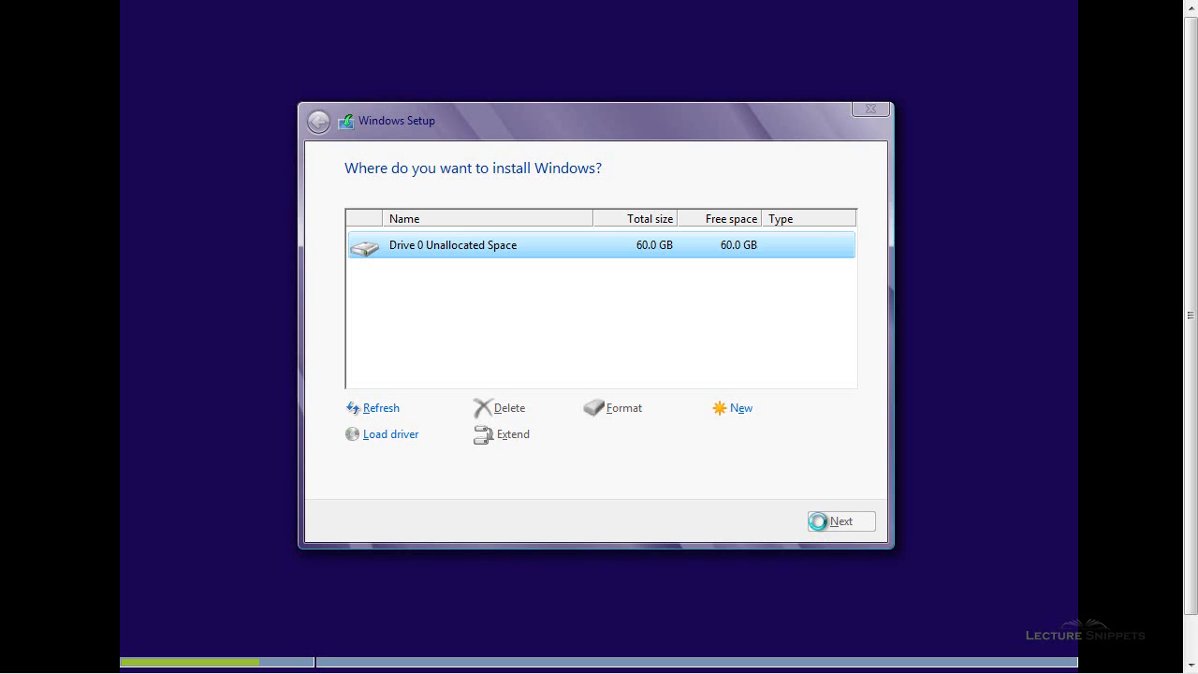
click(839, 521)
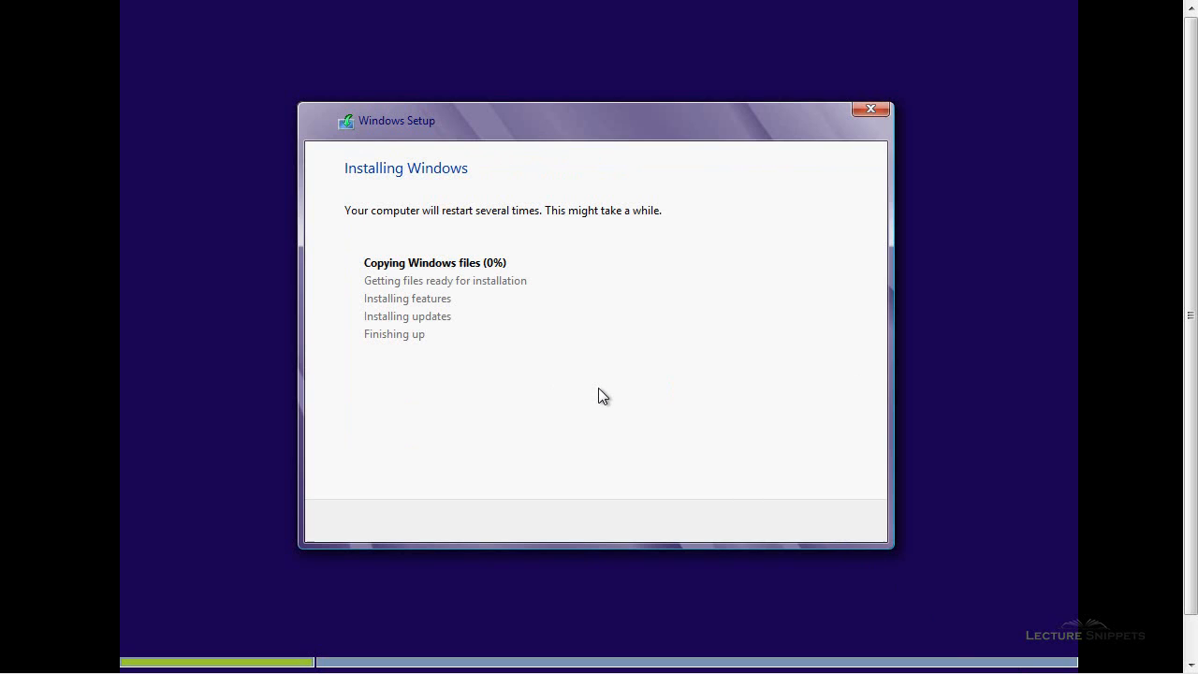
mouse_move(606, 394)
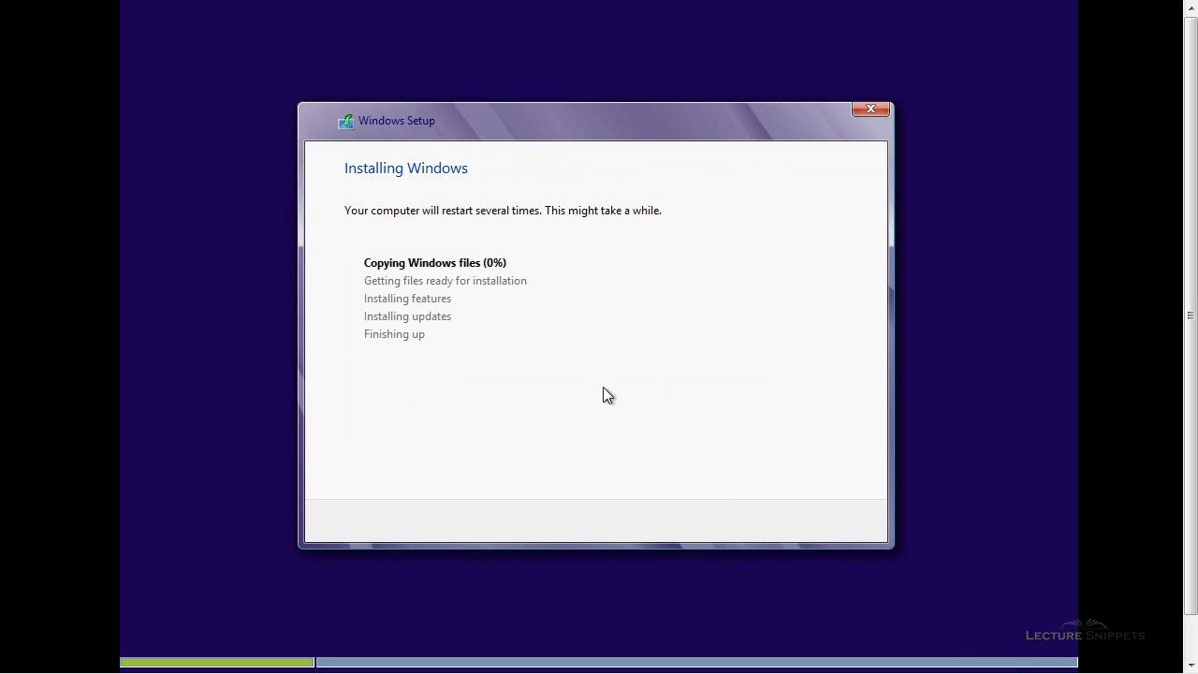
mouse_move(423, 304)
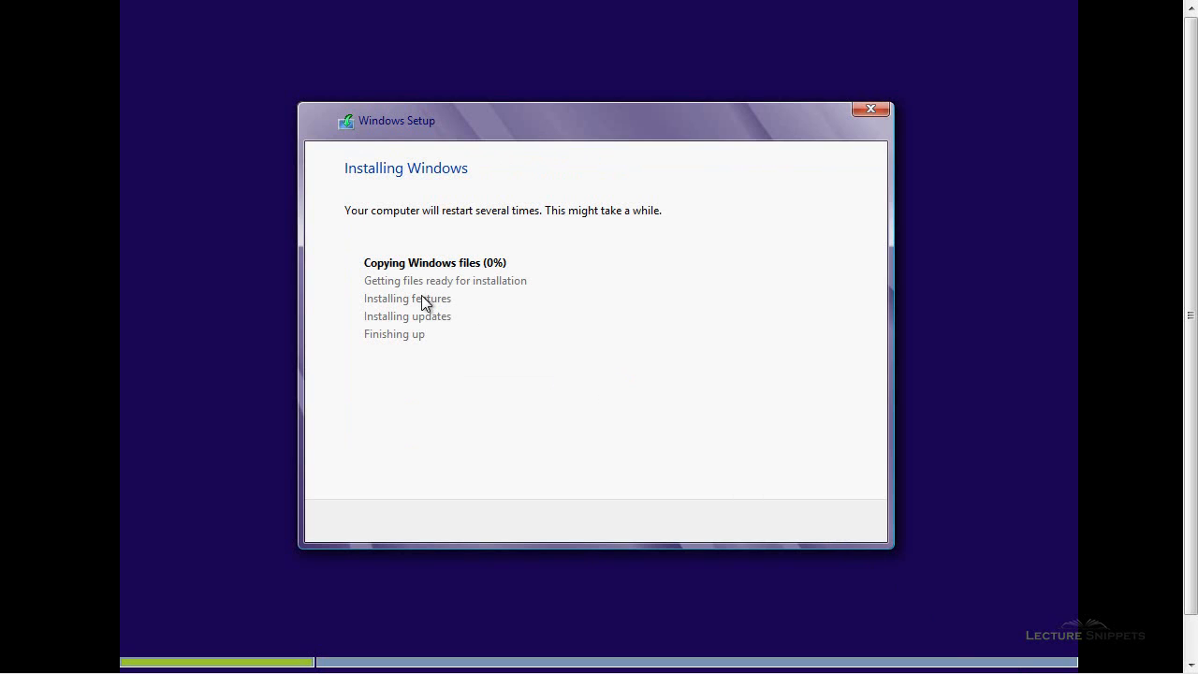
mouse_move(405, 342)
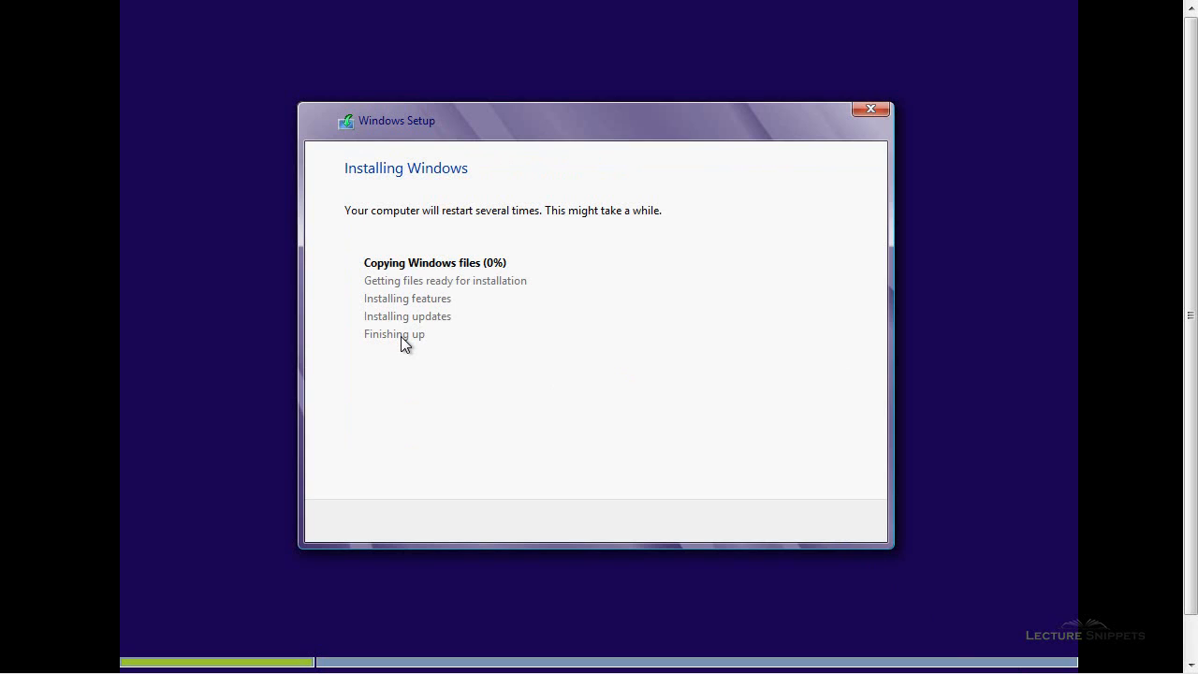
mouse_move(410, 300)
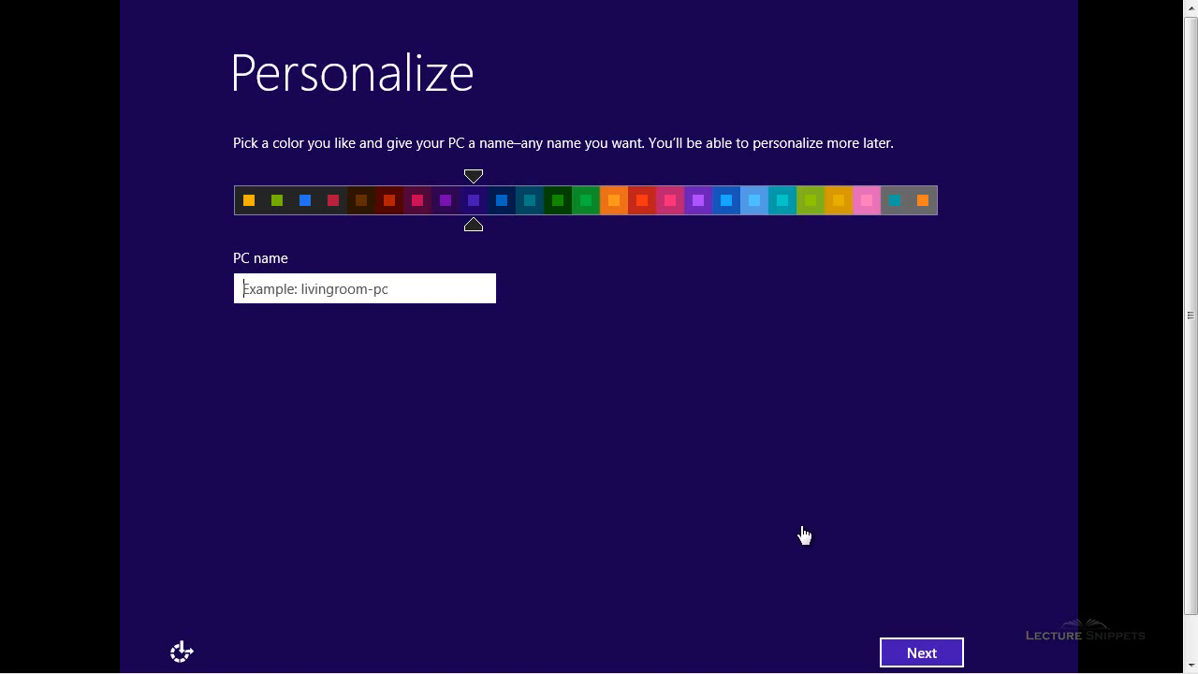
mouse_move(692, 482)
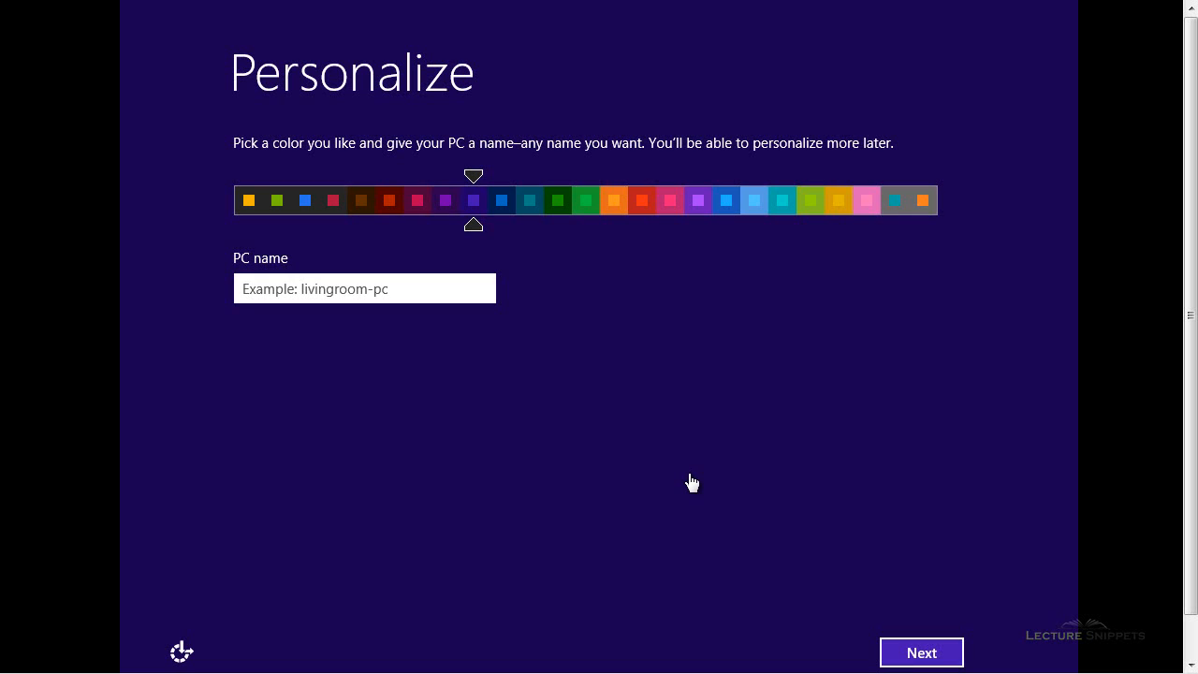
mouse_move(475, 234)
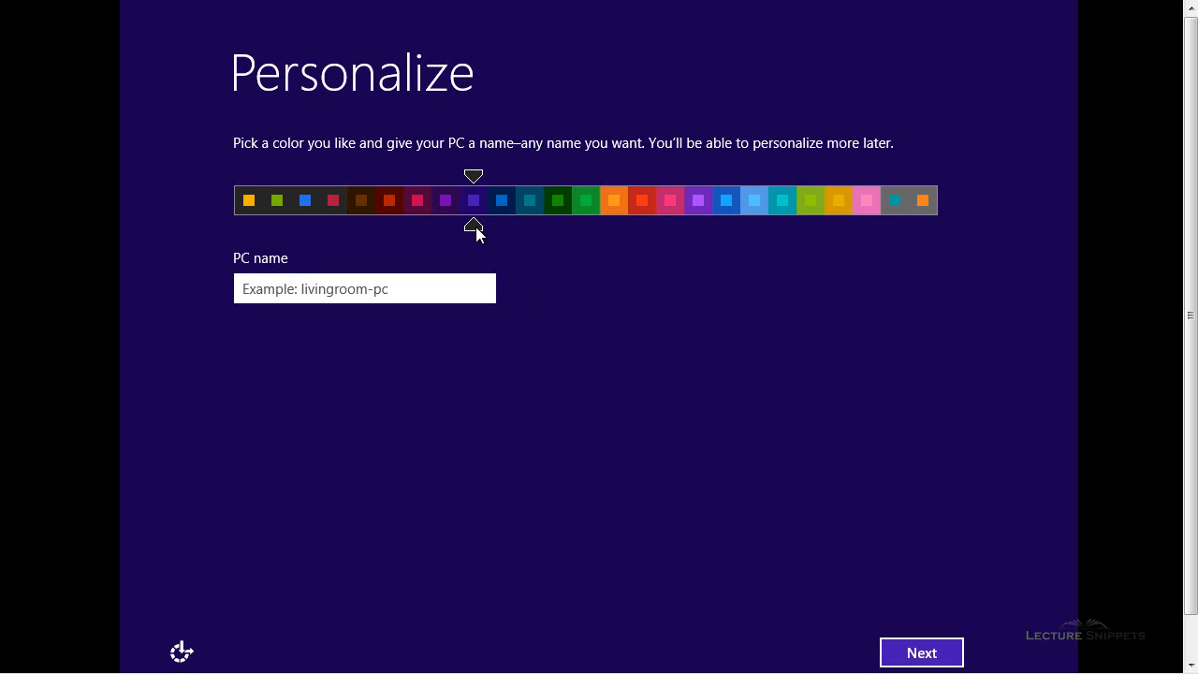
Choose the grey background with orange accent colour scheme
click(532, 199)
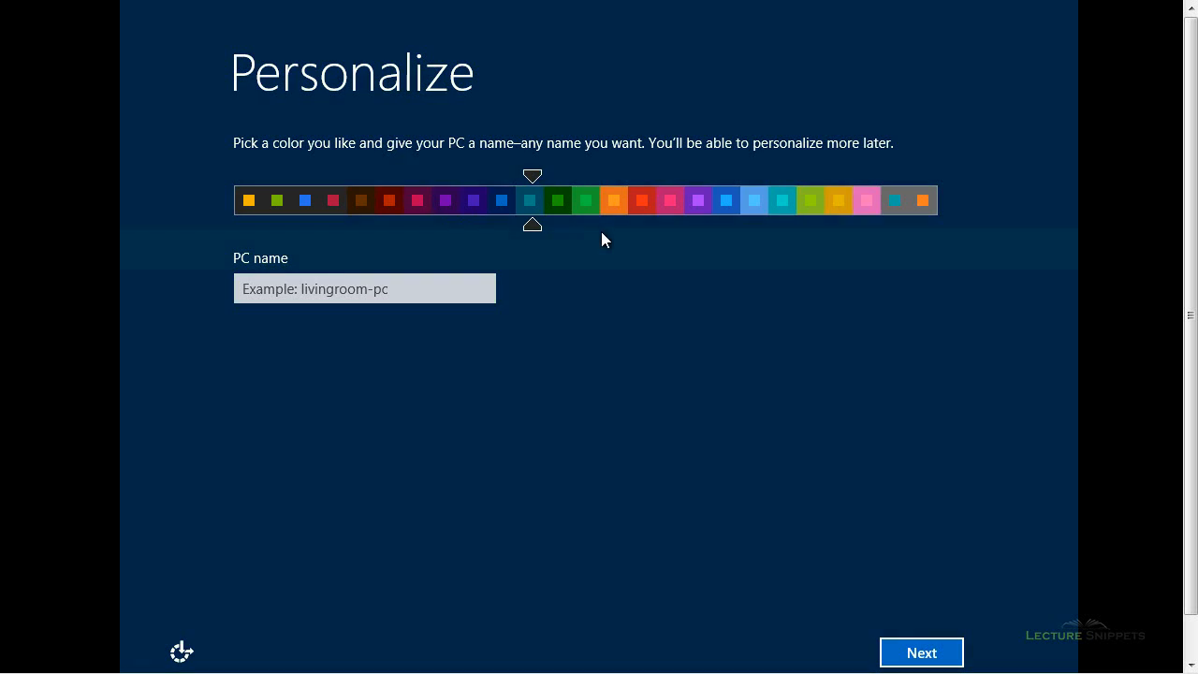
click(753, 200)
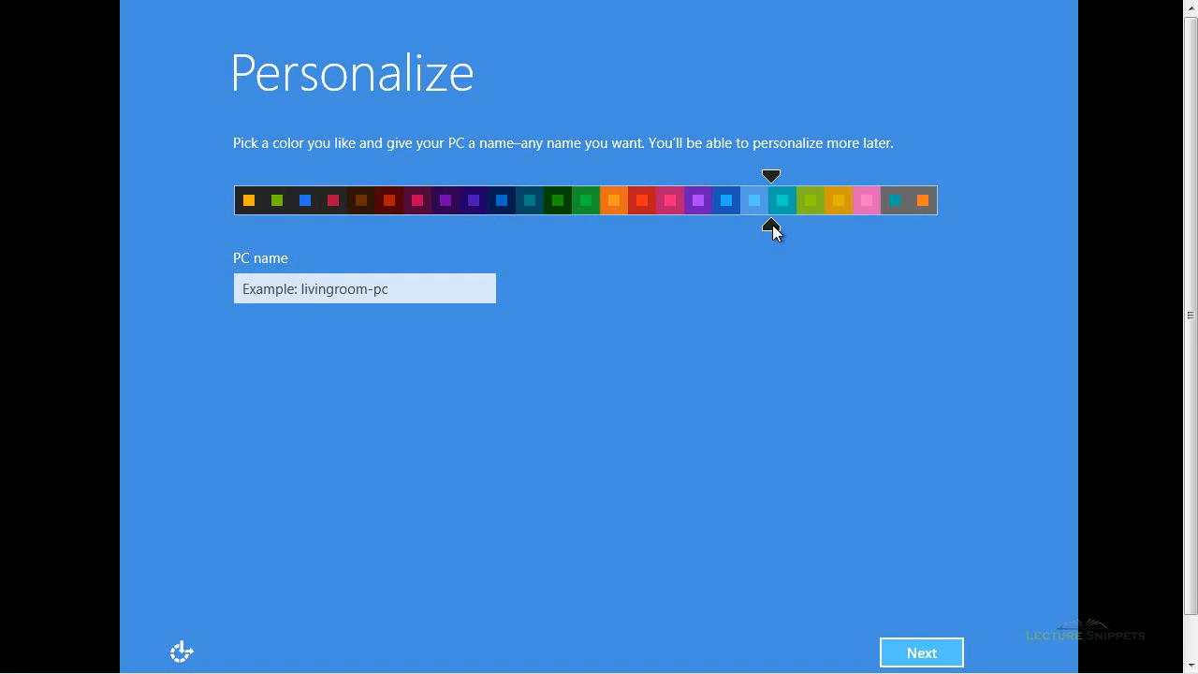
click(889, 200)
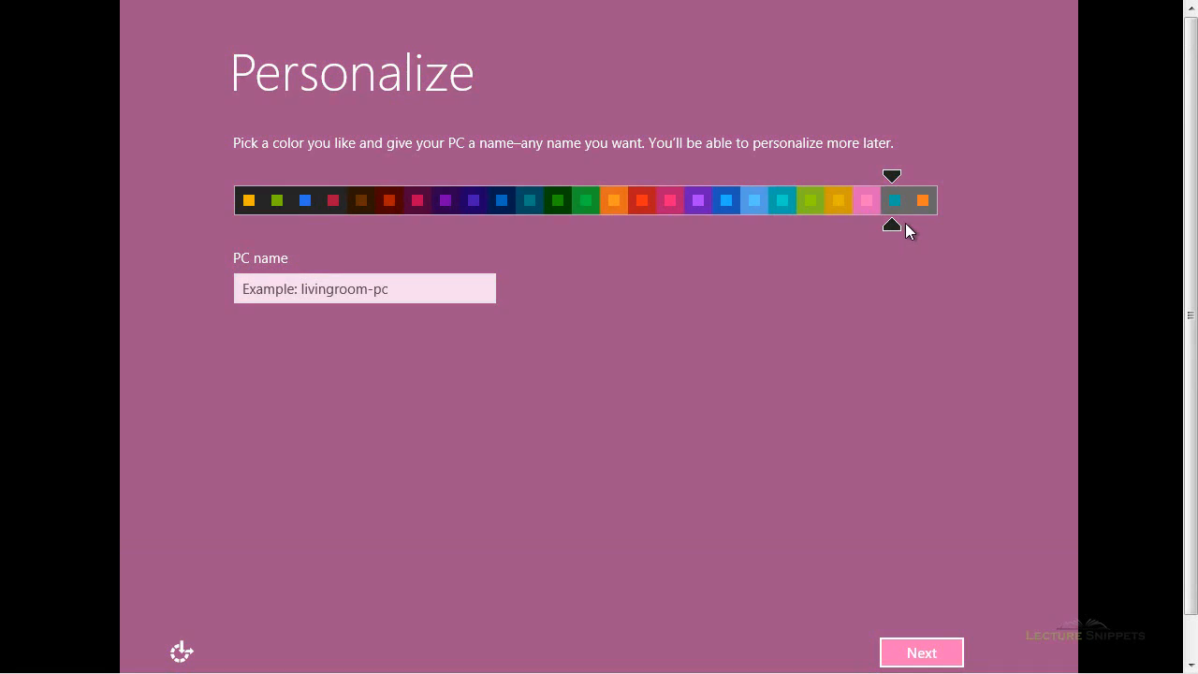
click(894, 201)
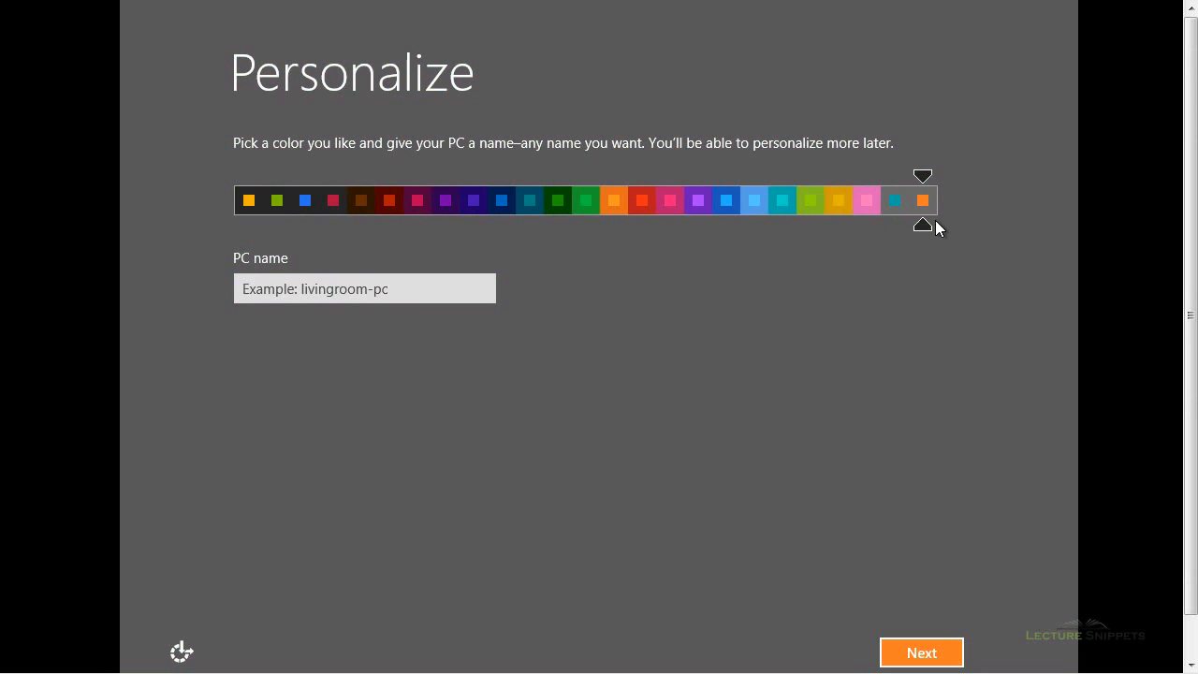
mouse_move(904, 241)
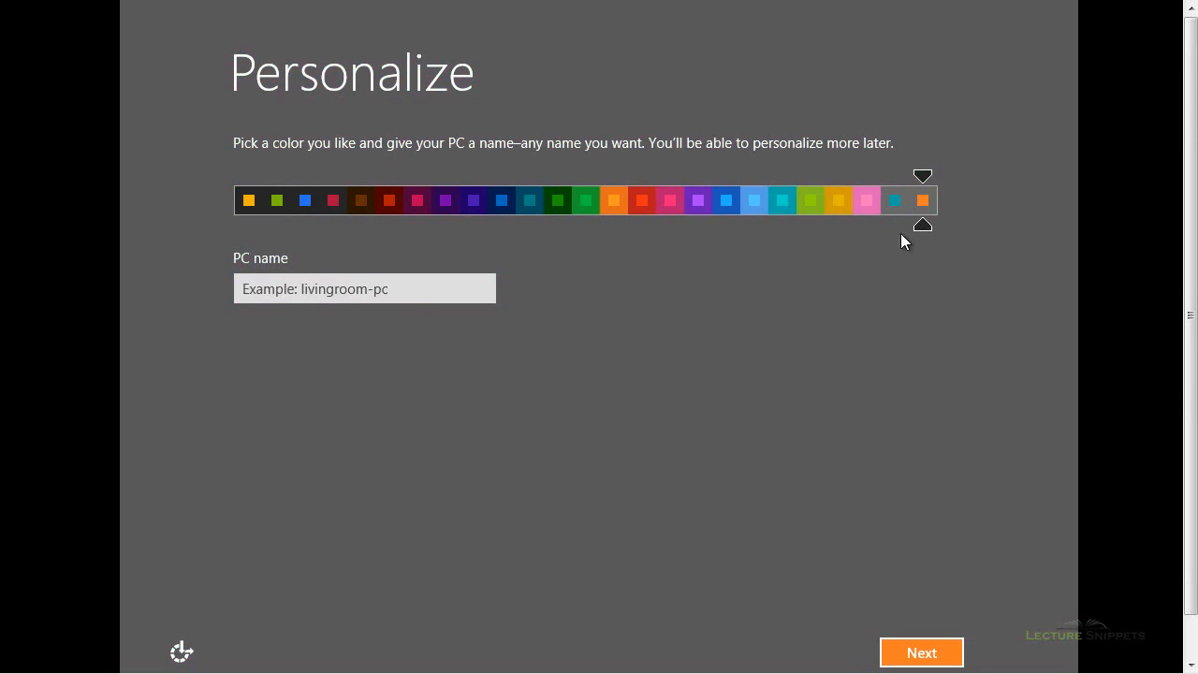
Name the PC 'PC-LS' and continue to the Settings screen
click(364, 288)
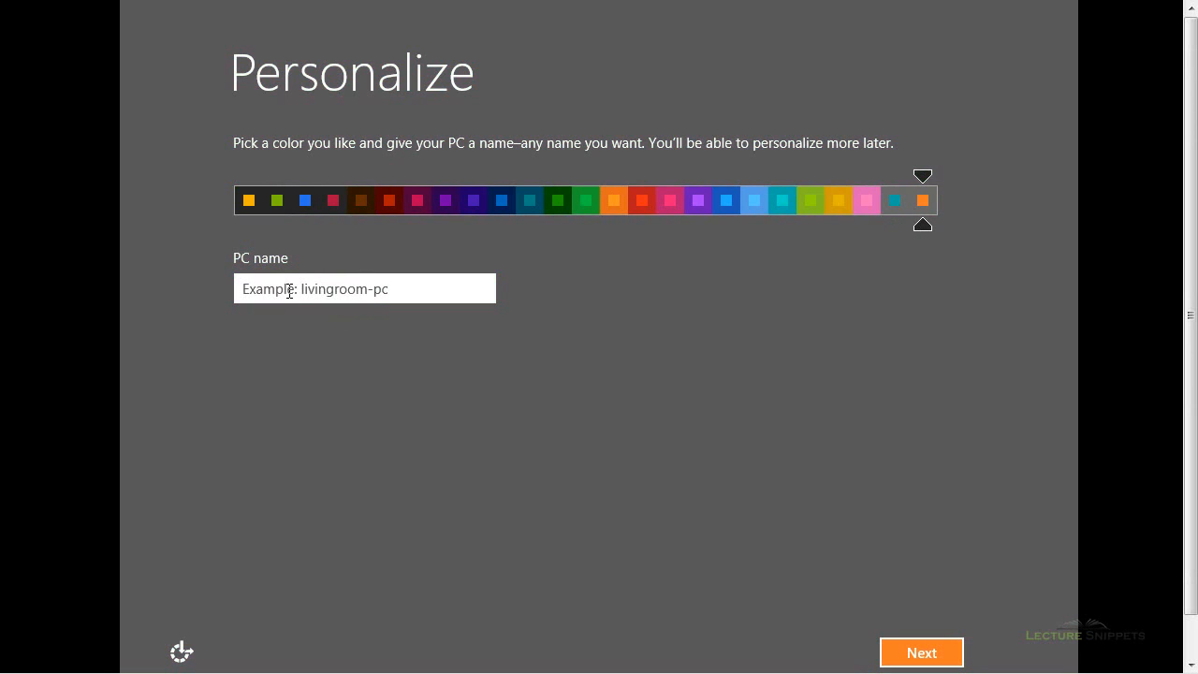
click(363, 288)
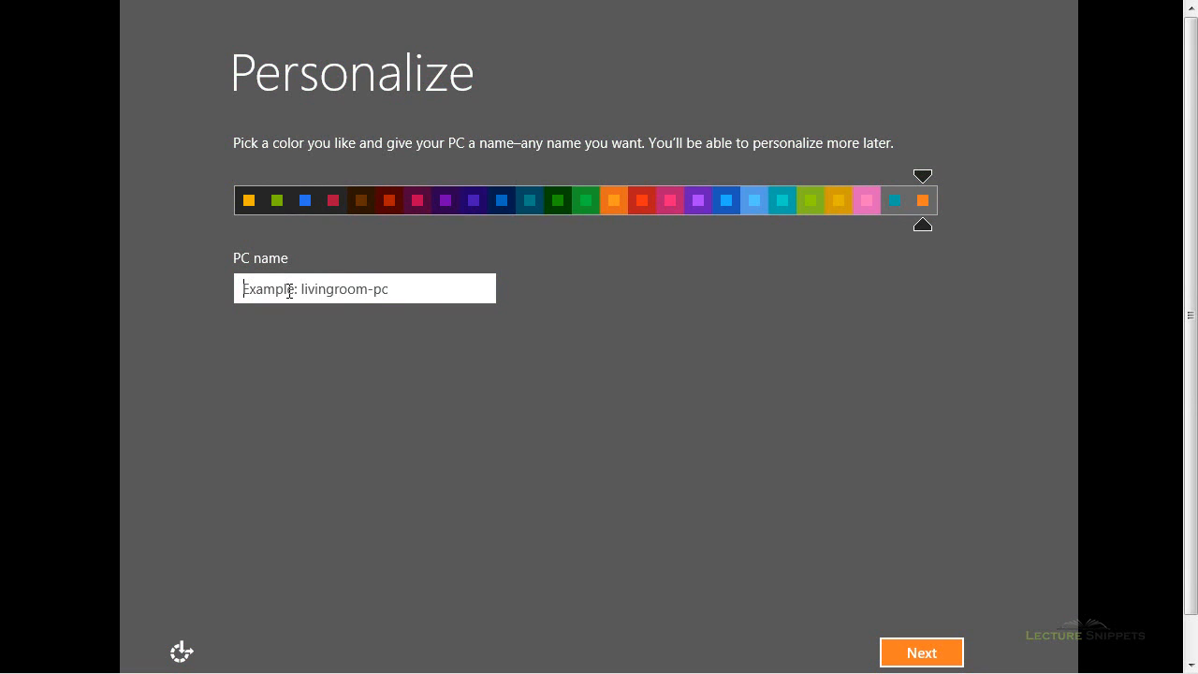
text(PC)
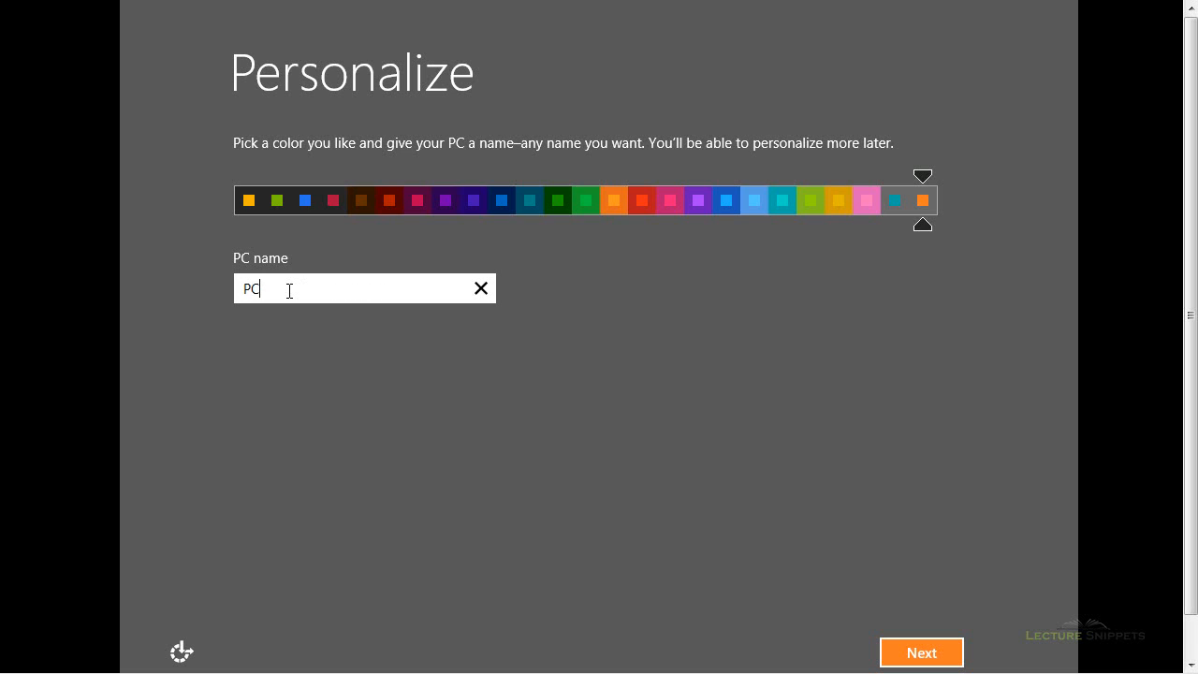
text(-LS)
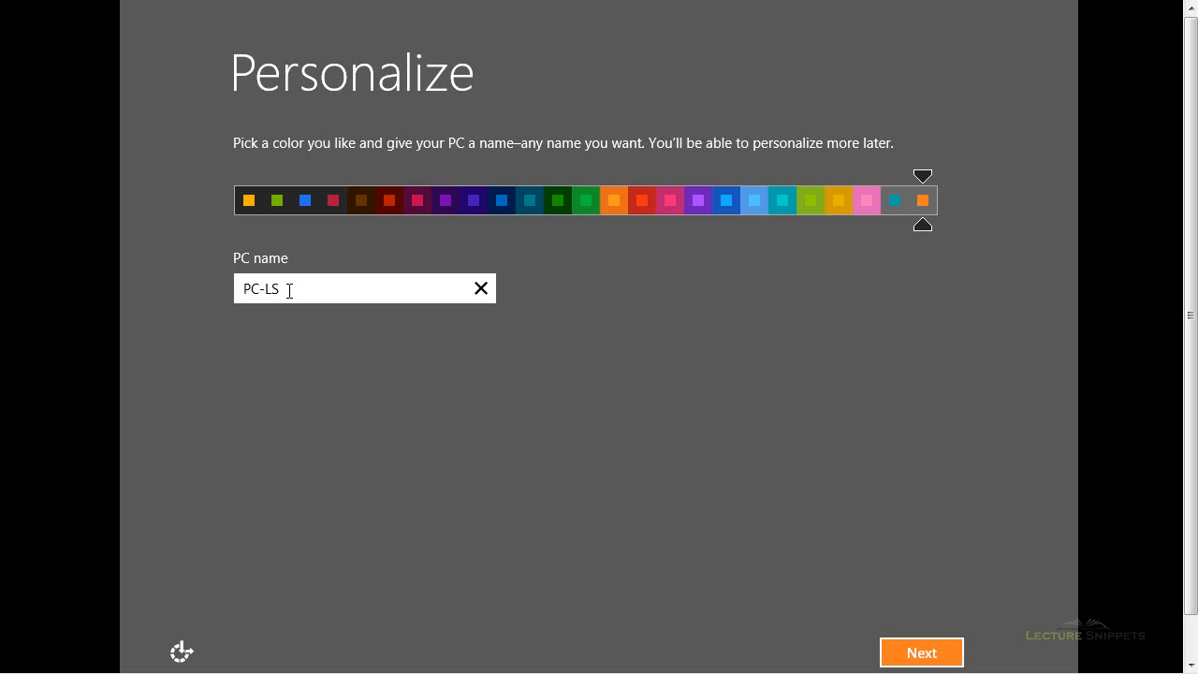
mouse_move(871, 549)
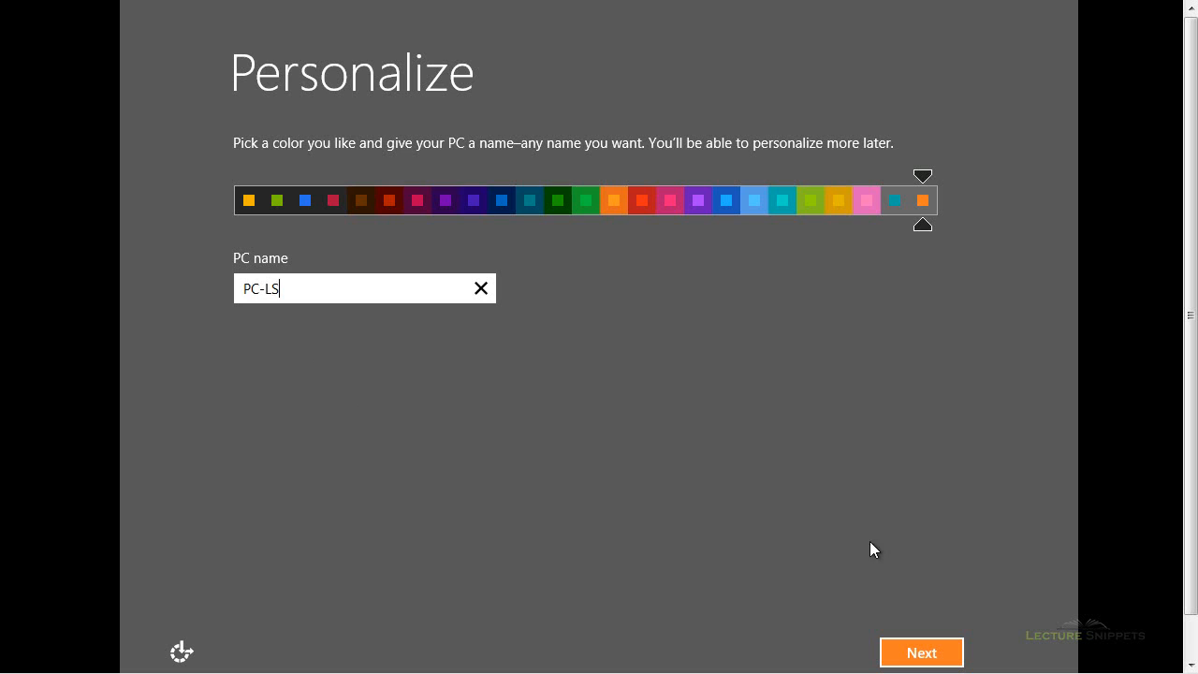
mouse_move(871, 618)
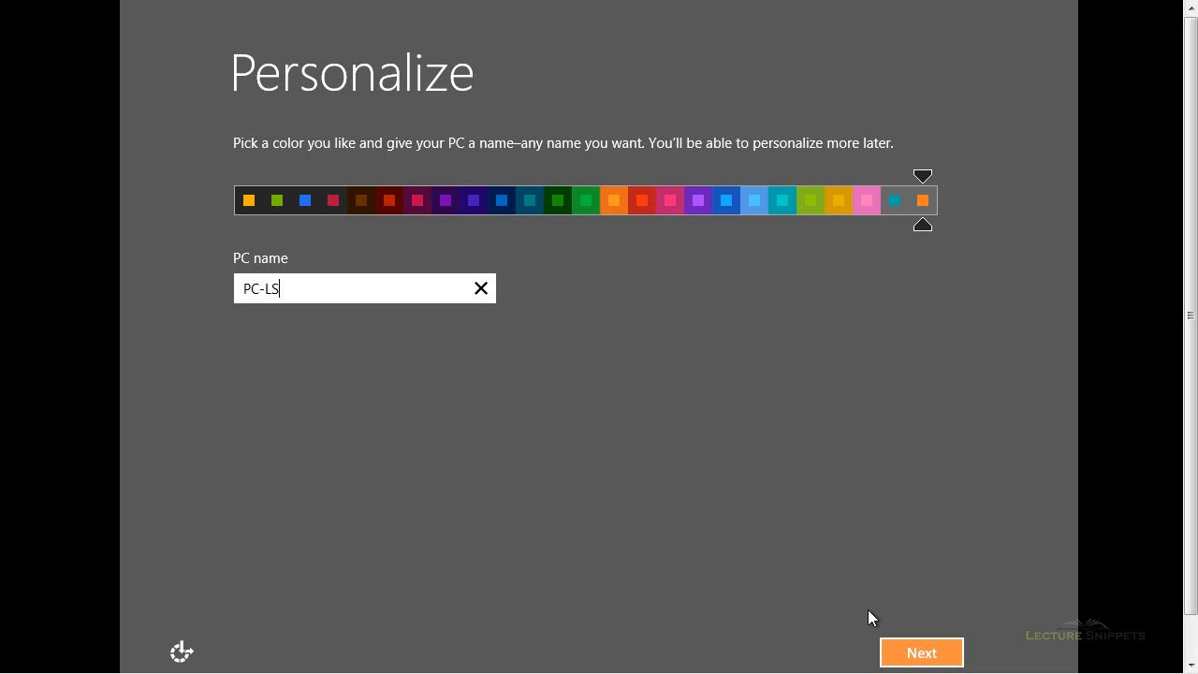
click(920, 652)
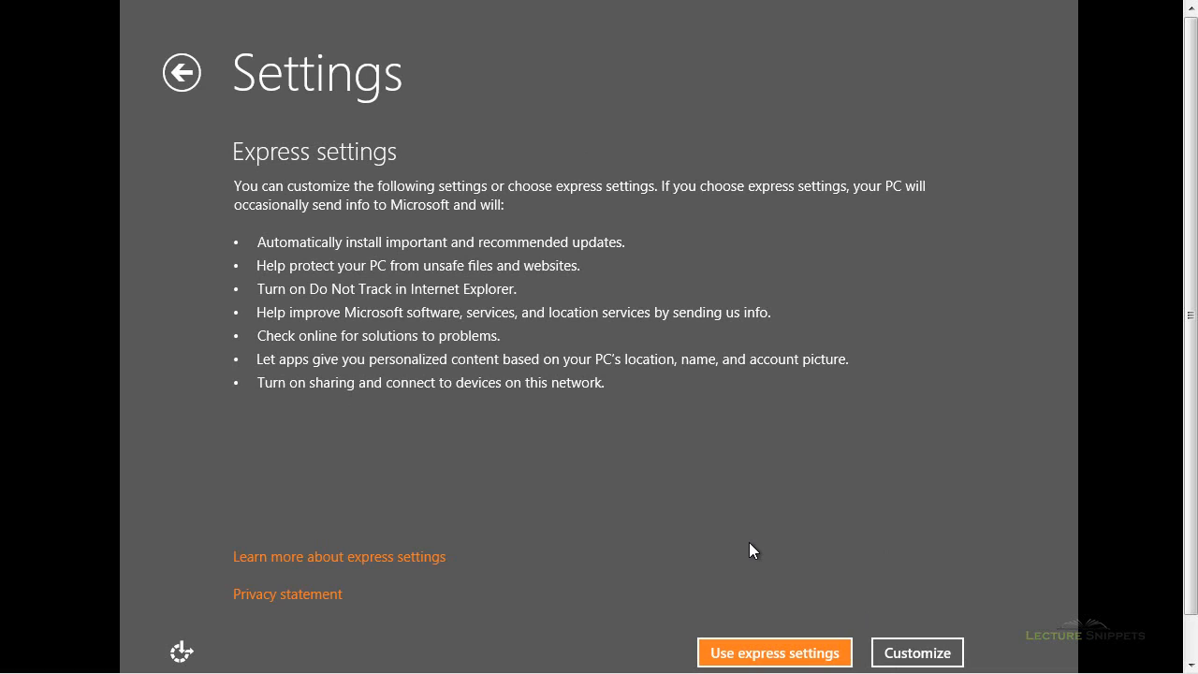
mouse_move(349, 327)
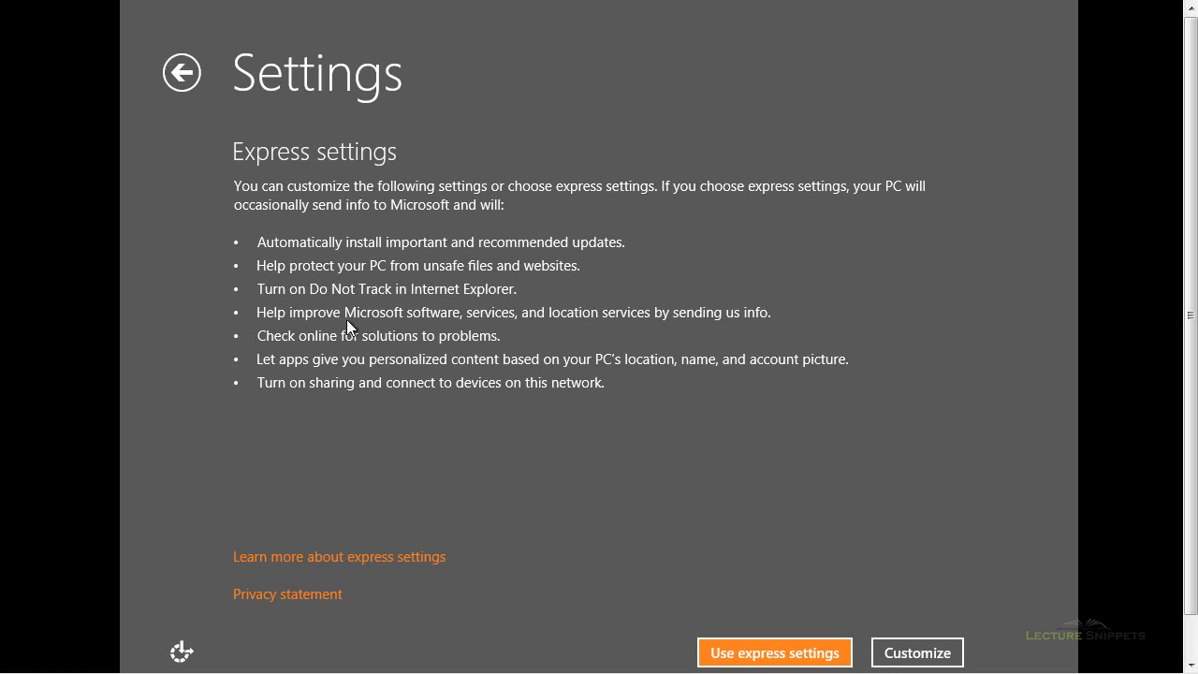
mouse_move(265, 364)
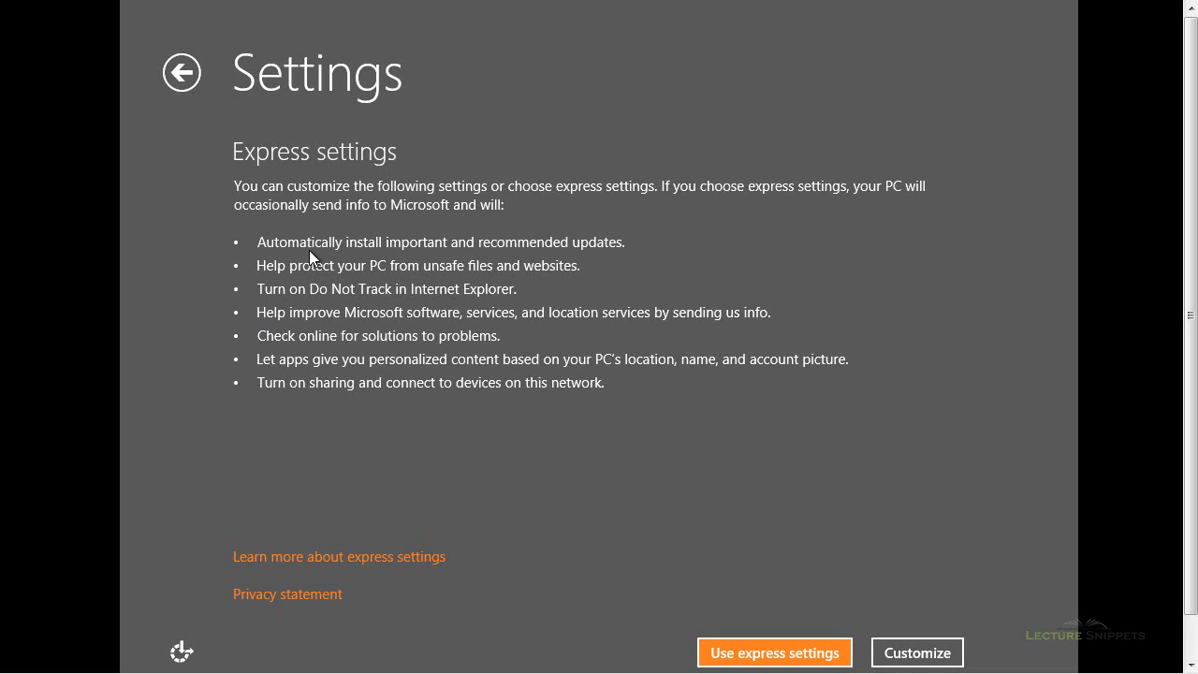
mouse_move(379, 284)
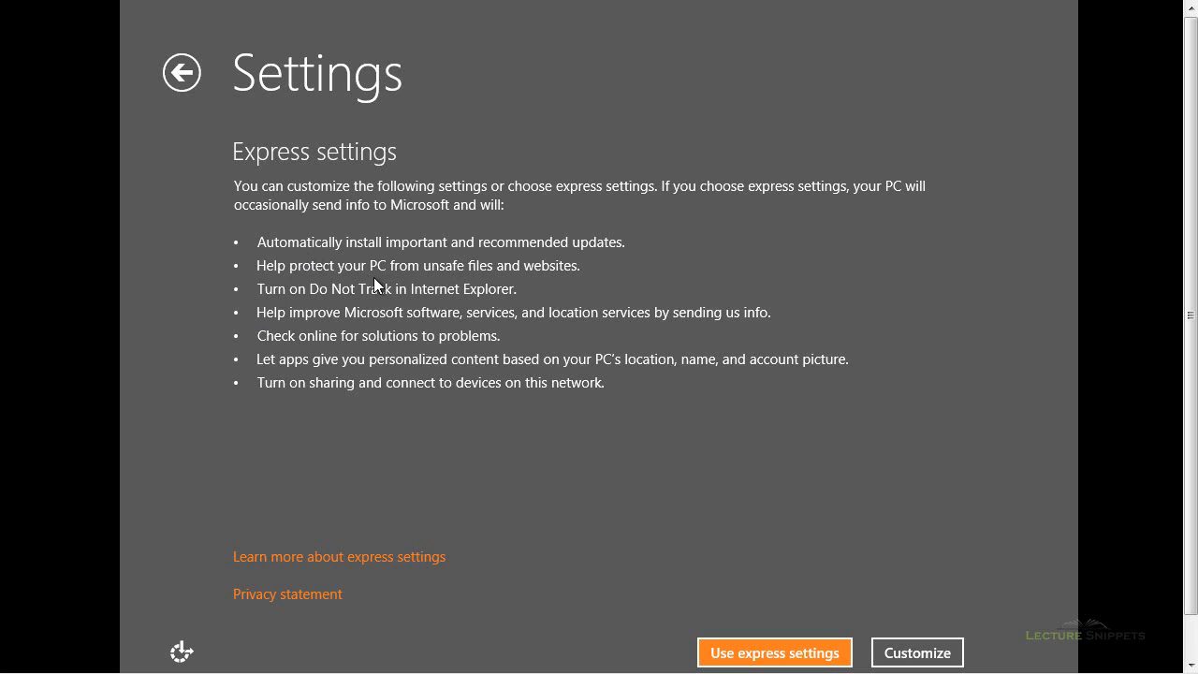
mouse_move(382, 305)
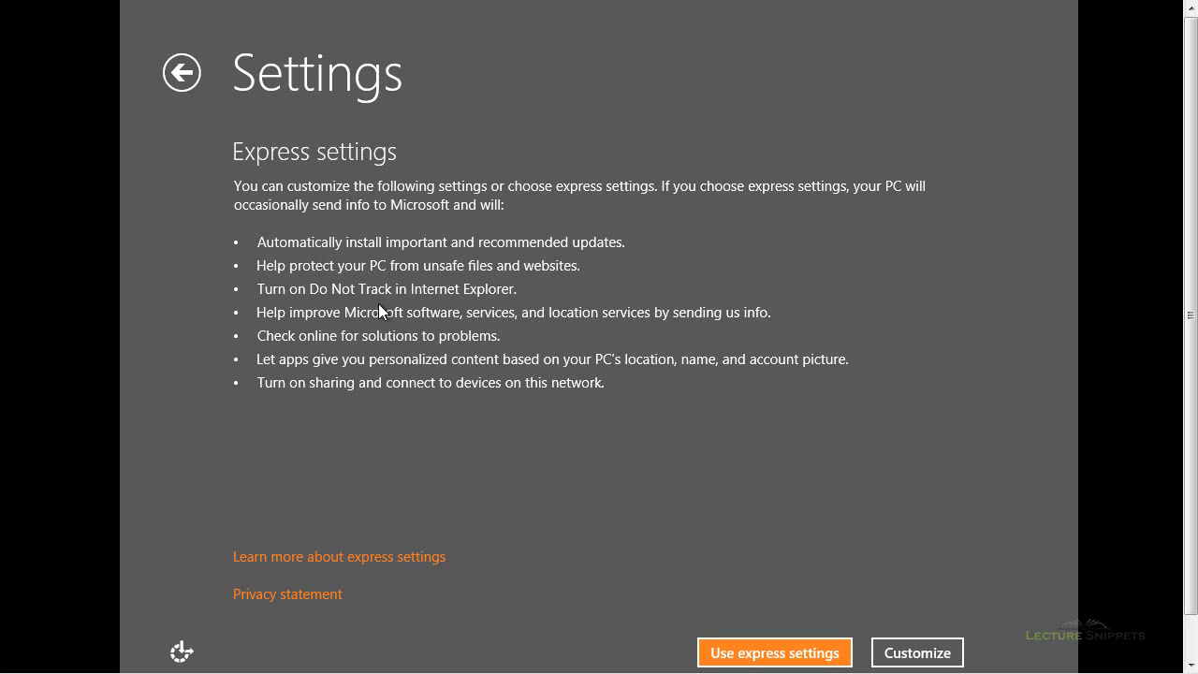
mouse_move(372, 335)
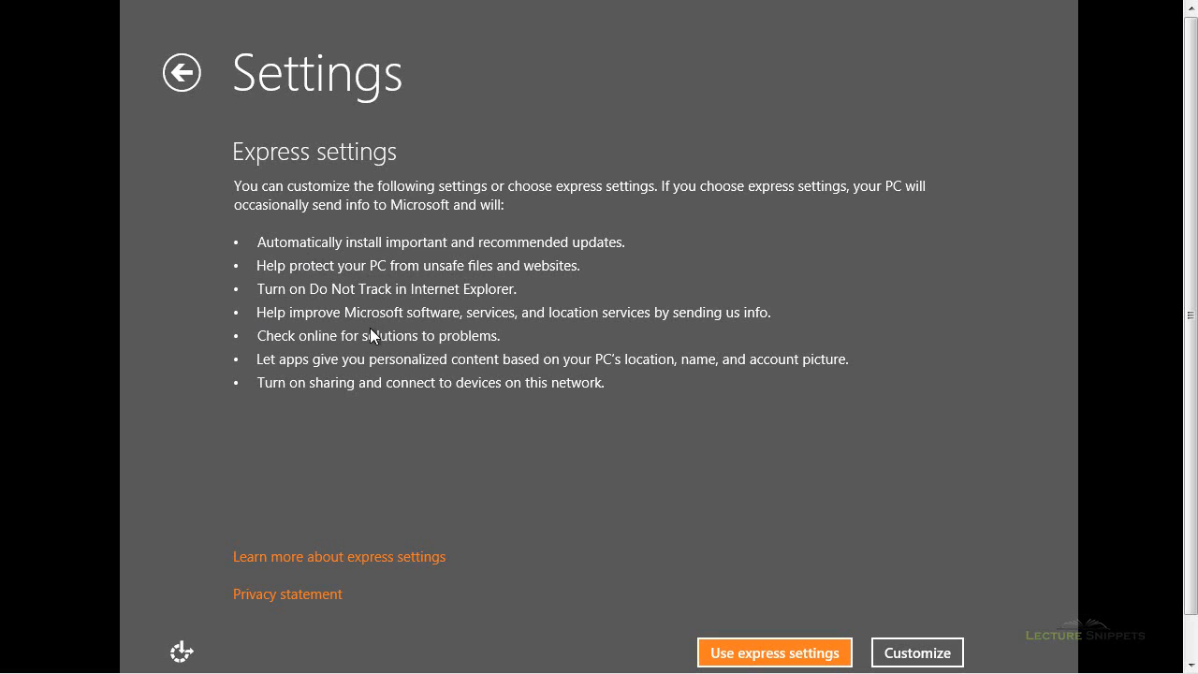
mouse_move(652, 540)
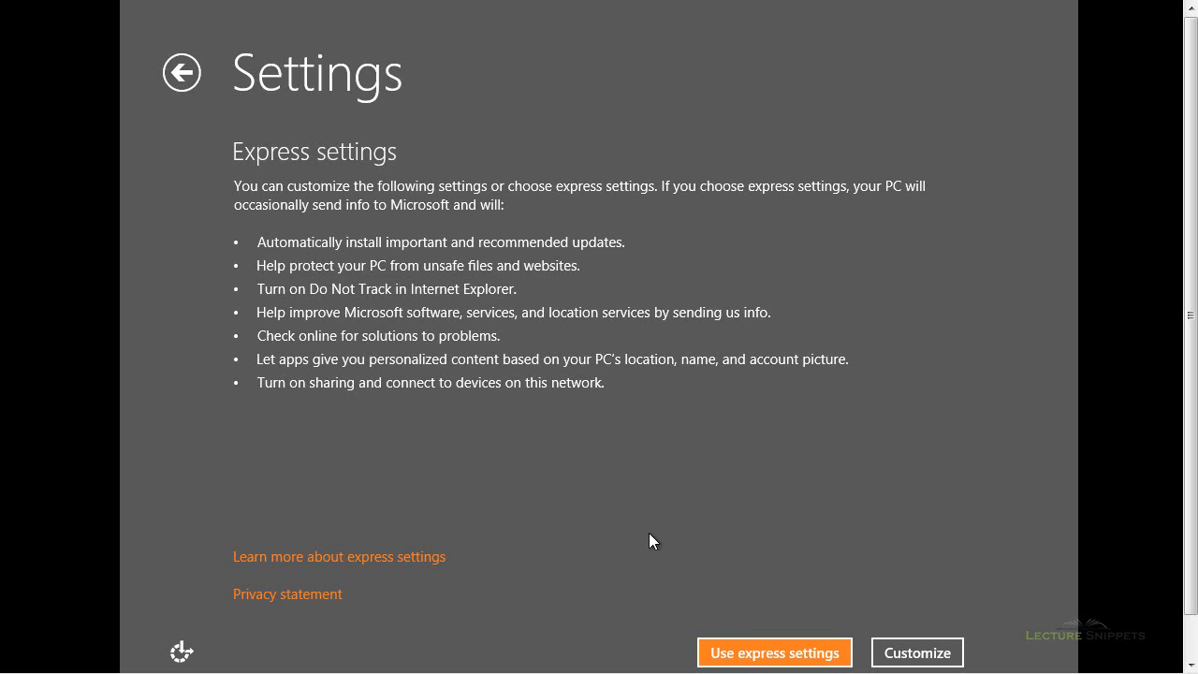
mouse_move(774, 652)
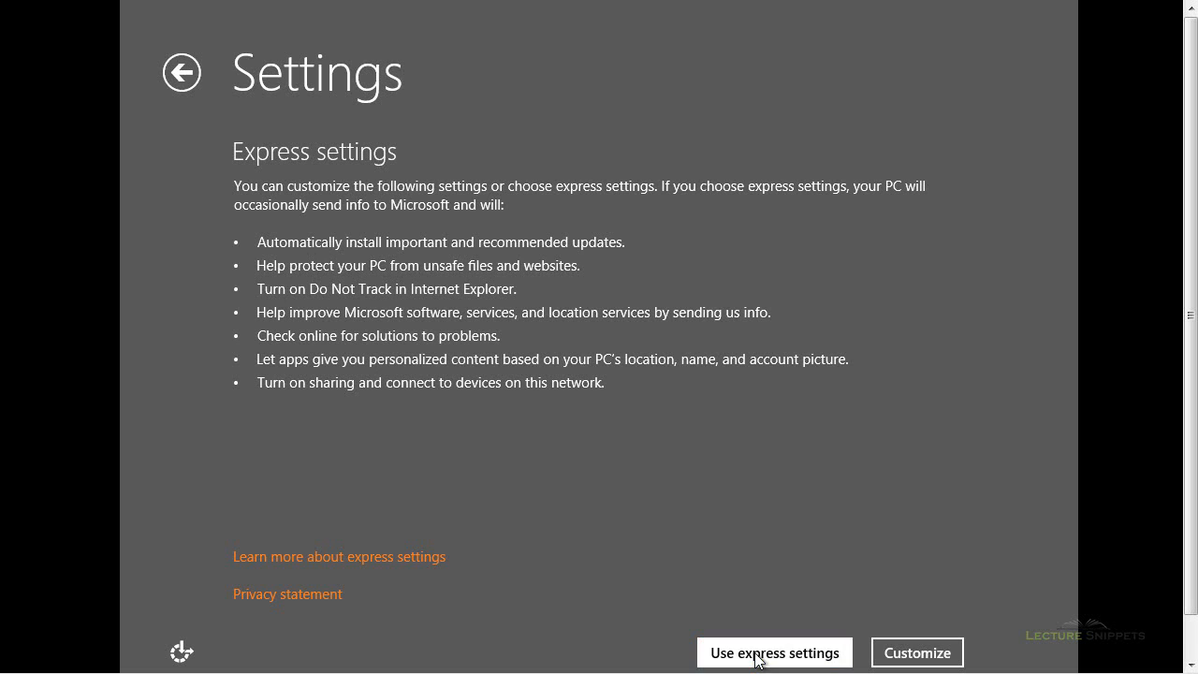
Use express settings for updates, protection, sharing and sending info to Microsoft
click(774, 652)
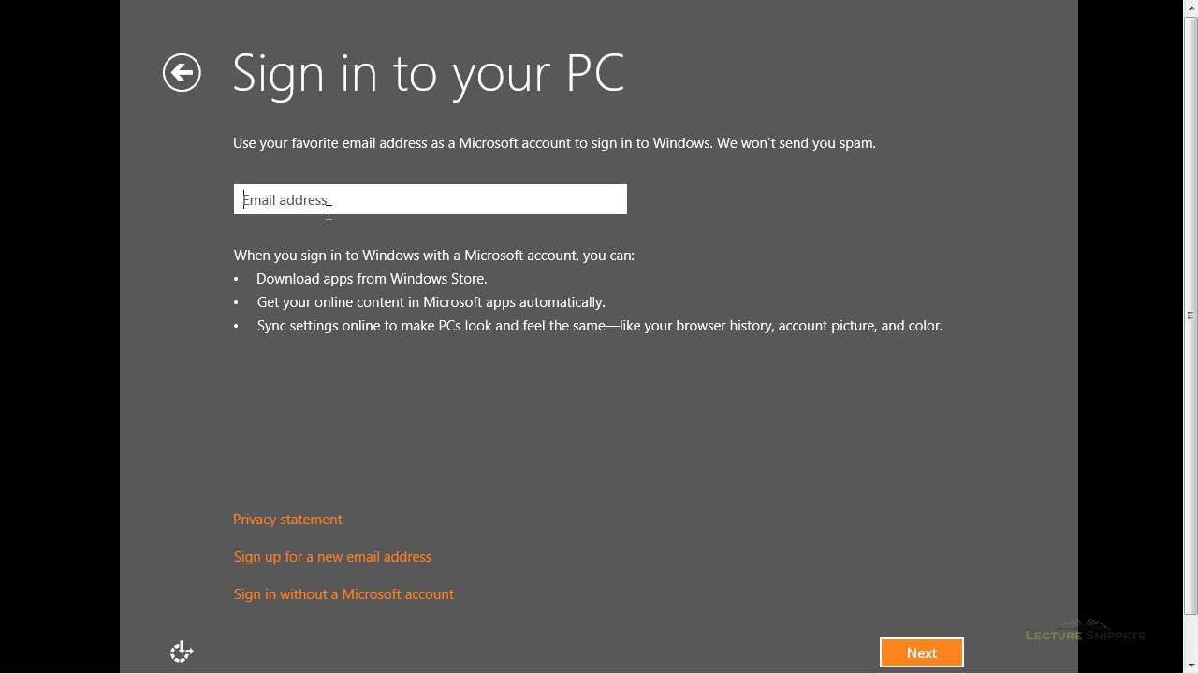
mouse_move(355, 193)
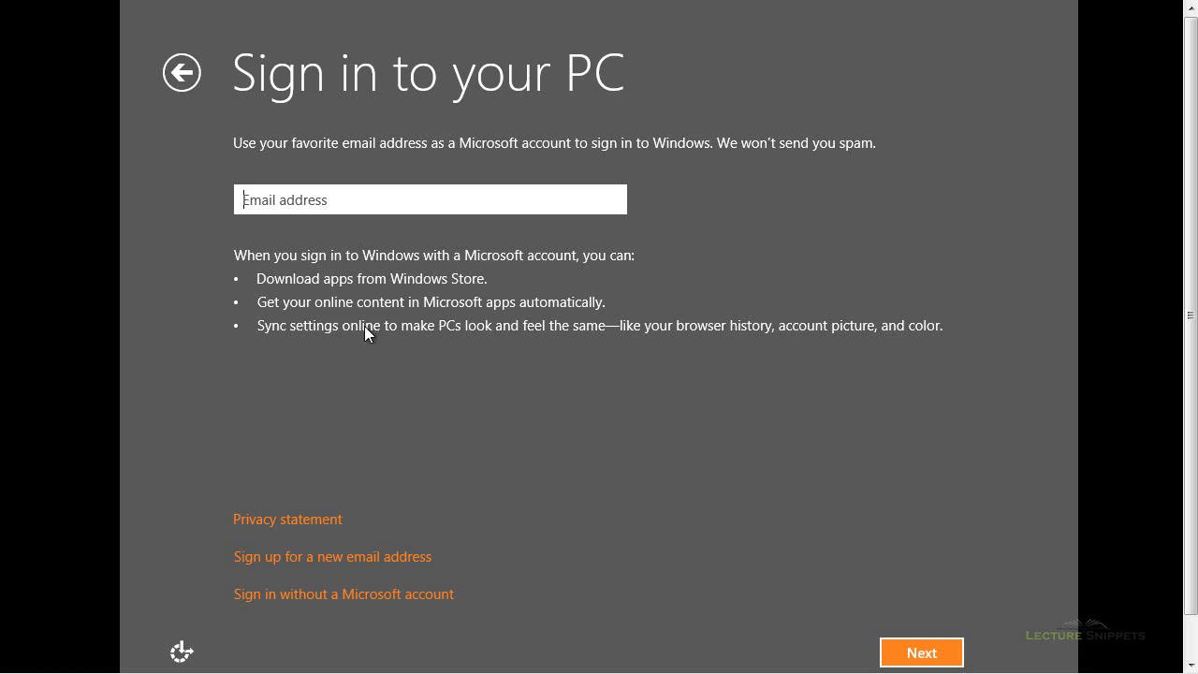
mouse_move(283, 609)
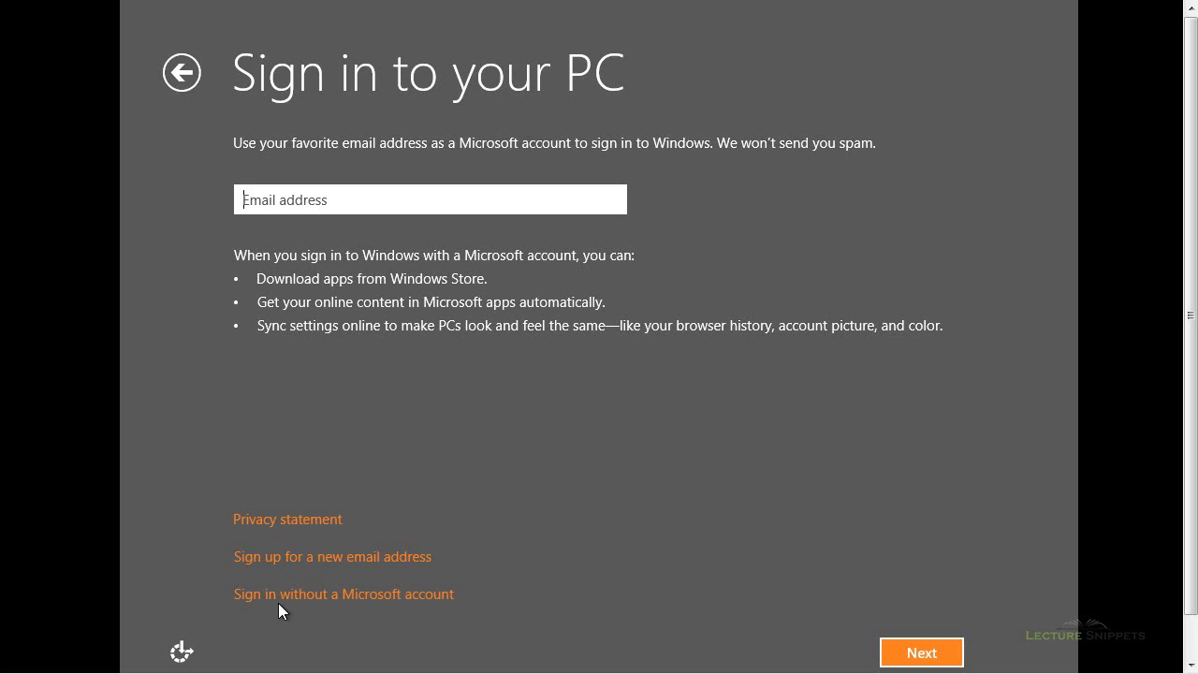
mouse_move(390, 602)
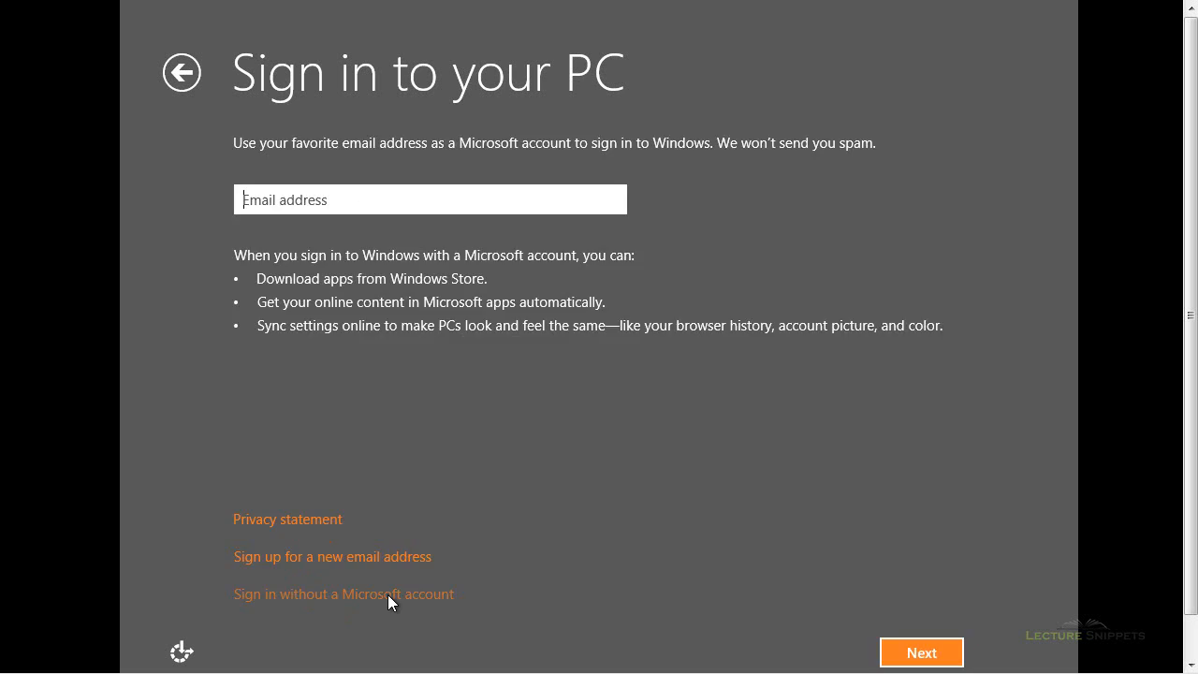
Choose to sign in without a Microsoft account
click(343, 593)
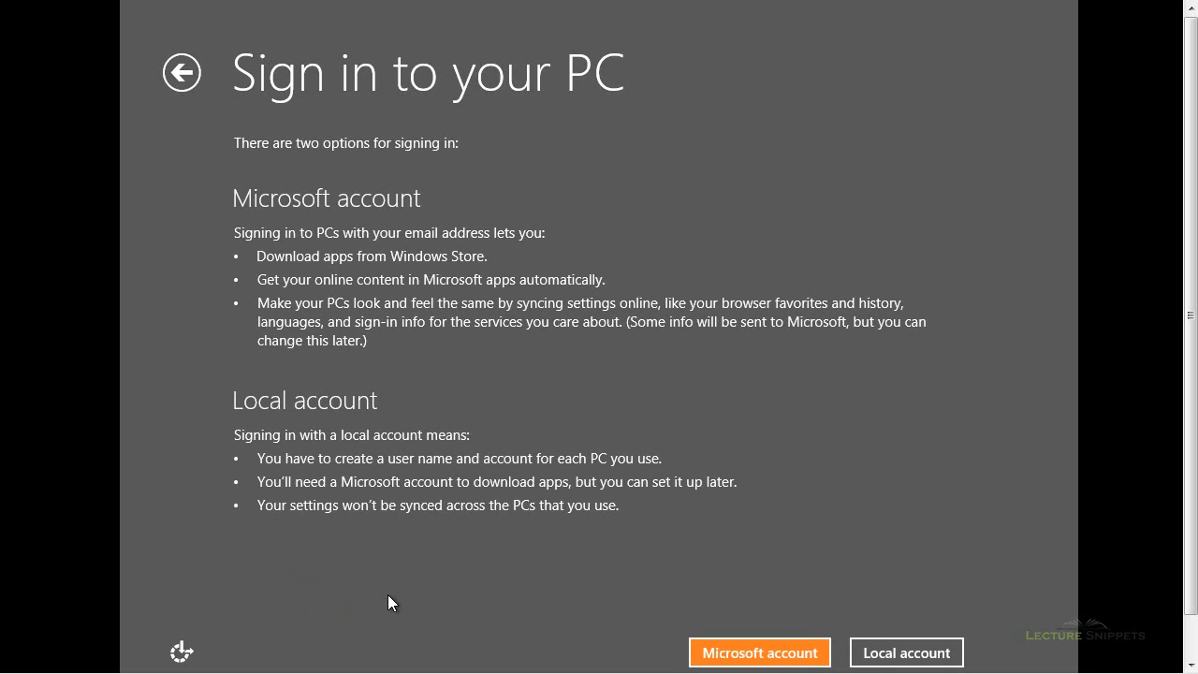
mouse_move(332, 310)
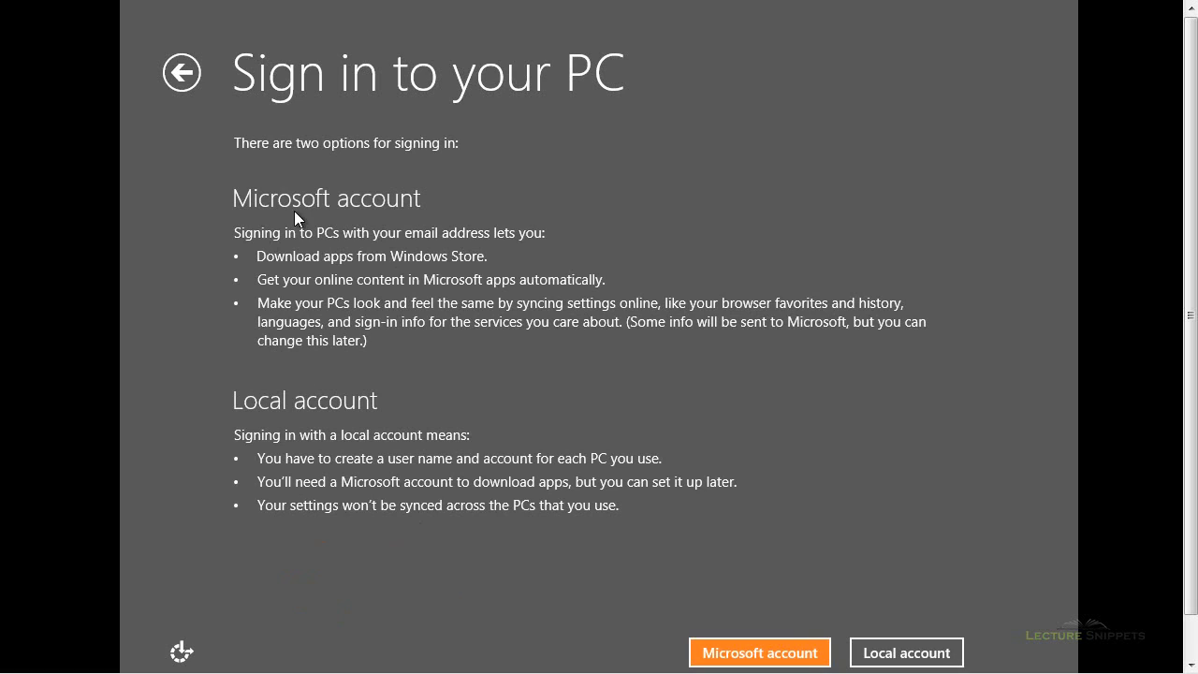
mouse_move(322, 409)
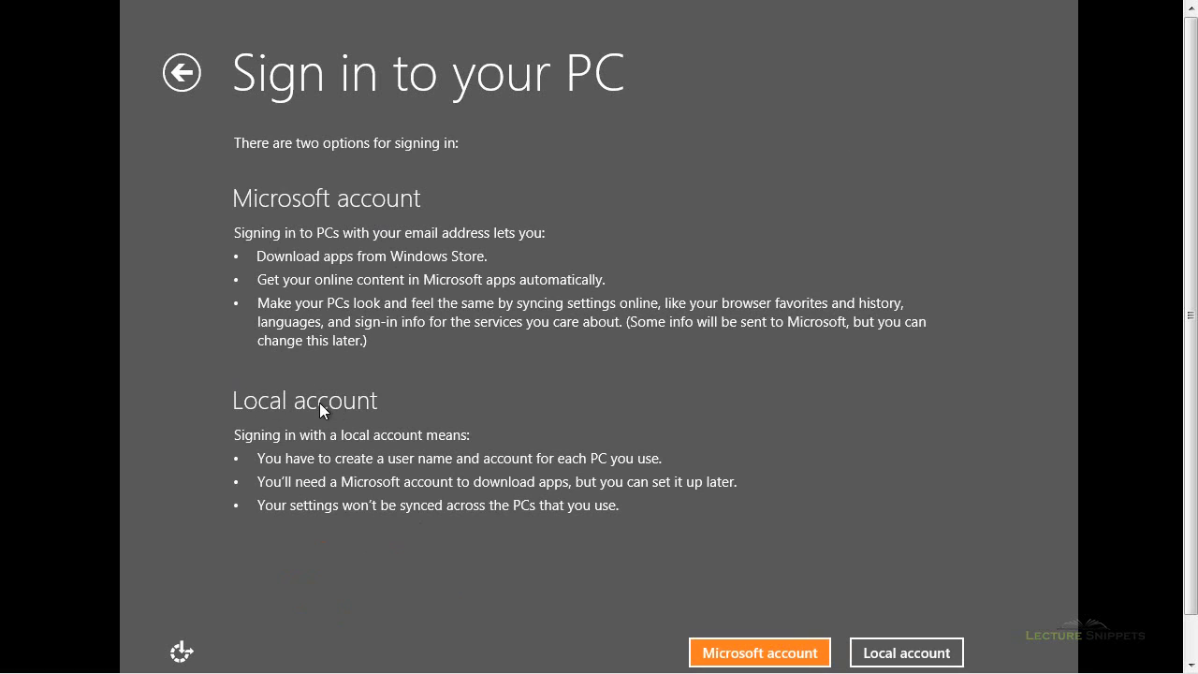
mouse_move(363, 404)
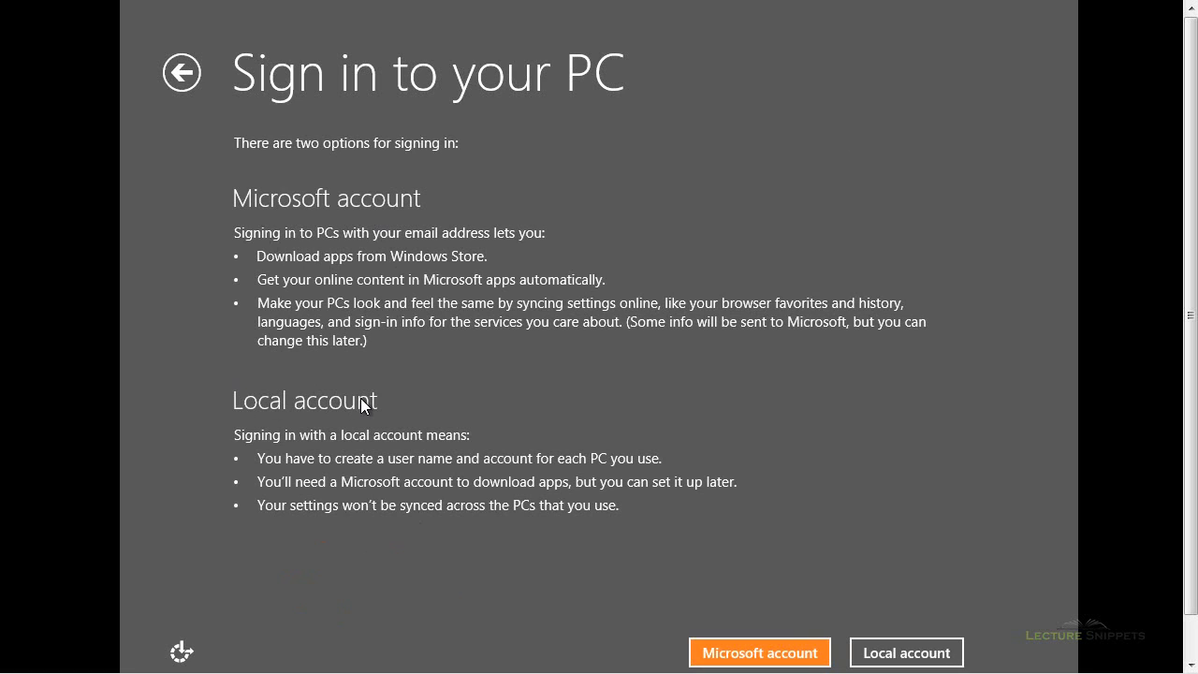
mouse_move(293, 437)
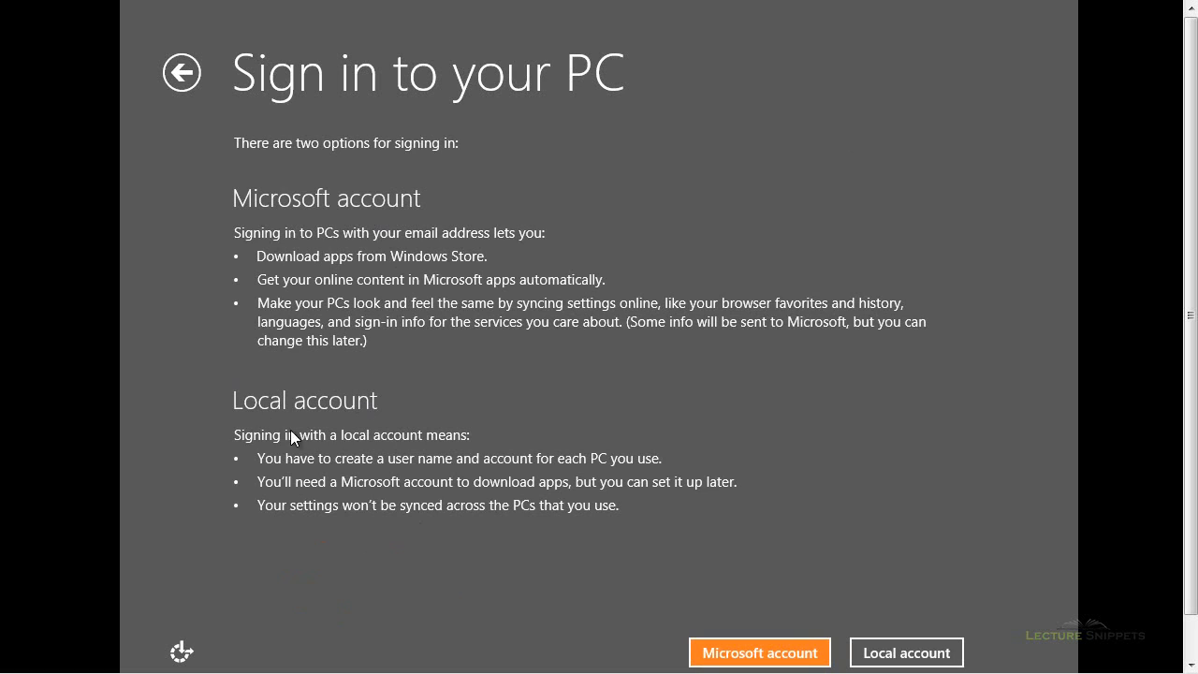
mouse_move(346, 421)
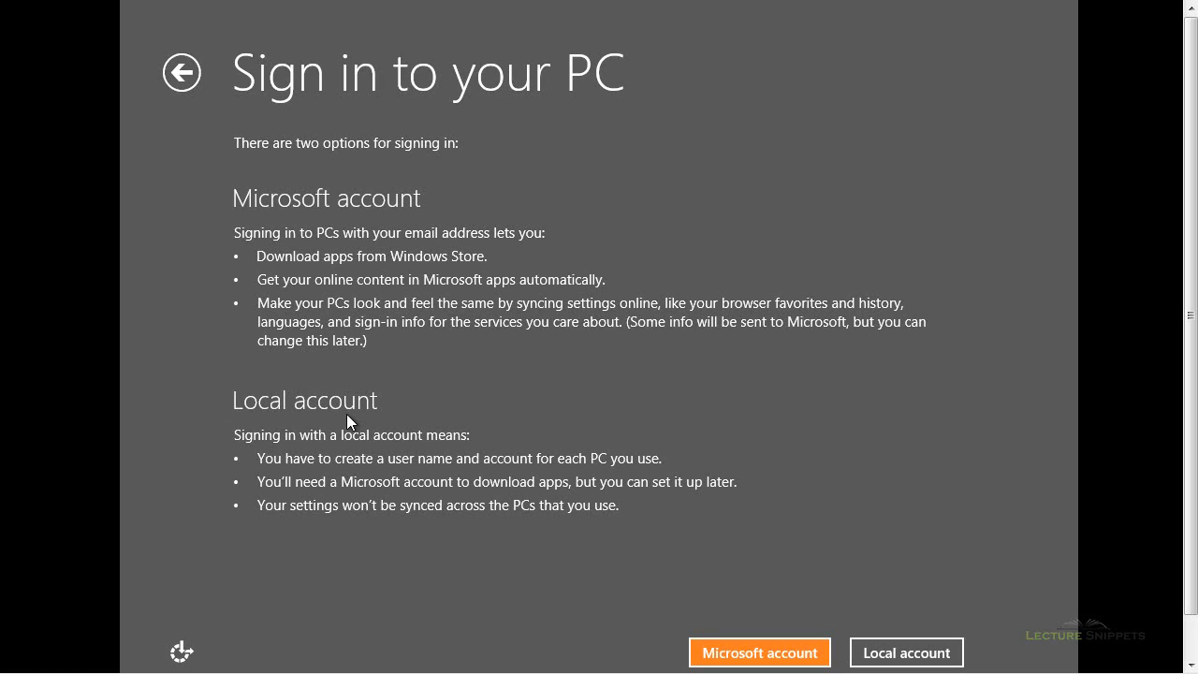
mouse_move(328, 421)
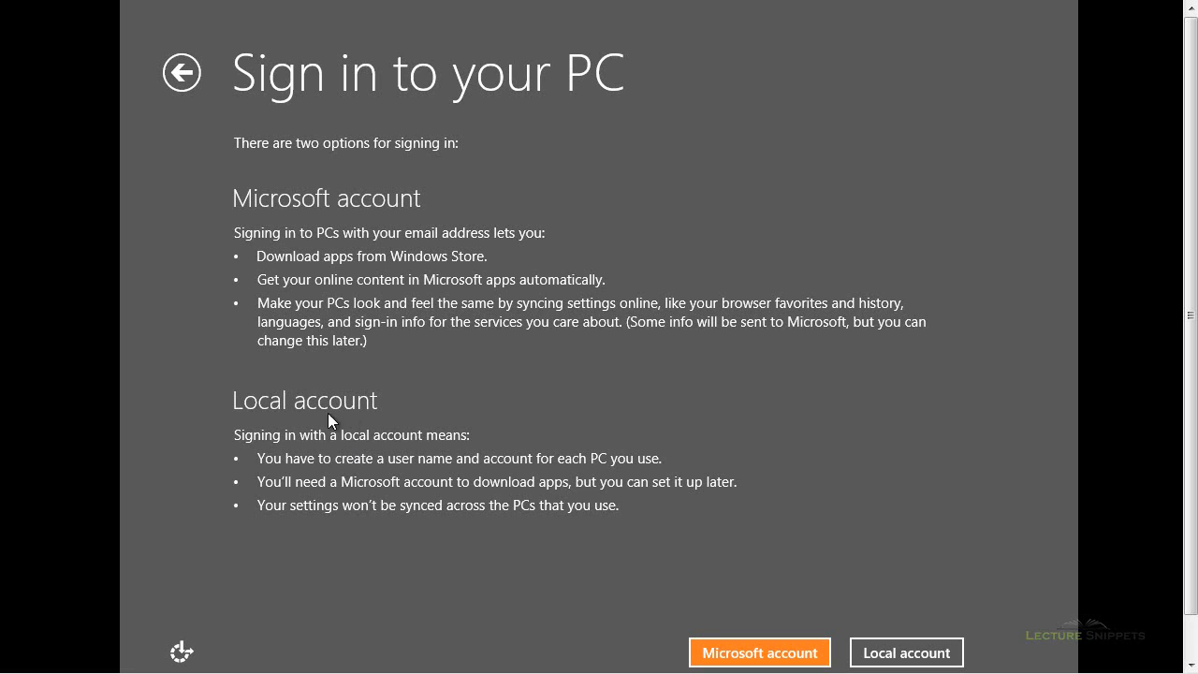
mouse_move(428, 390)
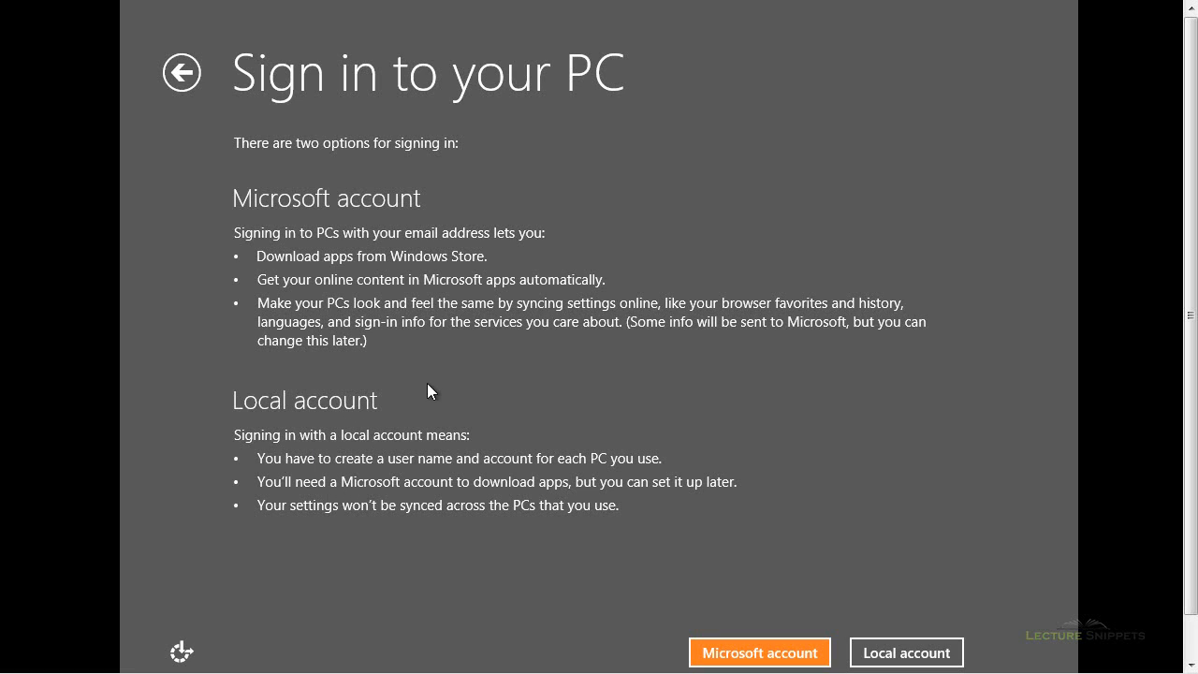
mouse_move(329, 266)
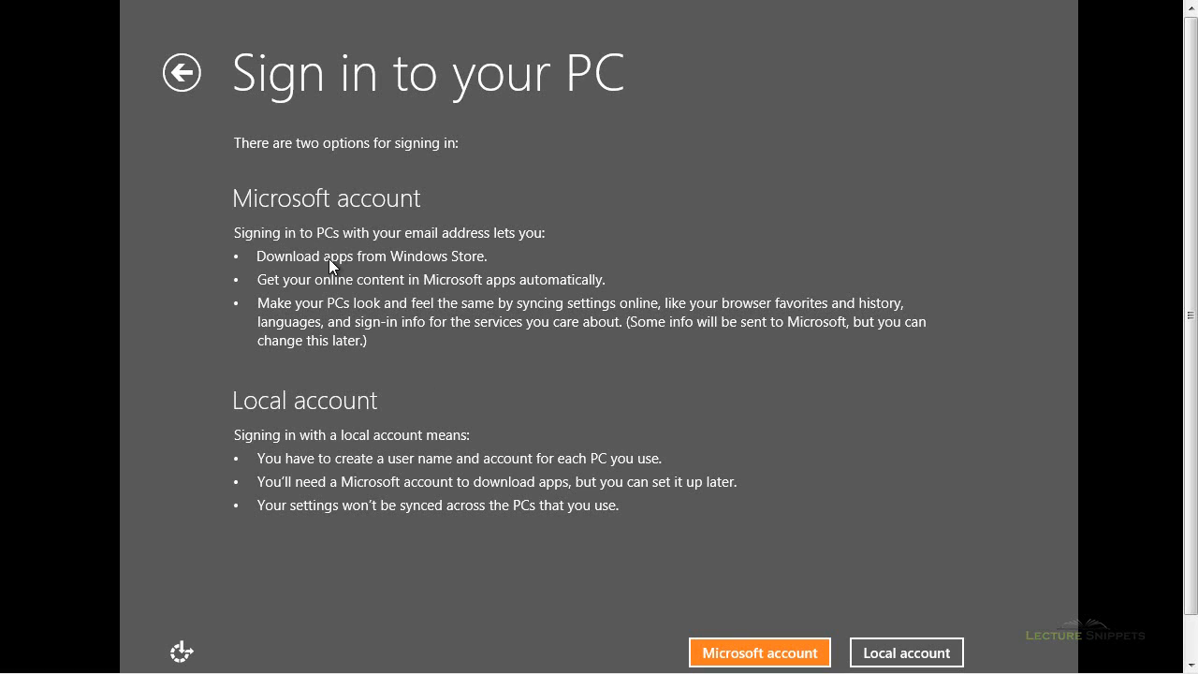
mouse_move(245, 305)
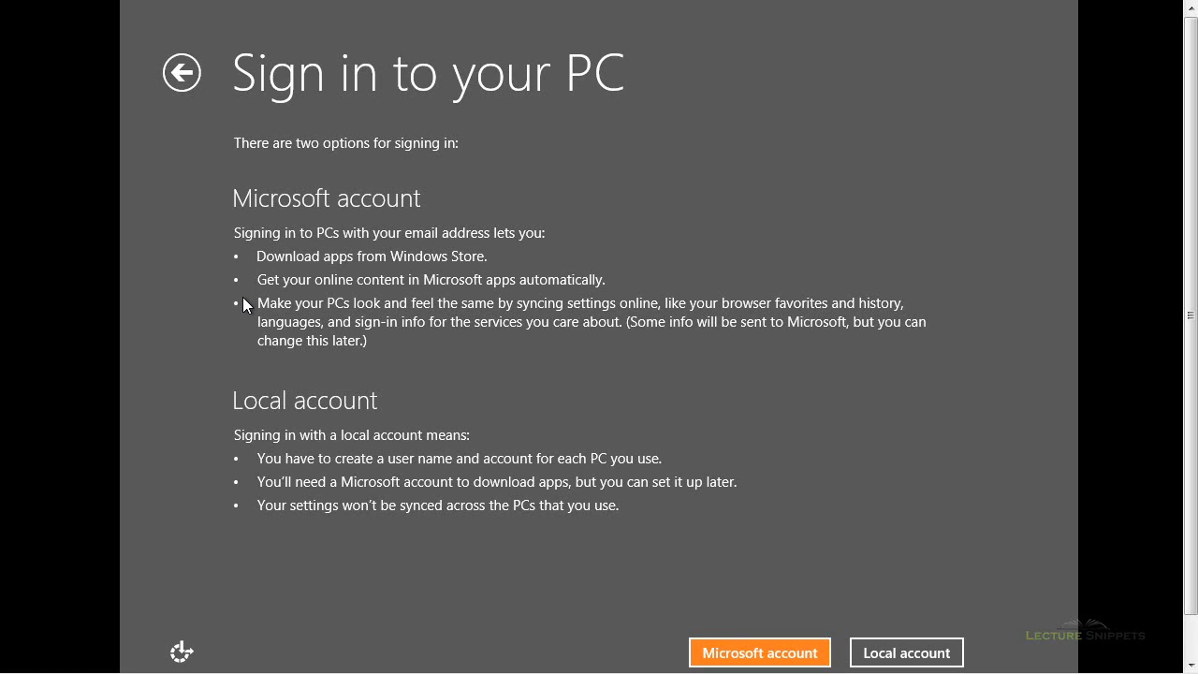
mouse_move(280, 468)
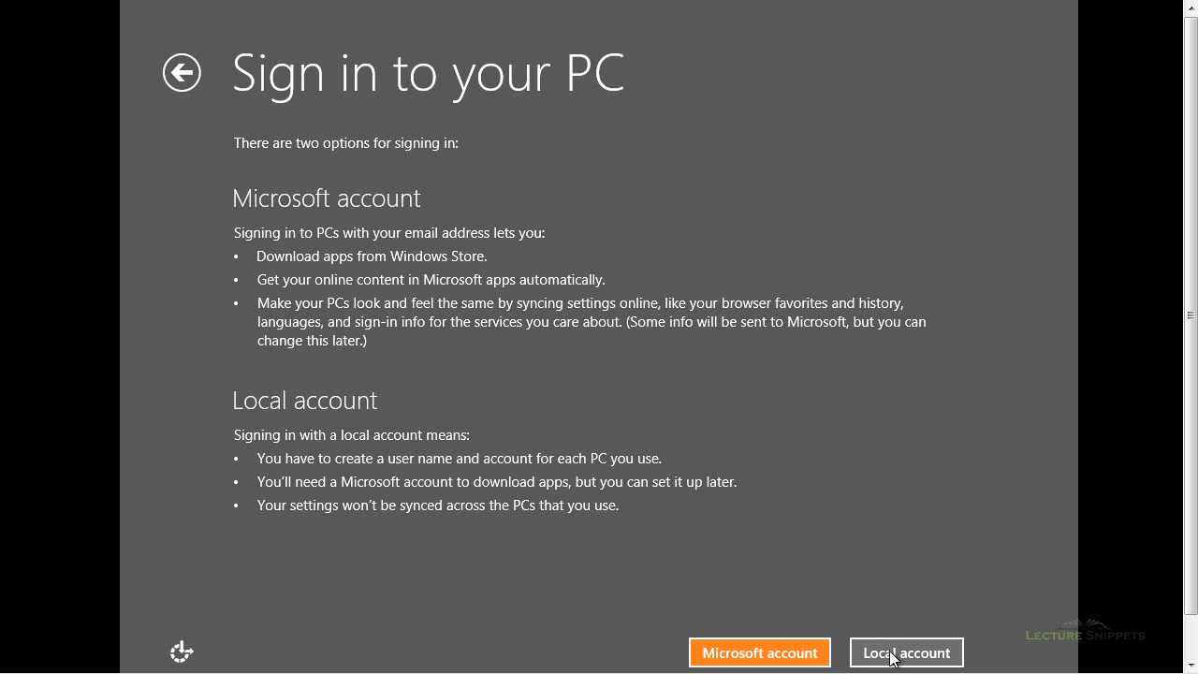
Pick Local account instead of a Microsoft account
click(905, 652)
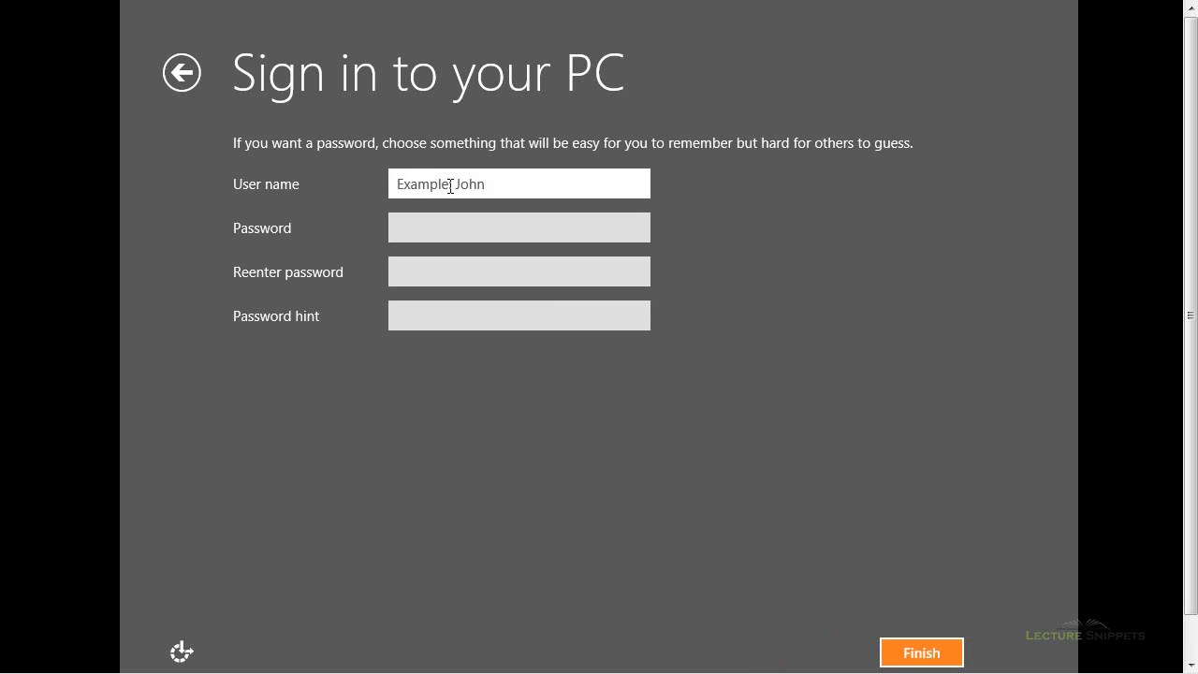
text(Lecture)
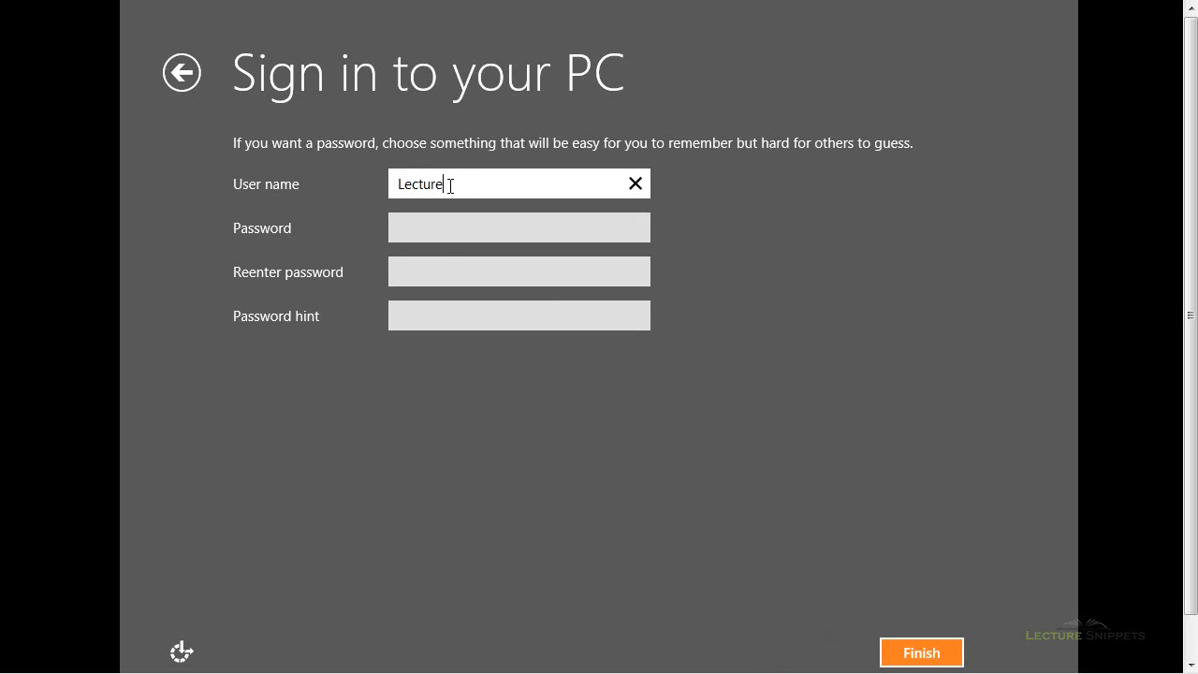
click(519, 227)
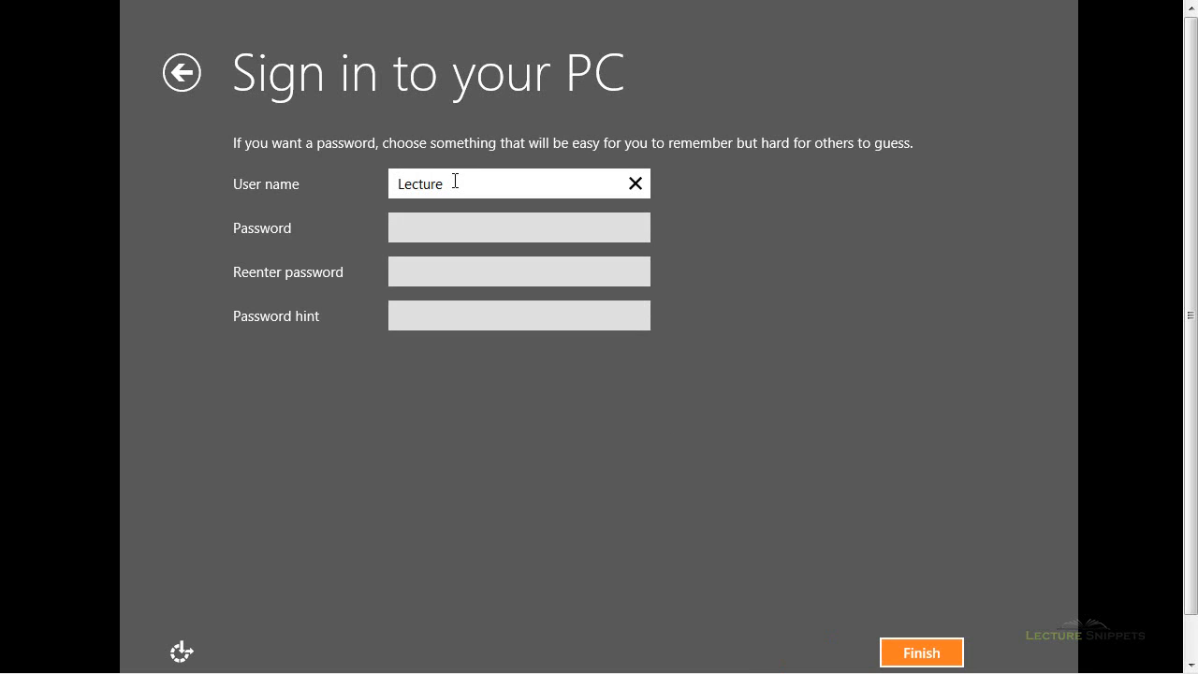
text(Snippets)
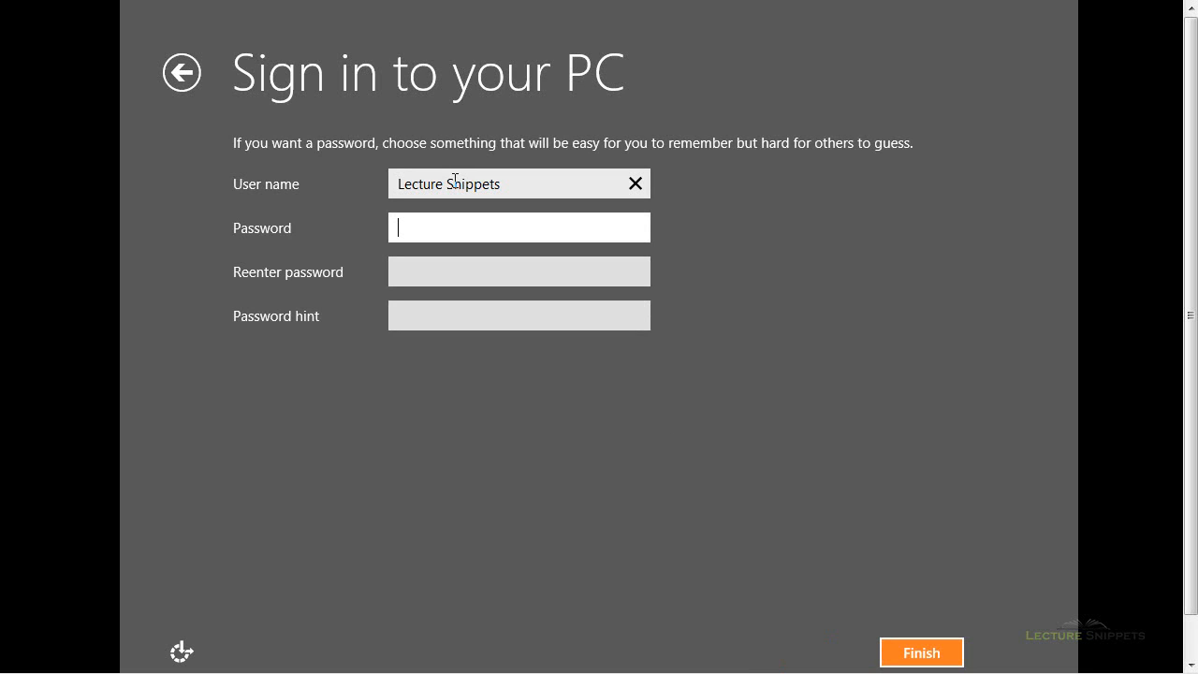
text(password)
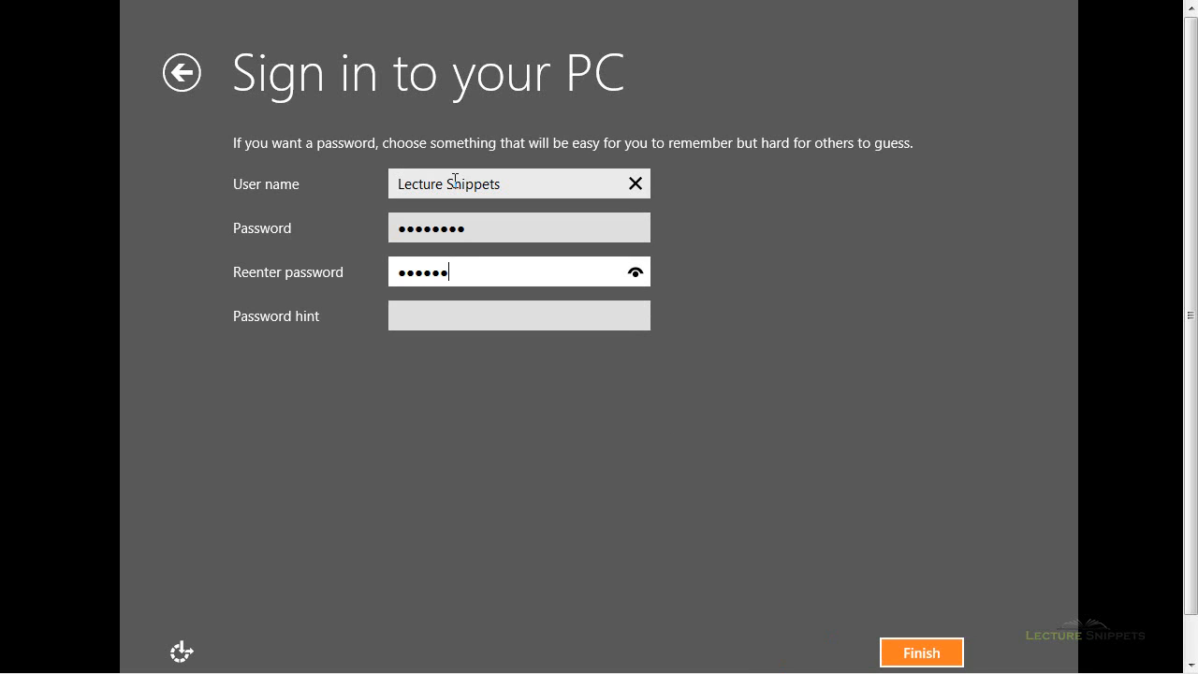
text(pass)
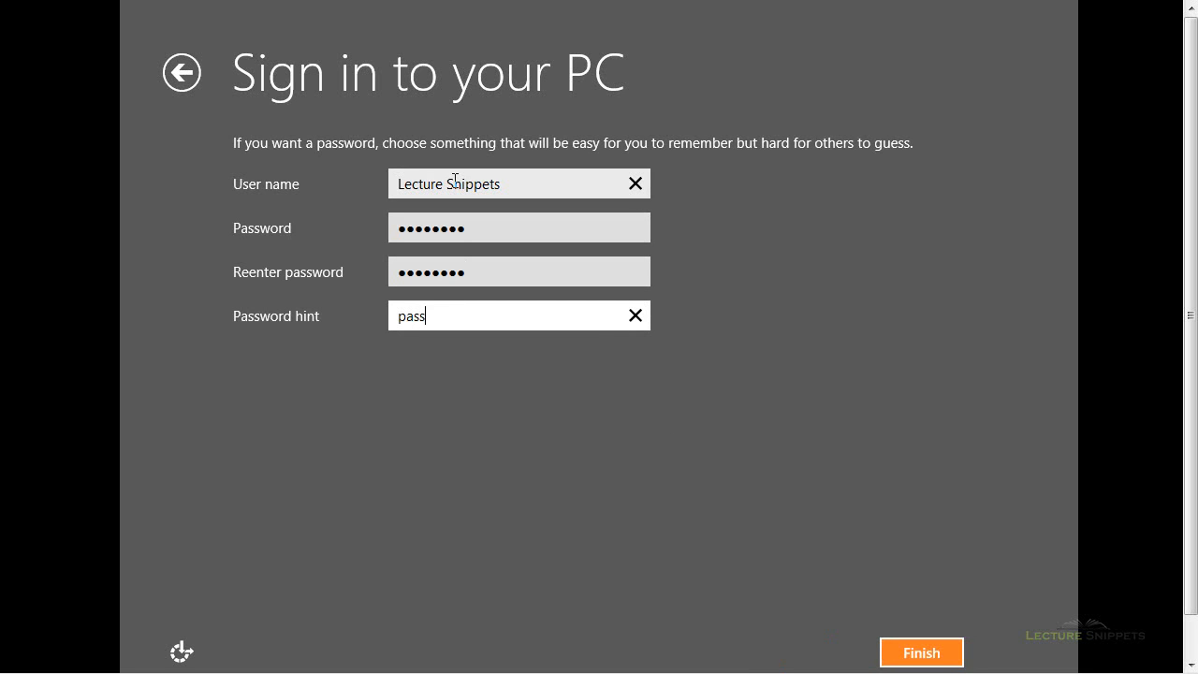
text(word)
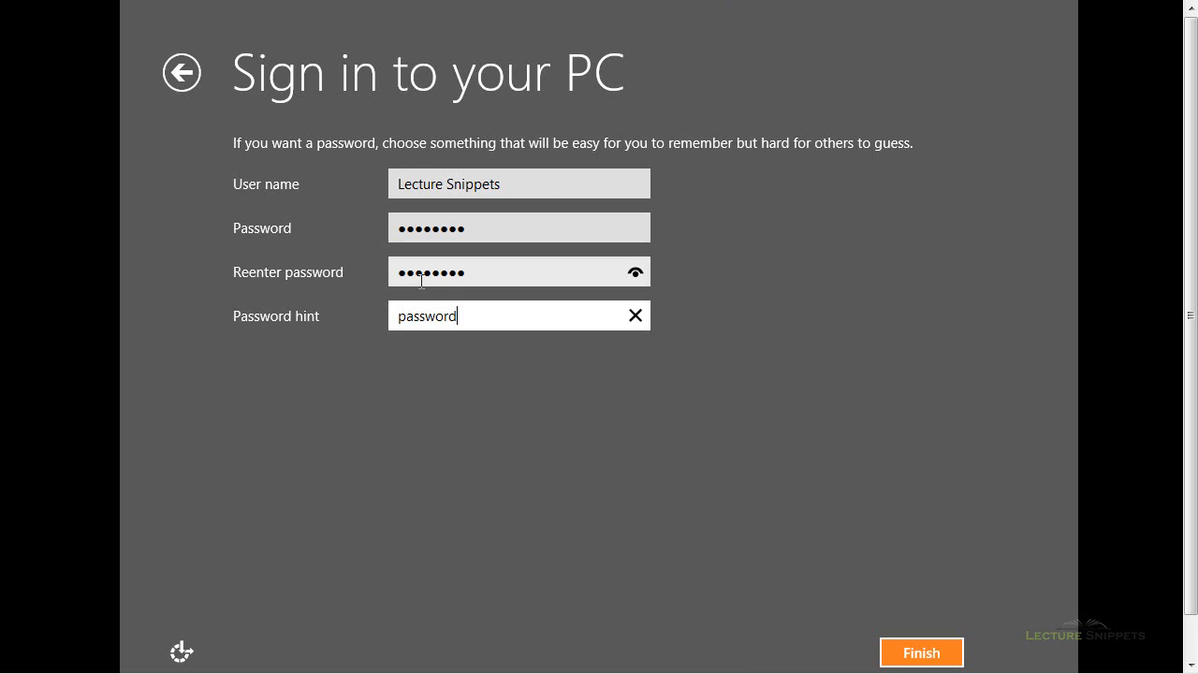
double_click(426, 315)
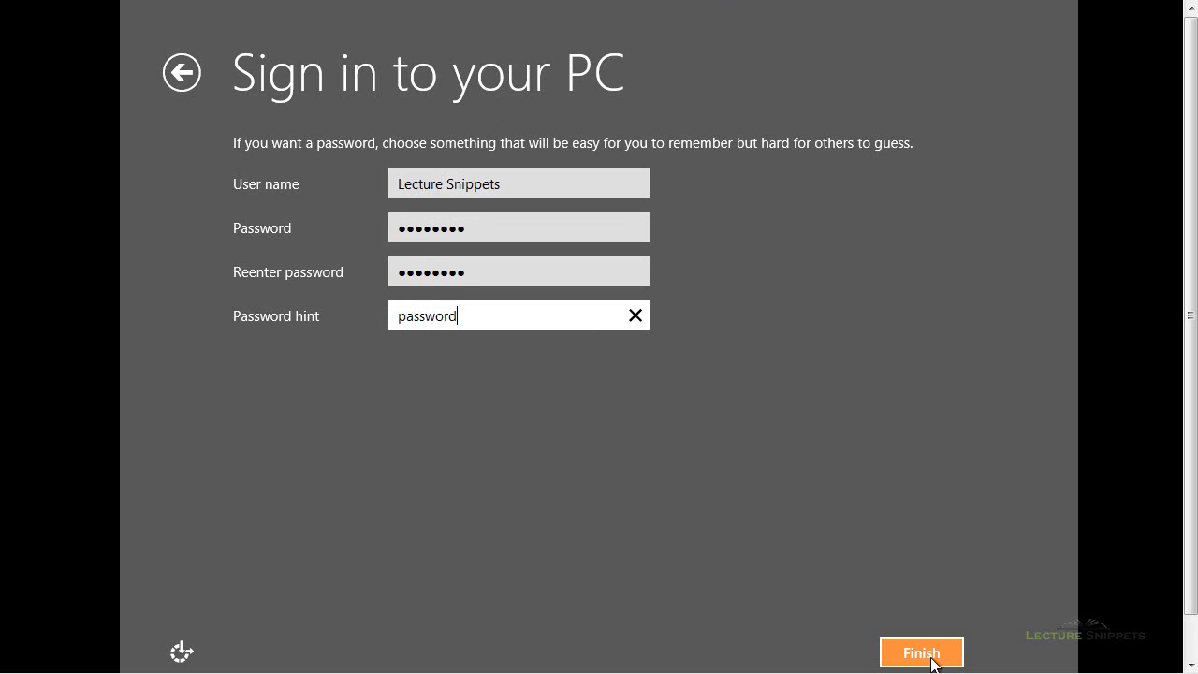
click(920, 653)
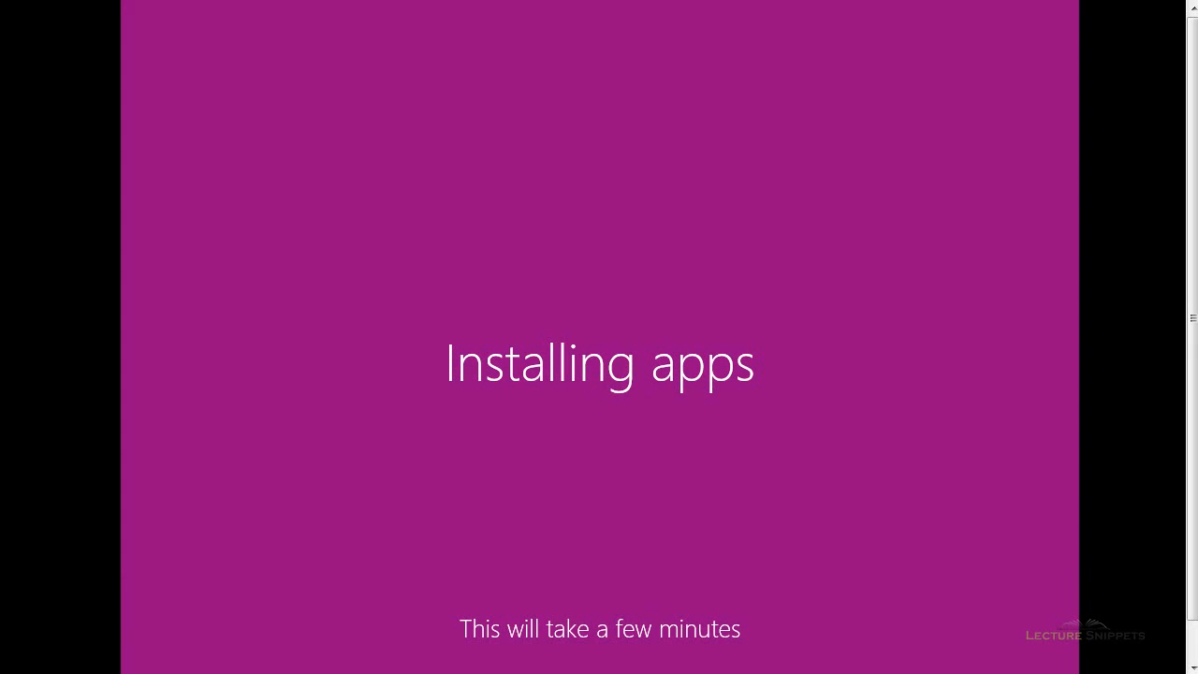